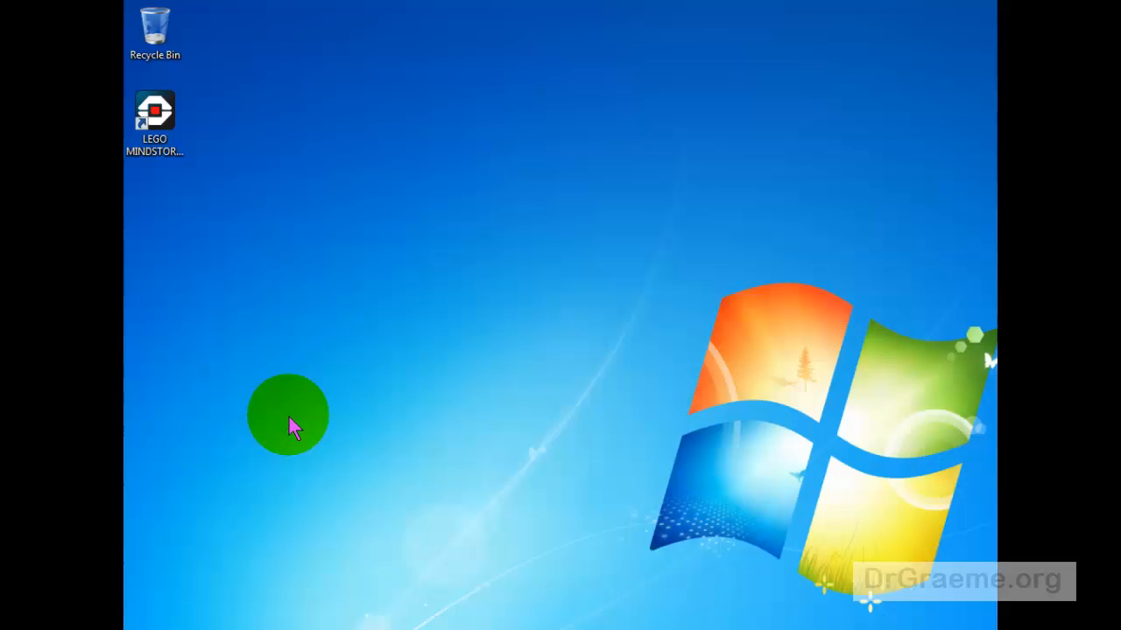
# - Launch the EV3 software from its desktop shortcut and start a new empty project
pyautogui.click(154, 119)
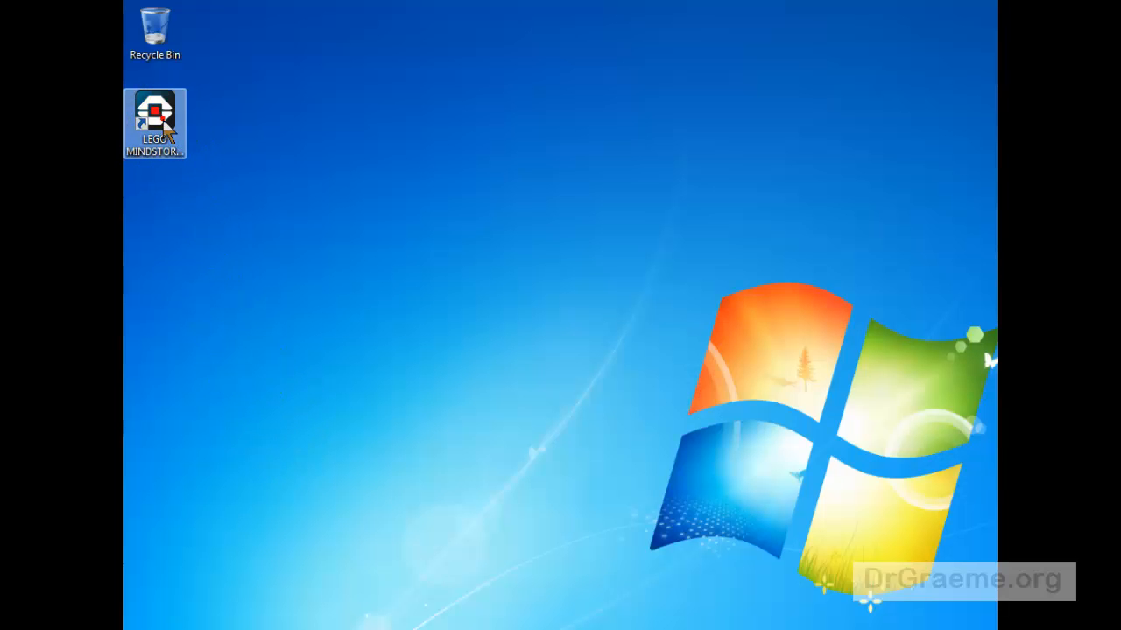
pyautogui.doubleClick(154, 119)
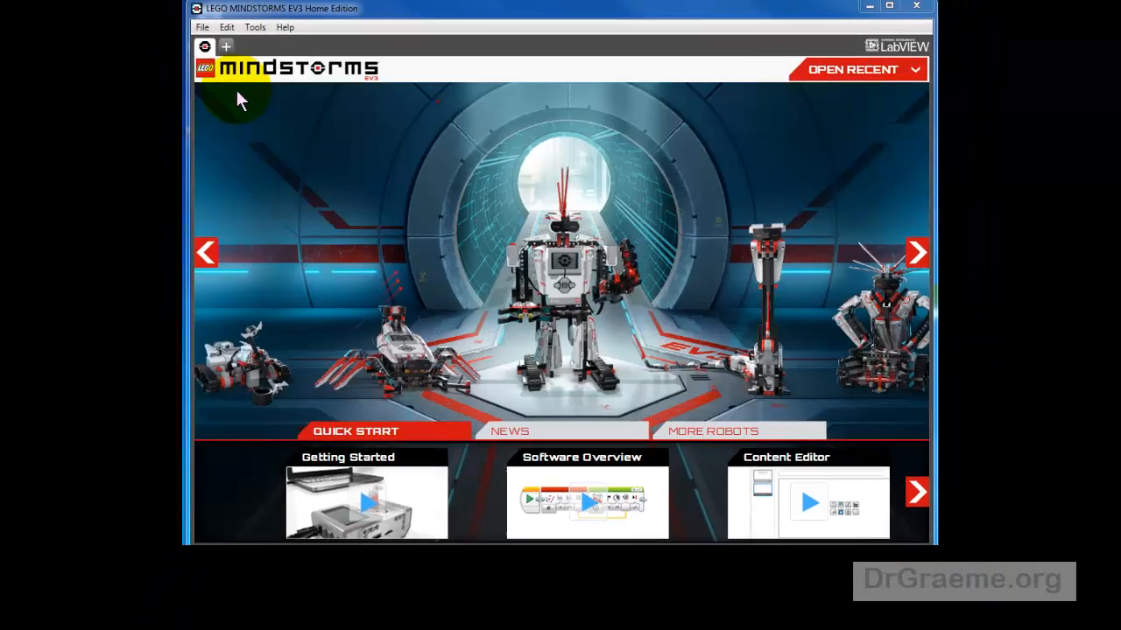
pyautogui.click(203, 28)
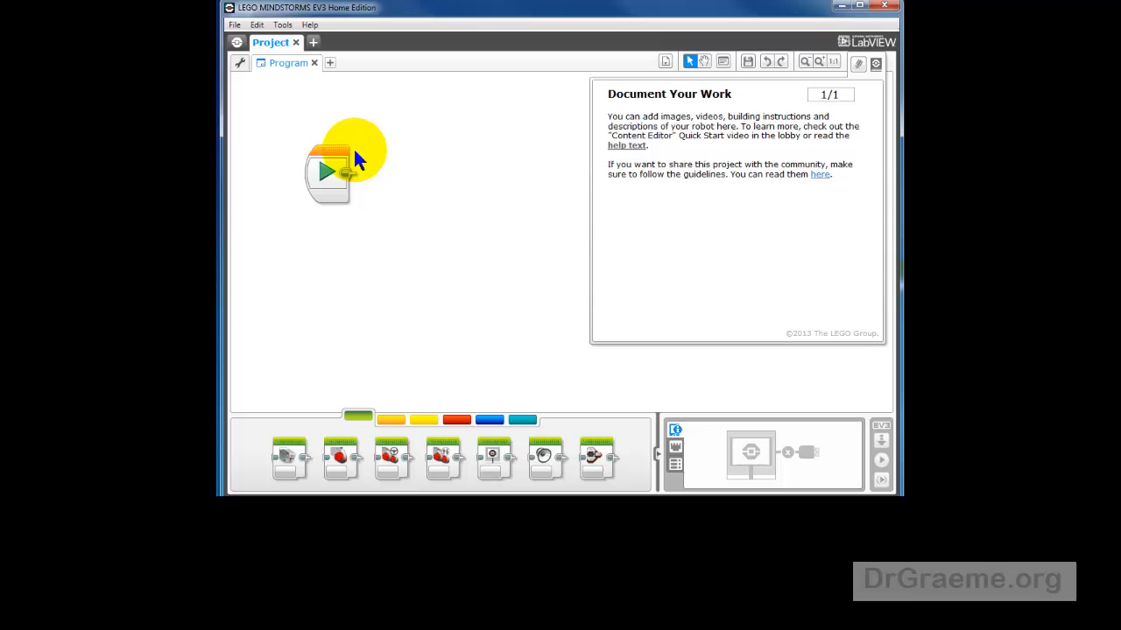
pyautogui.moveTo(406, 400)
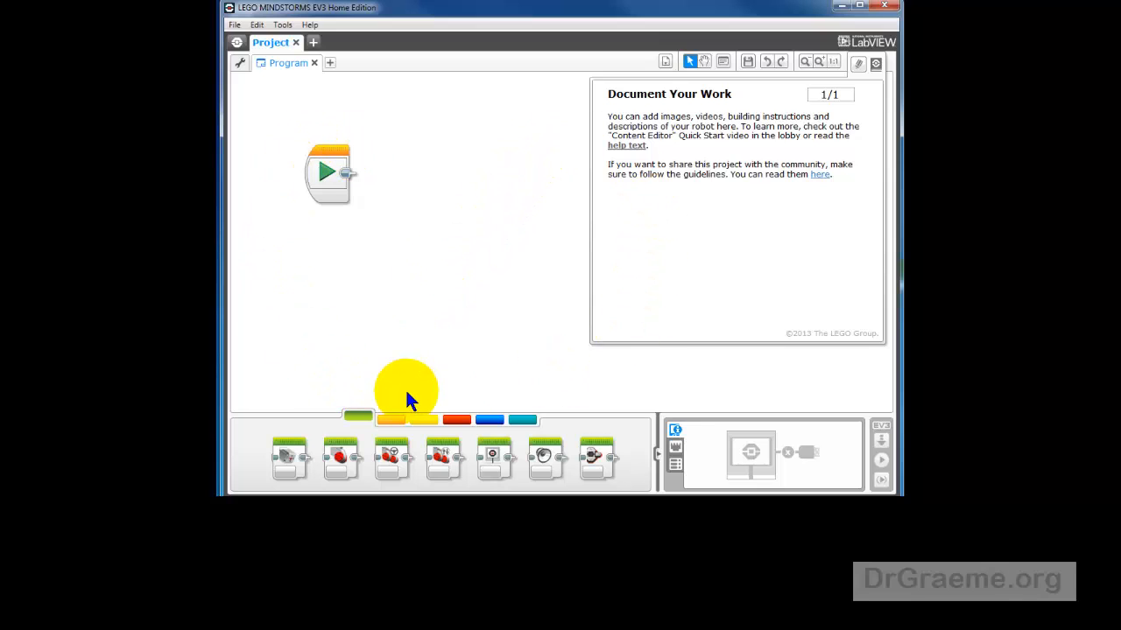
pyautogui.moveTo(427, 427)
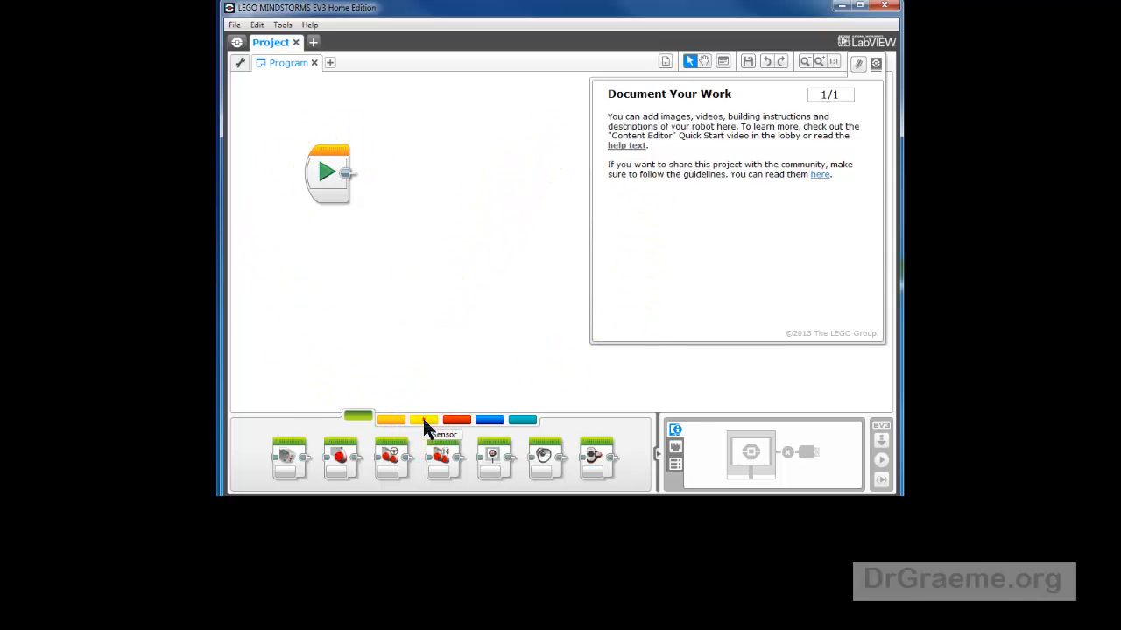
# - Show the yellow Sensor palette to review the available sensor blocks
pyautogui.click(424, 420)
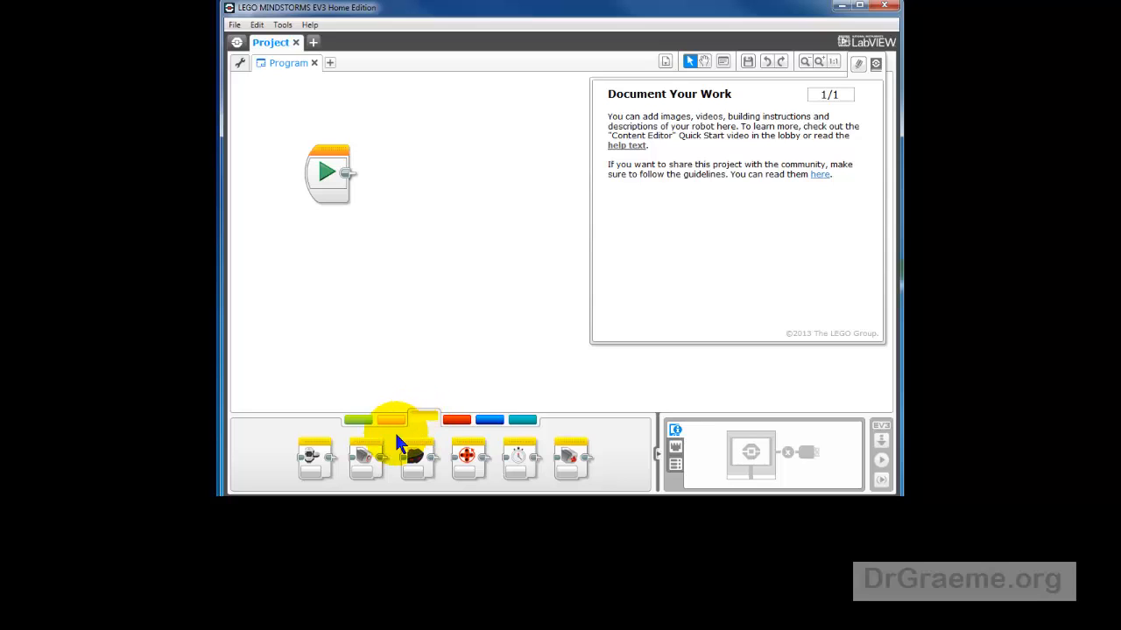
pyautogui.moveTo(312, 457)
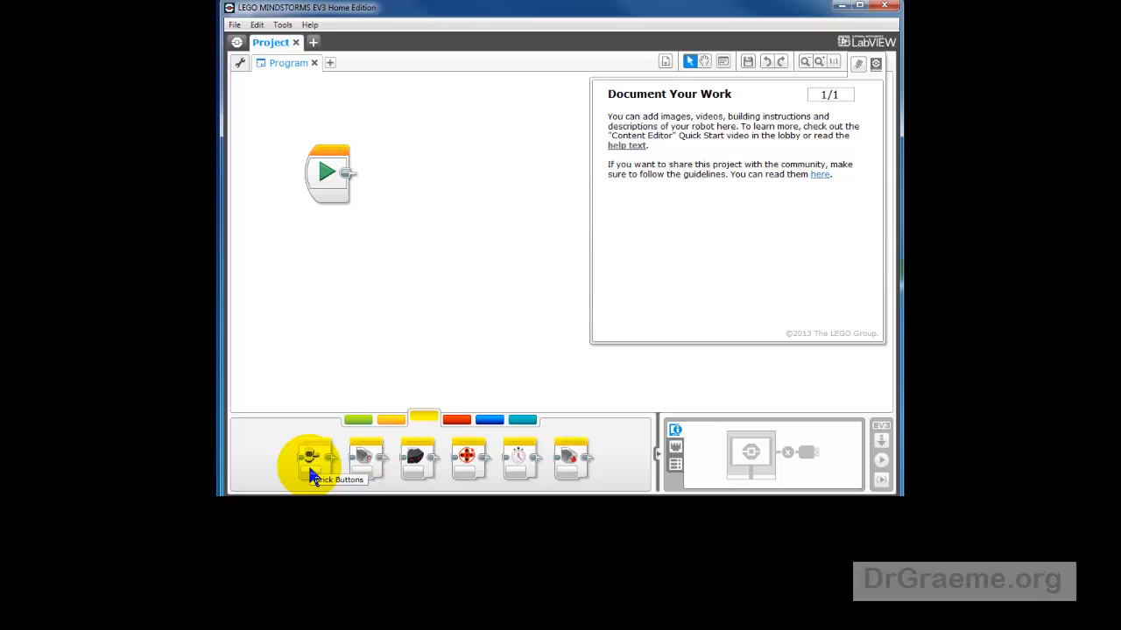
pyautogui.moveTo(365, 459)
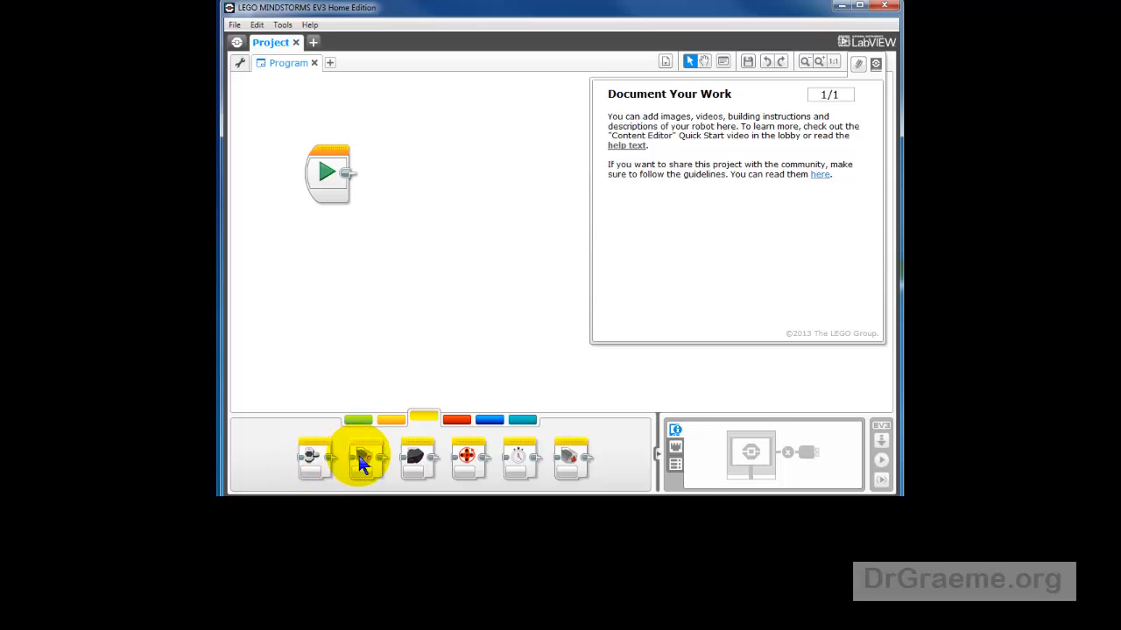
pyautogui.moveTo(414, 458)
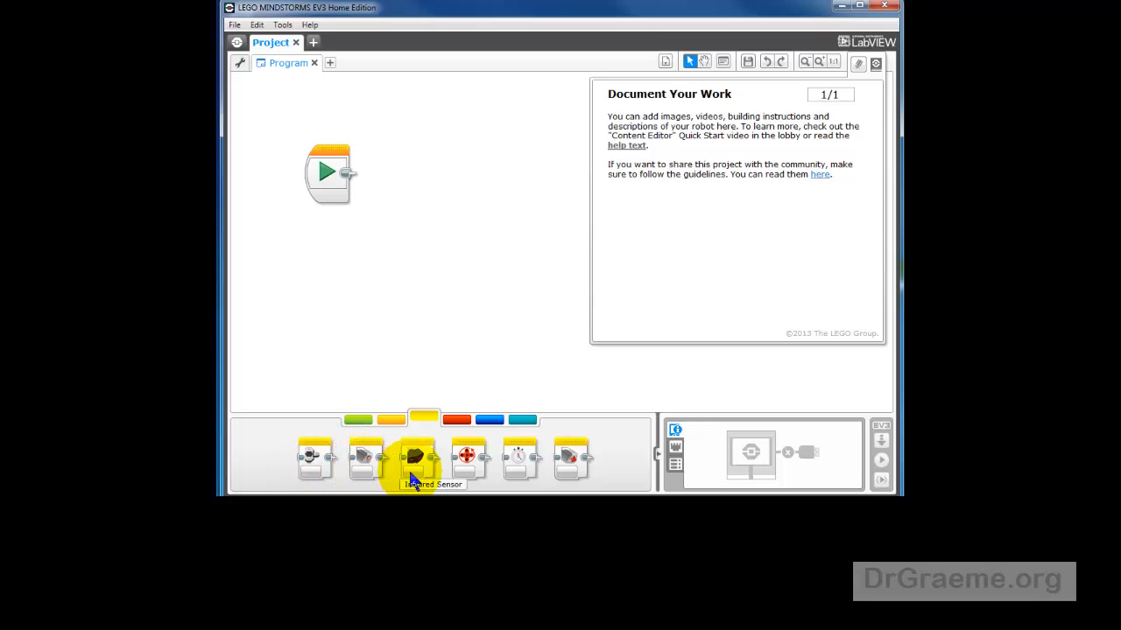
pyautogui.moveTo(455, 462)
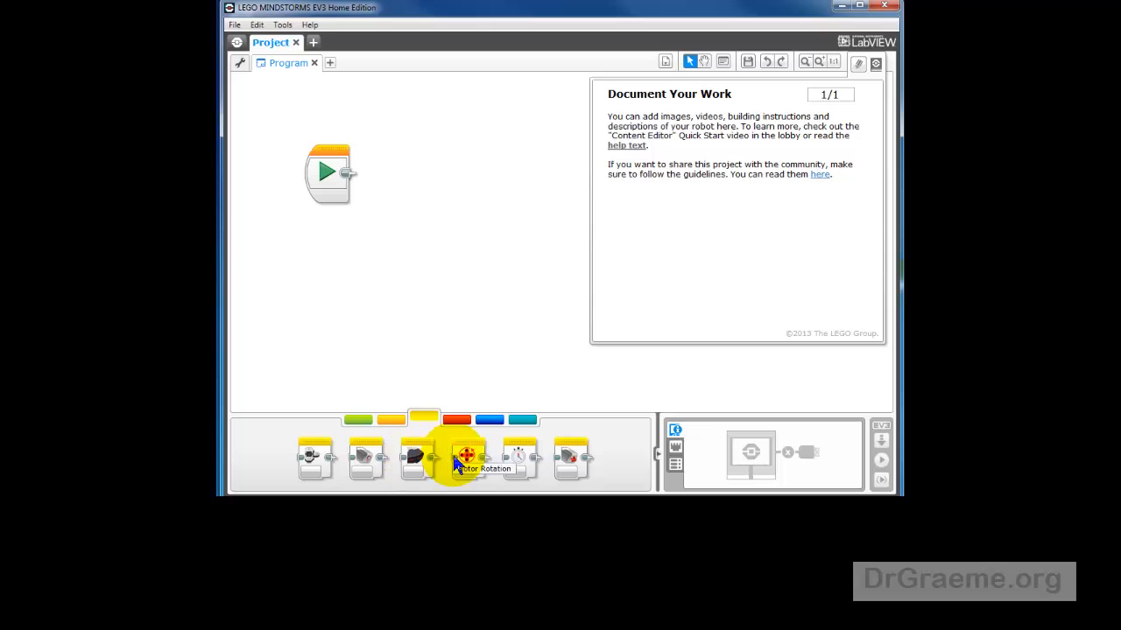
pyautogui.moveTo(525, 458)
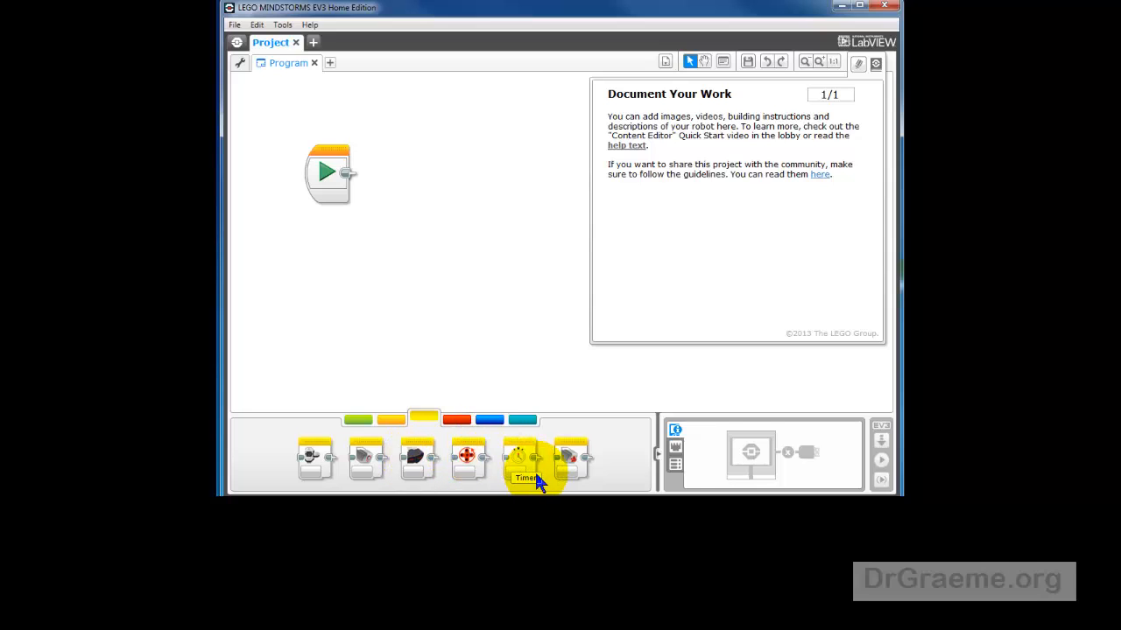
pyautogui.moveTo(571, 459)
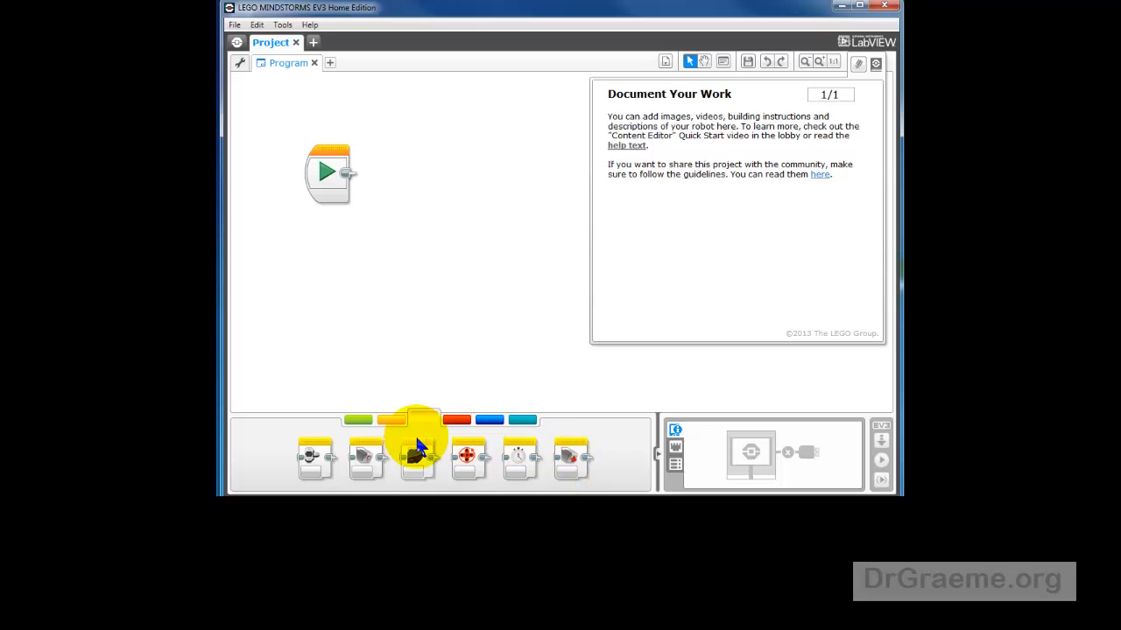
# - Add a Loop after the Start block, browse its mode list, then dismiss it again
pyautogui.click(357, 420)
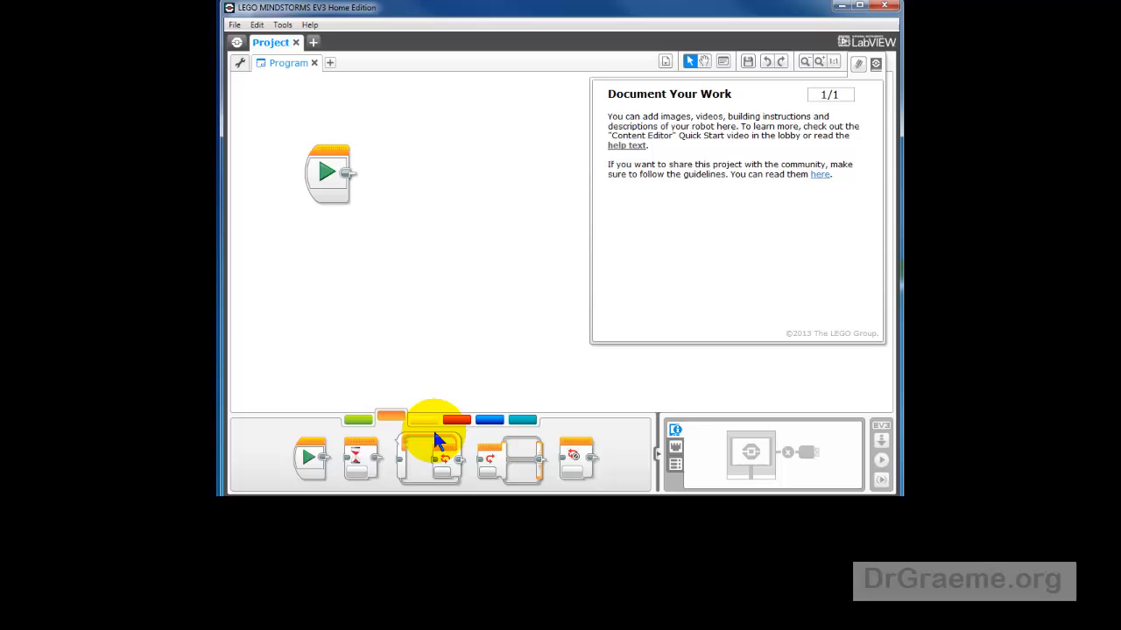
pyautogui.moveTo(429, 455); pyautogui.dragTo(494, 280)
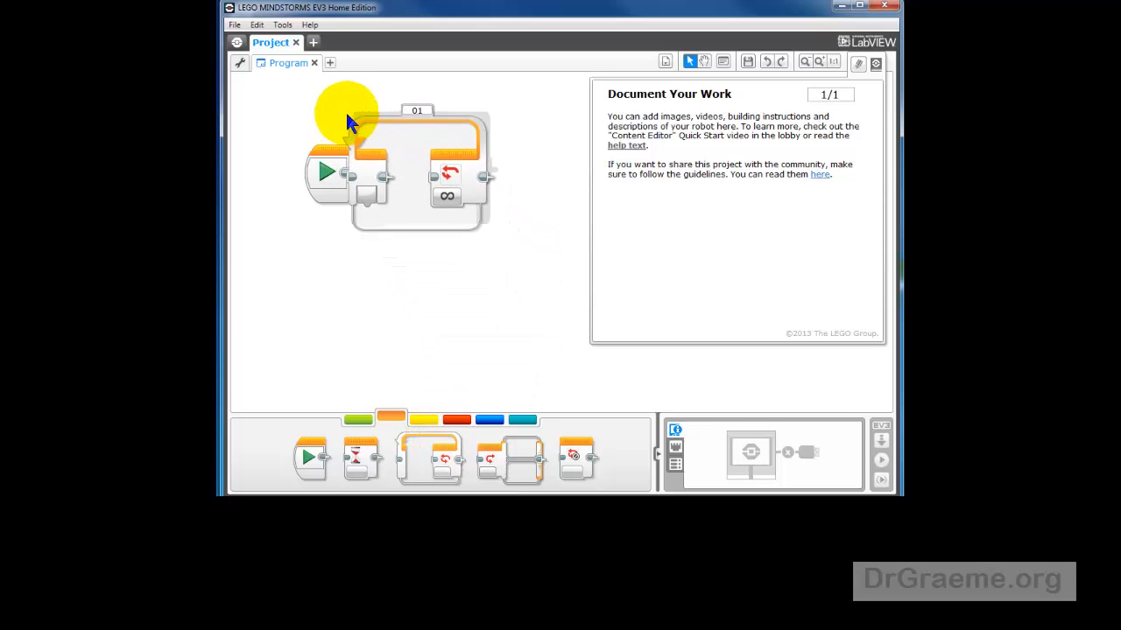
pyautogui.click(452, 192)
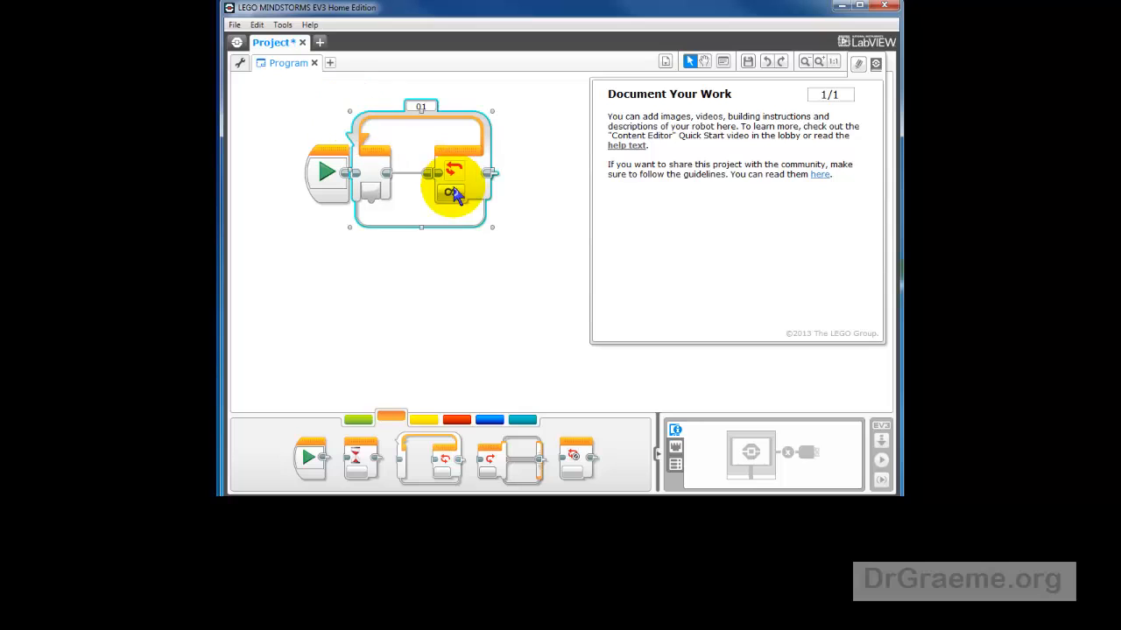
pyautogui.moveTo(451, 195)
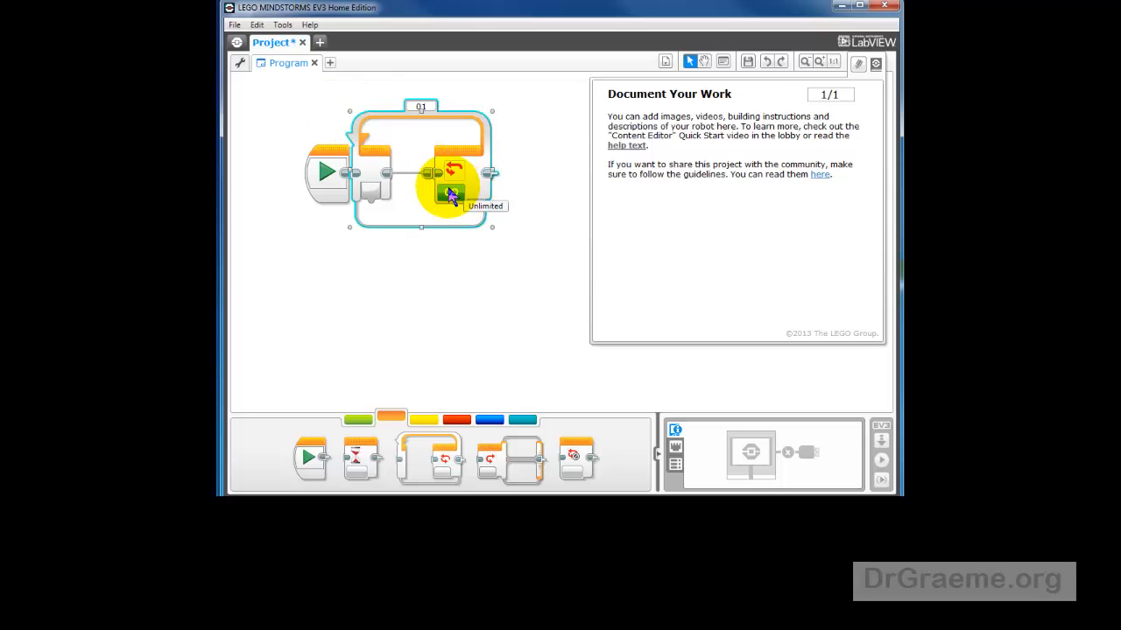
pyautogui.click(452, 191)
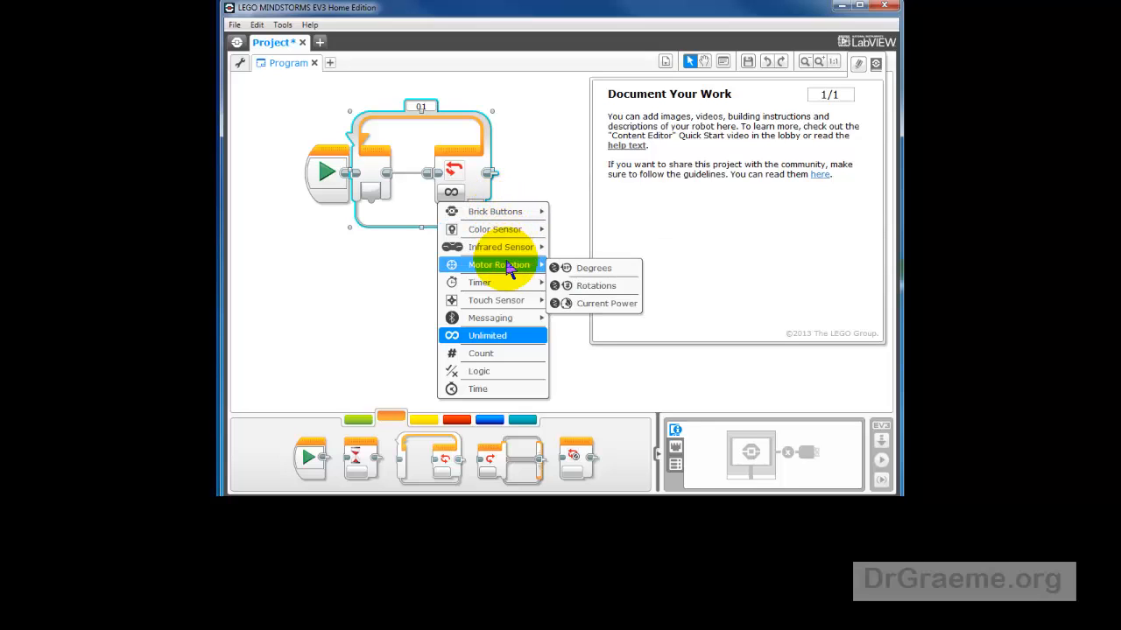
pyautogui.moveTo(490, 319)
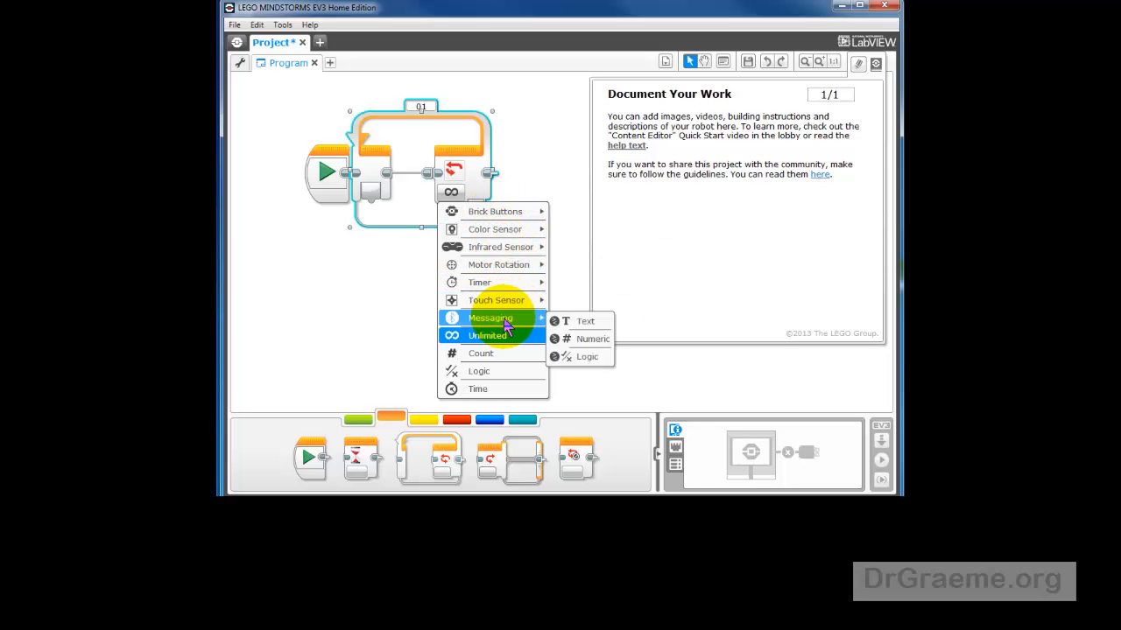
pyautogui.moveTo(508, 353)
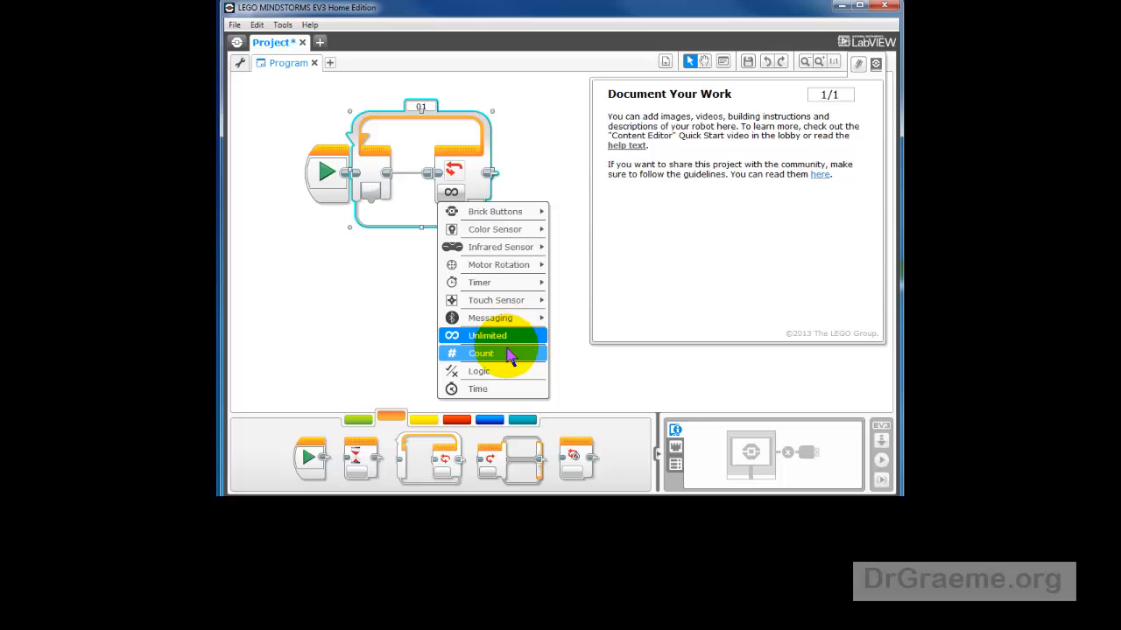
pyautogui.moveTo(494, 336)
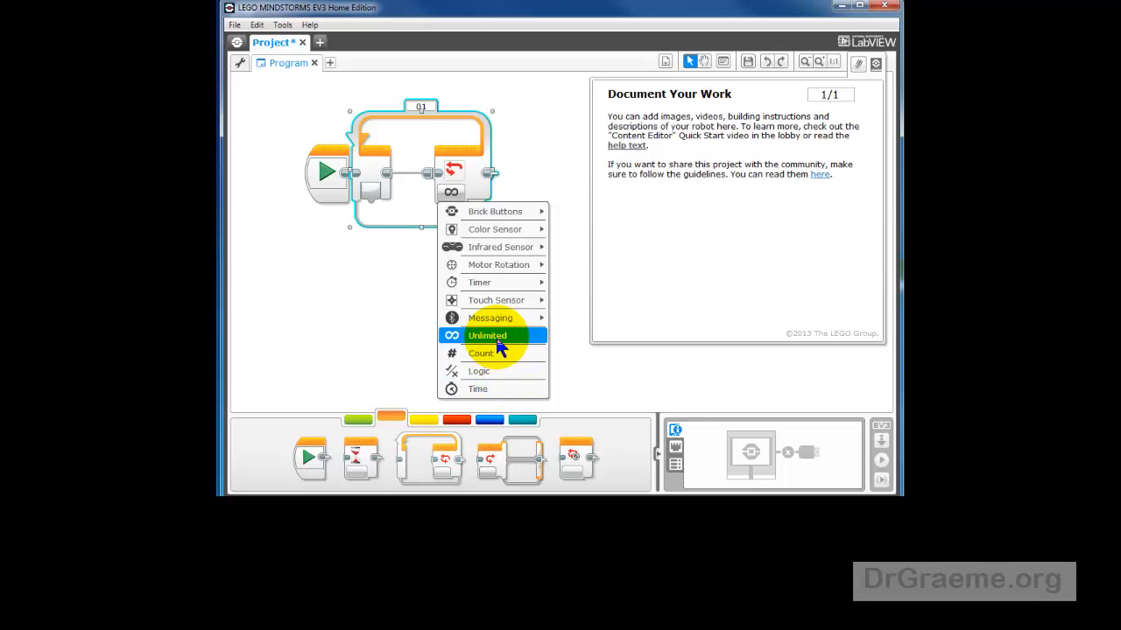
pyautogui.moveTo(480, 282)
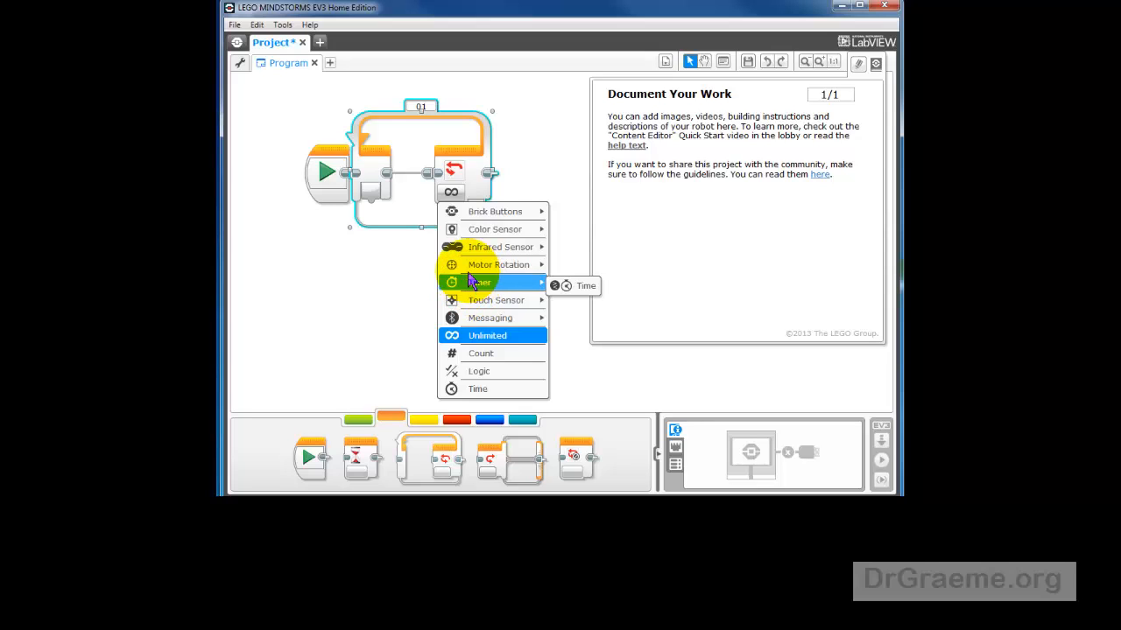
pyautogui.click(487, 336)
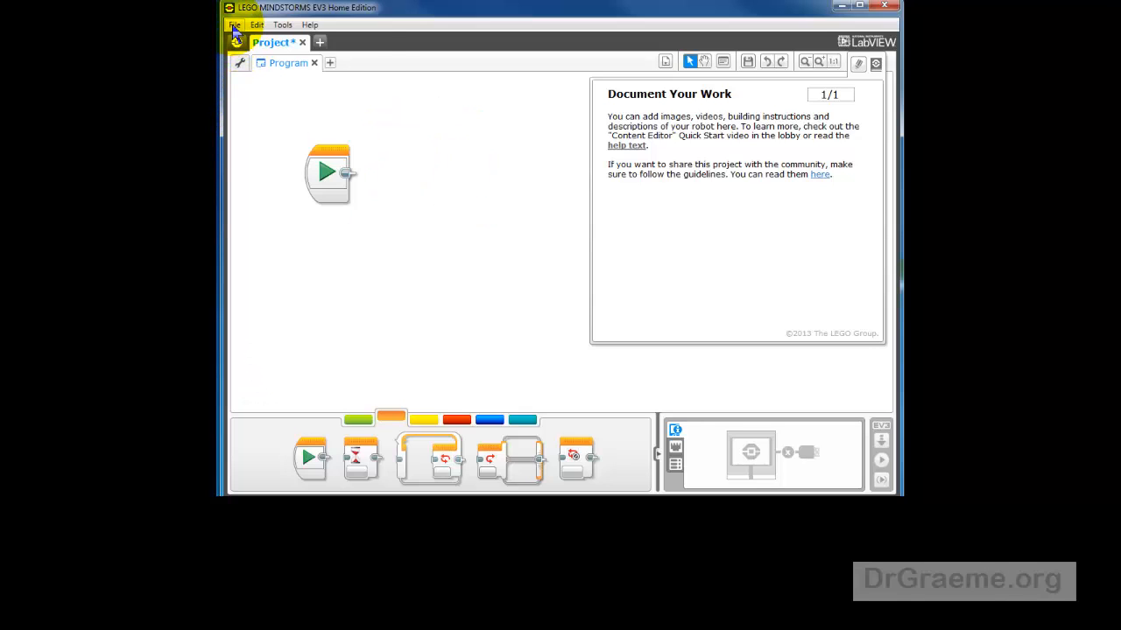
# - Exit the EV3 software, discarding the unsaved project changes
pyautogui.click(235, 24)
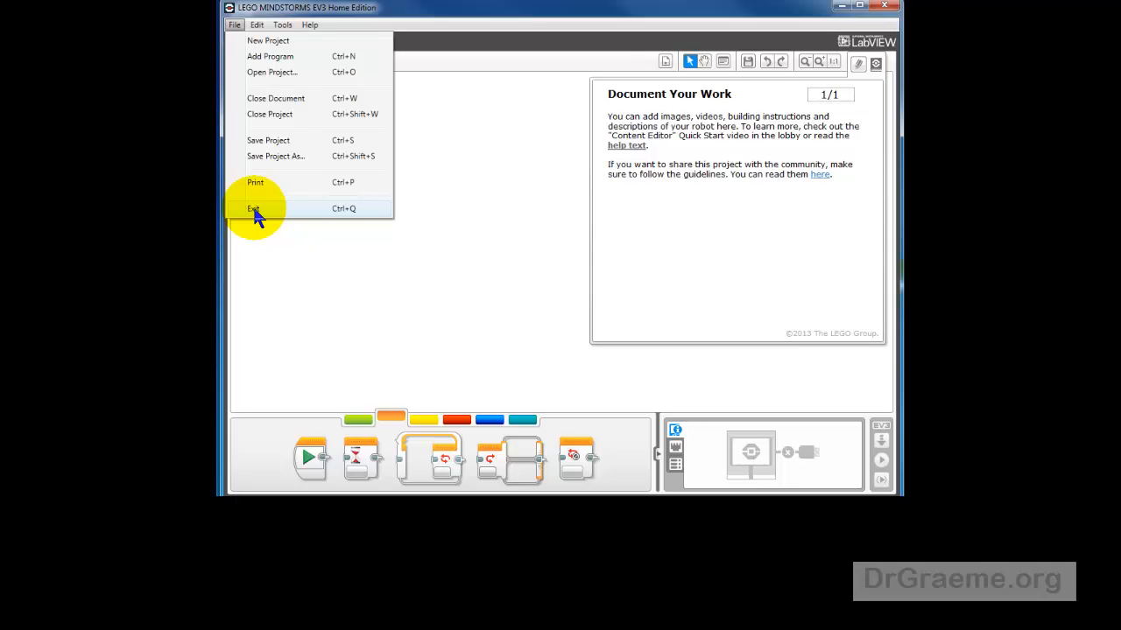
pyautogui.click(253, 210)
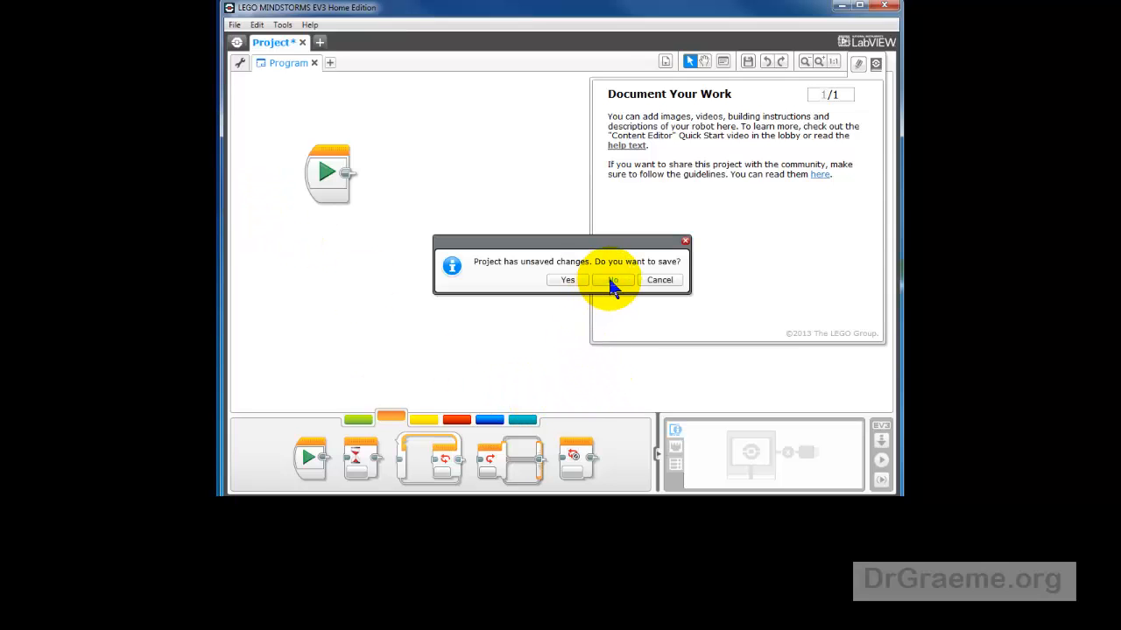
pyautogui.click(613, 280)
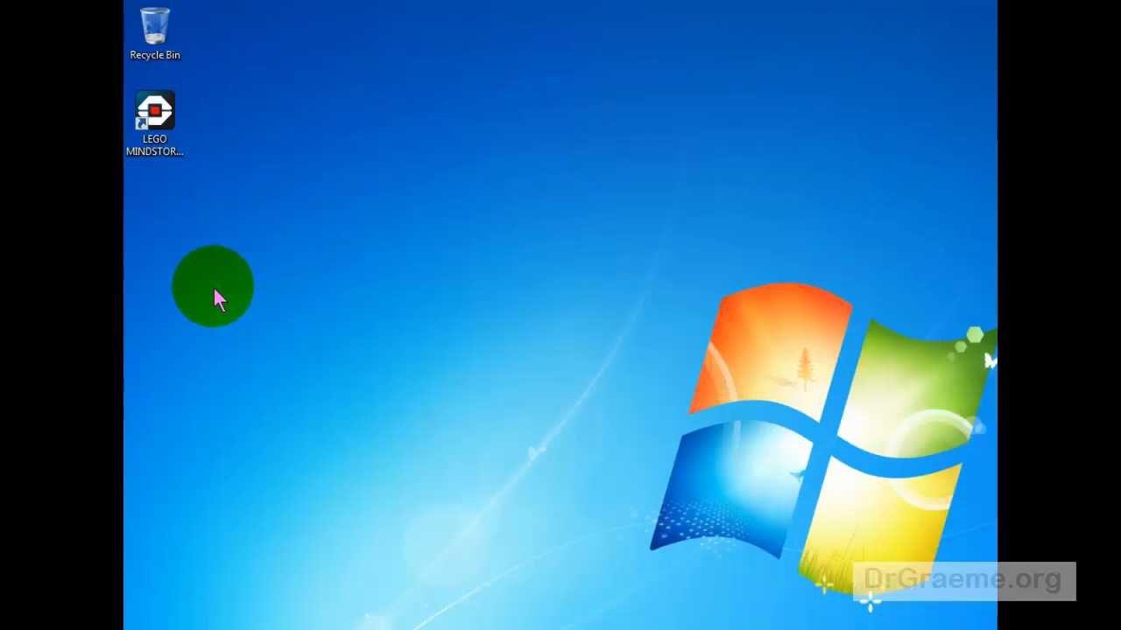
# - Create a new desktop folder named DeleteMe
pyautogui.rightClick(156, 217)
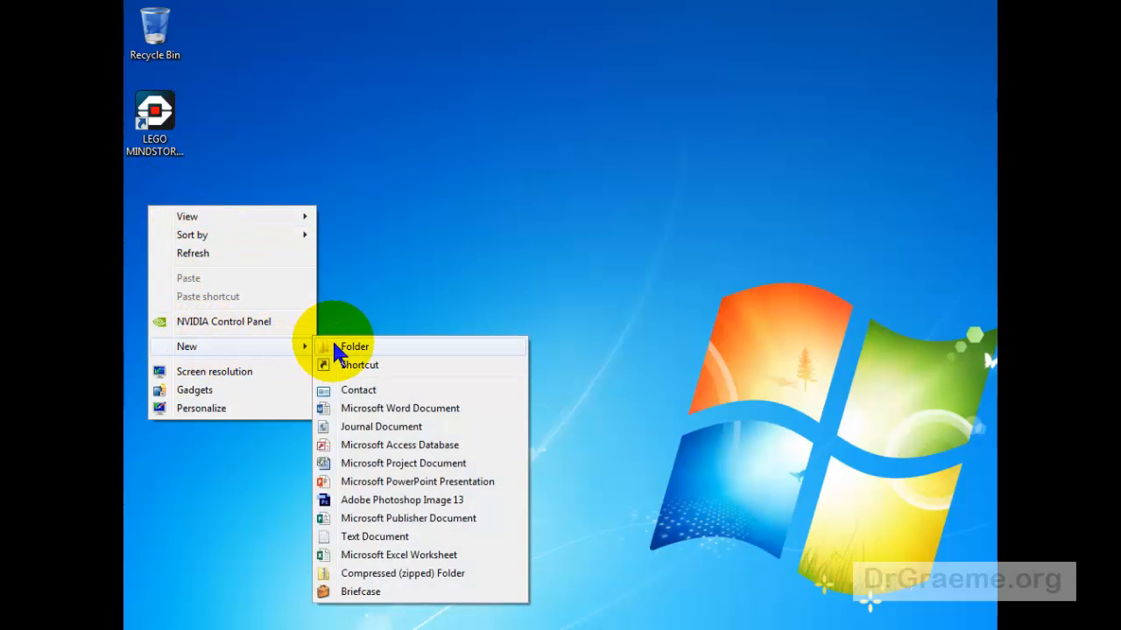
pyautogui.click(353, 346)
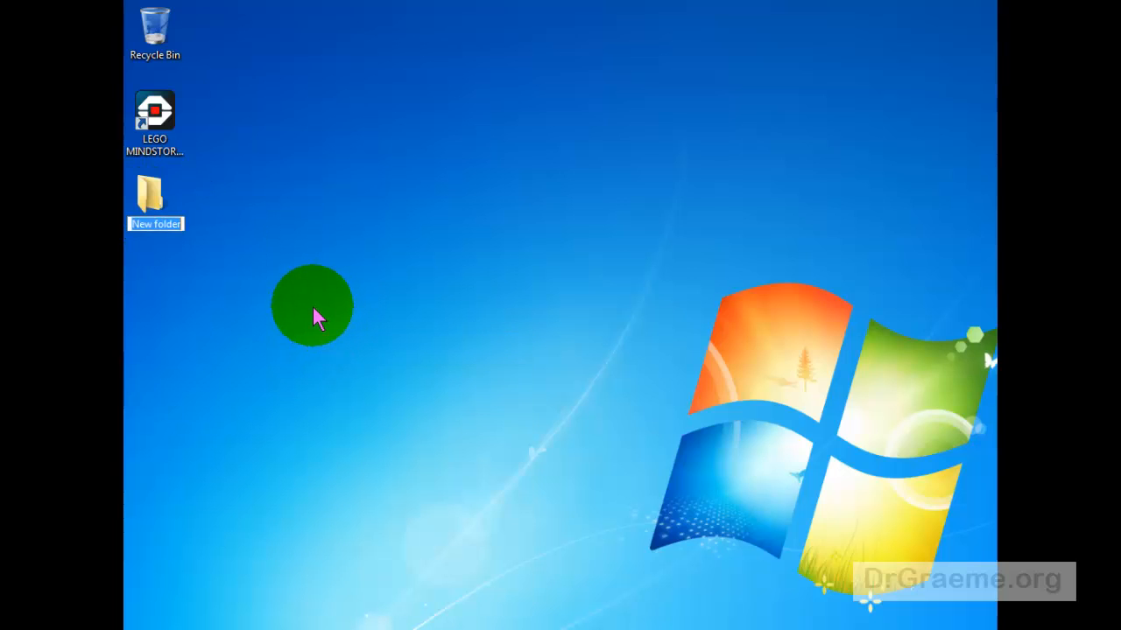
pyautogui.write('Delete')
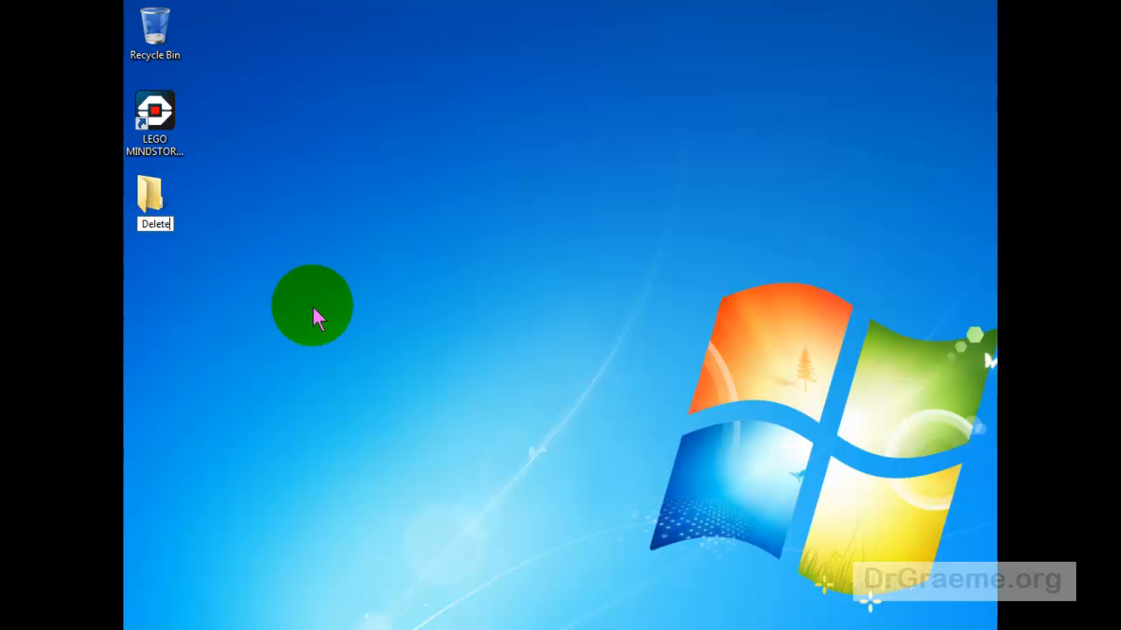
pyautogui.write('Me')
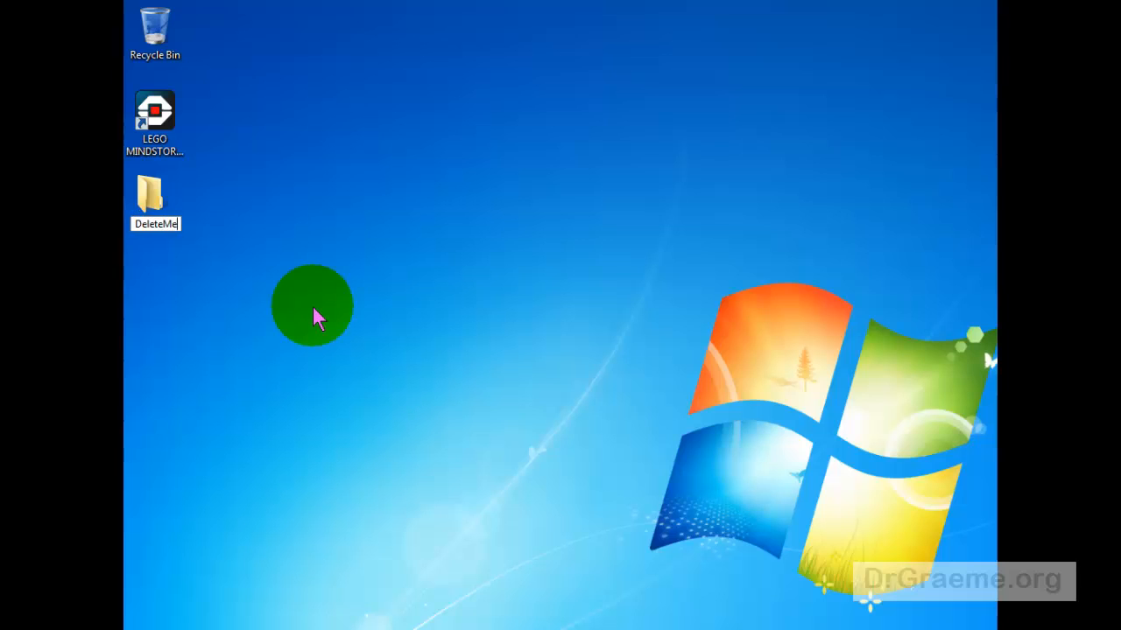
pyautogui.click(154, 193)
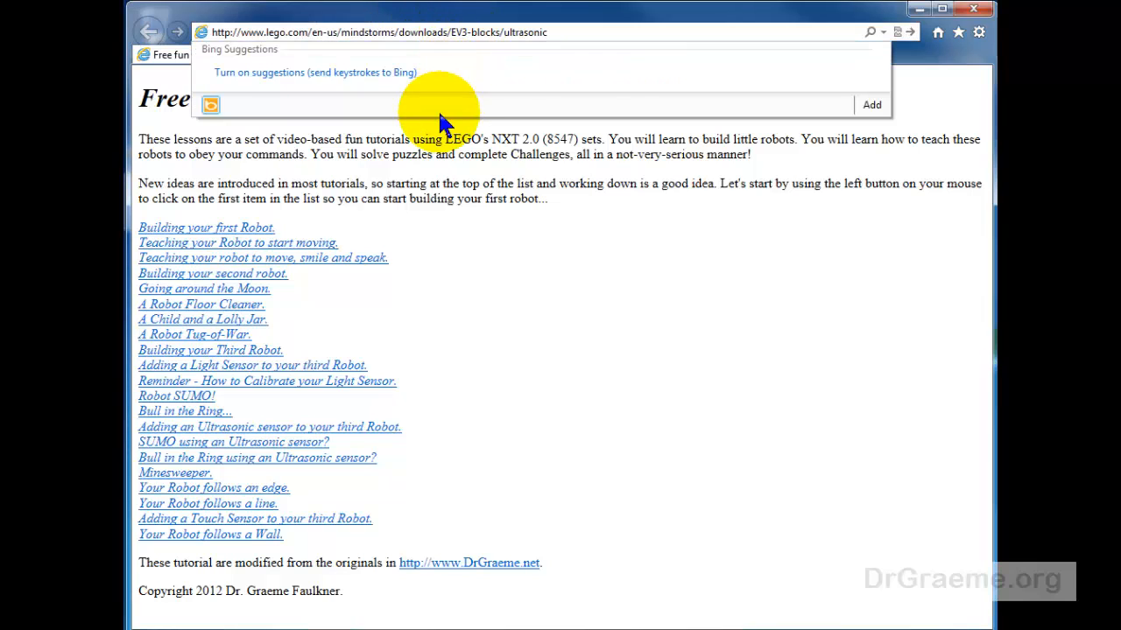
pyautogui.moveTo(324, 68)
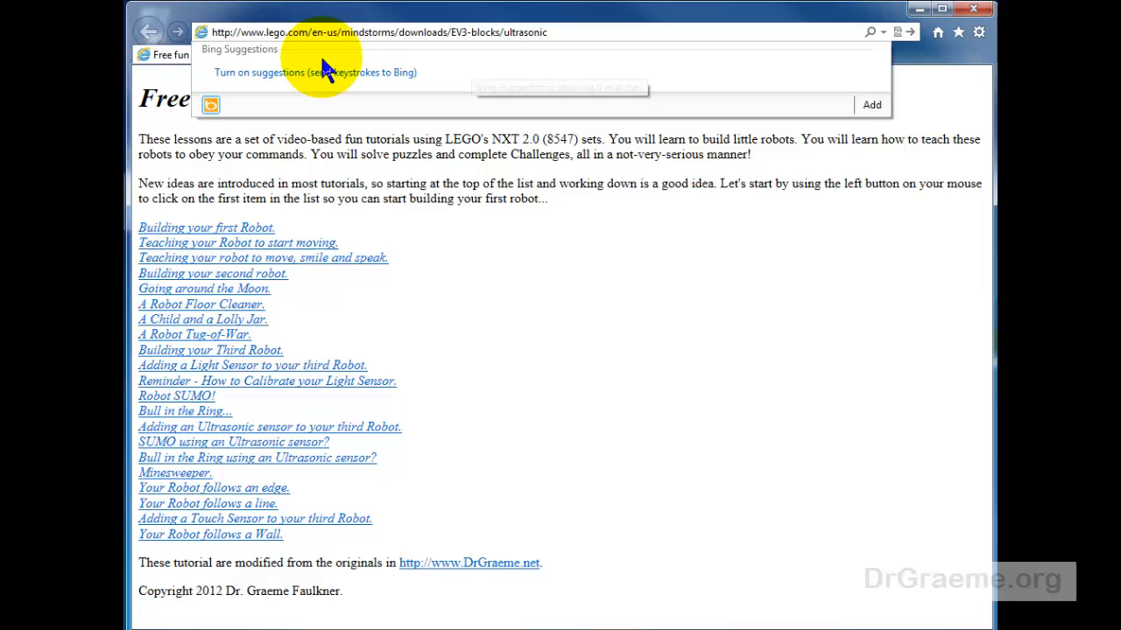
pyautogui.moveTo(259, 49)
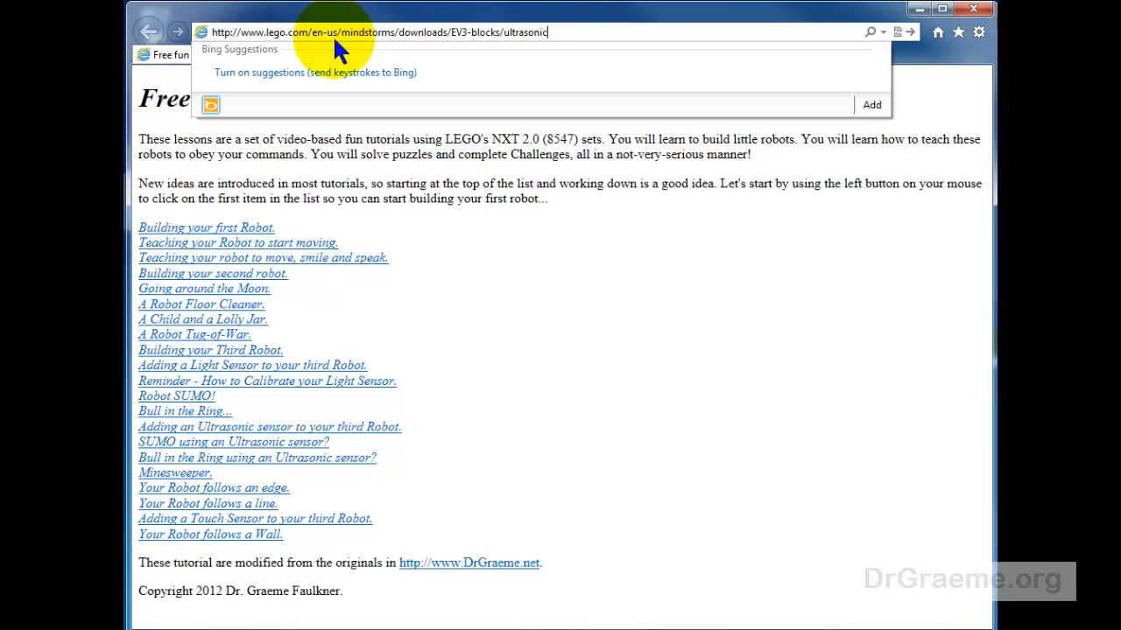
pyautogui.moveTo(421, 54)
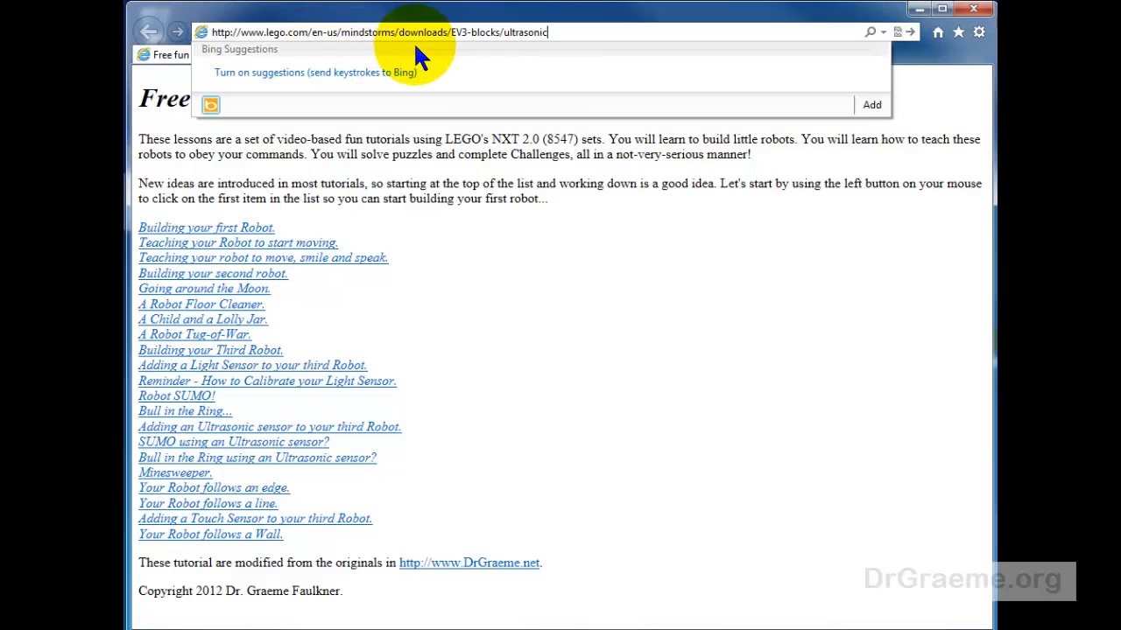
pyautogui.moveTo(469, 53)
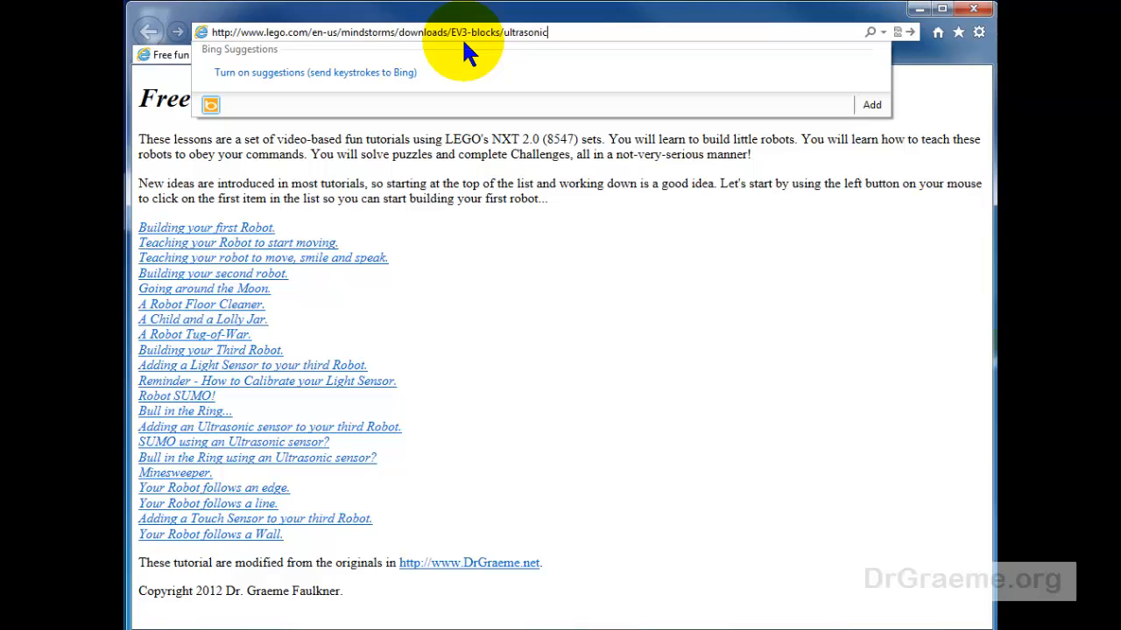
pyautogui.moveTo(613, 49)
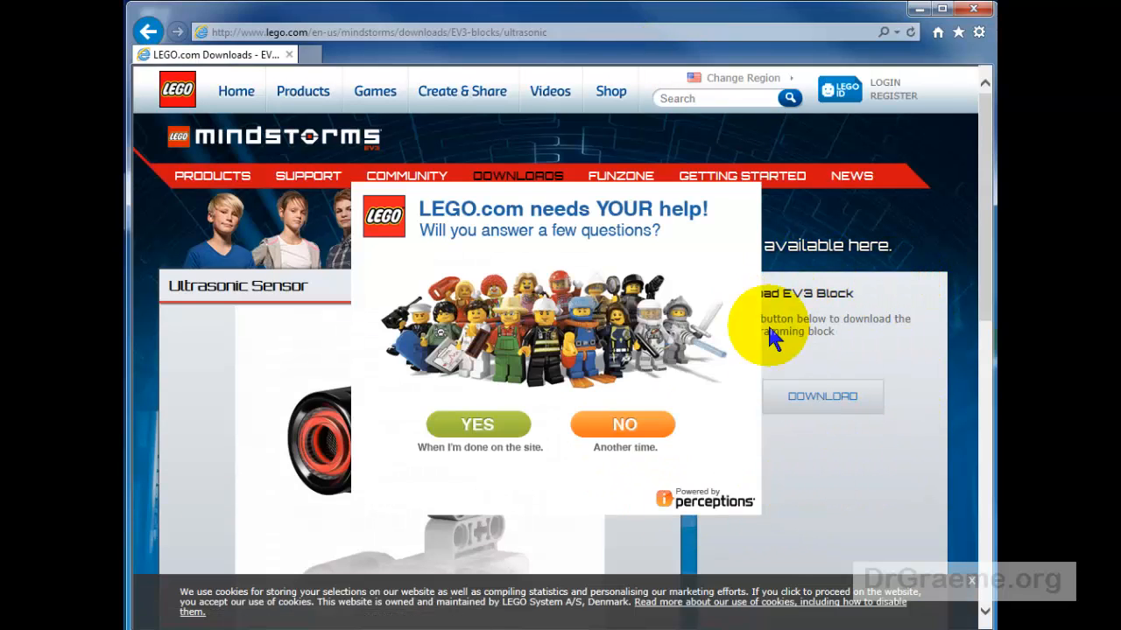
# - Decline the LEGO survey pop-up on the Ultrasonic Sensor download page
pyautogui.click(623, 425)
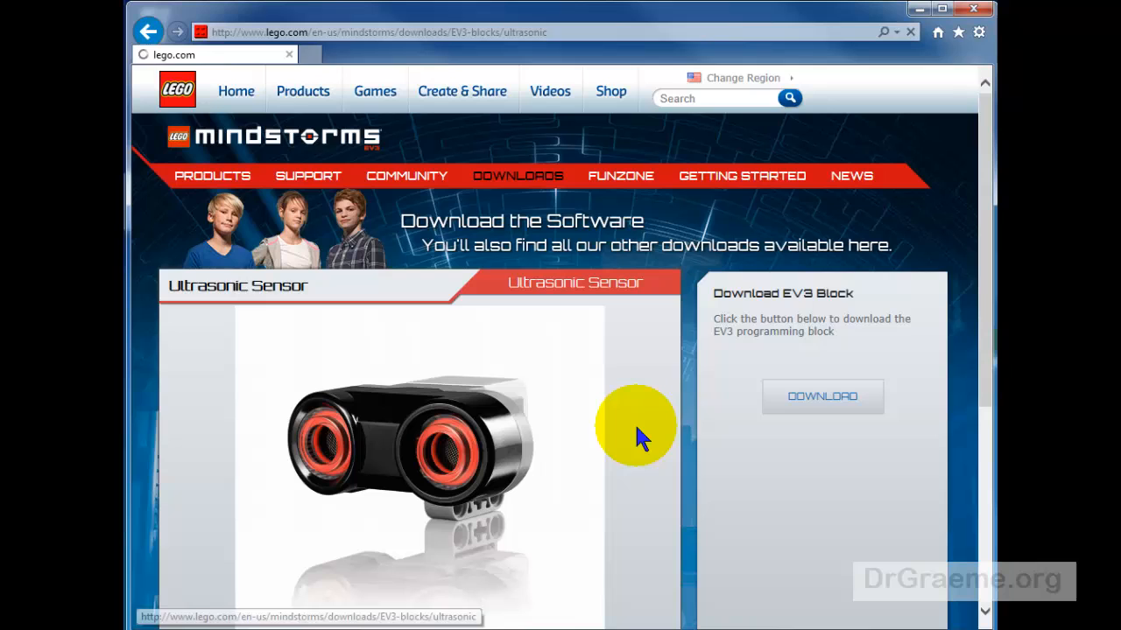
pyautogui.click(821, 396)
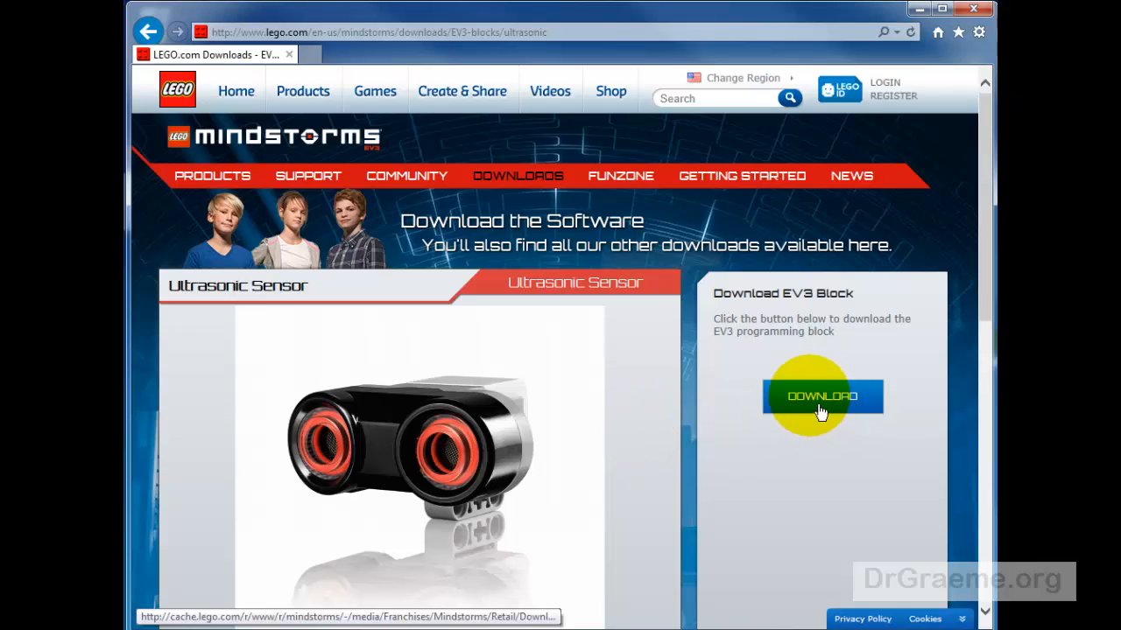
# - Download Ultrasonic.ev3b and save it into the desktop DeleteMe folder
pyautogui.click(821, 396)
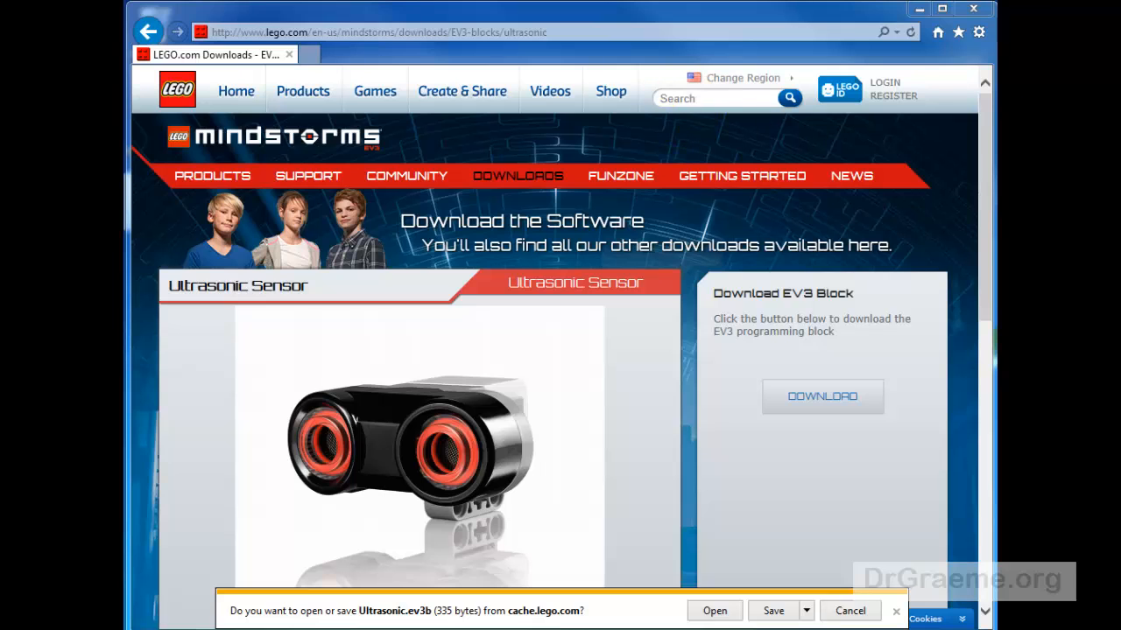
pyautogui.click(773, 610)
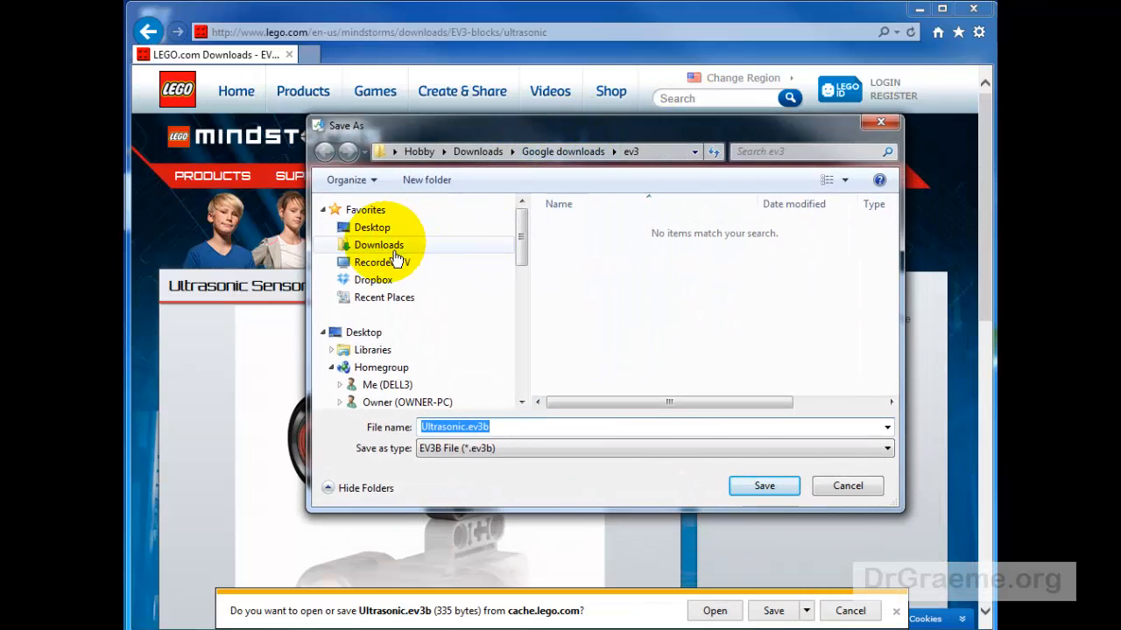
pyautogui.click(371, 228)
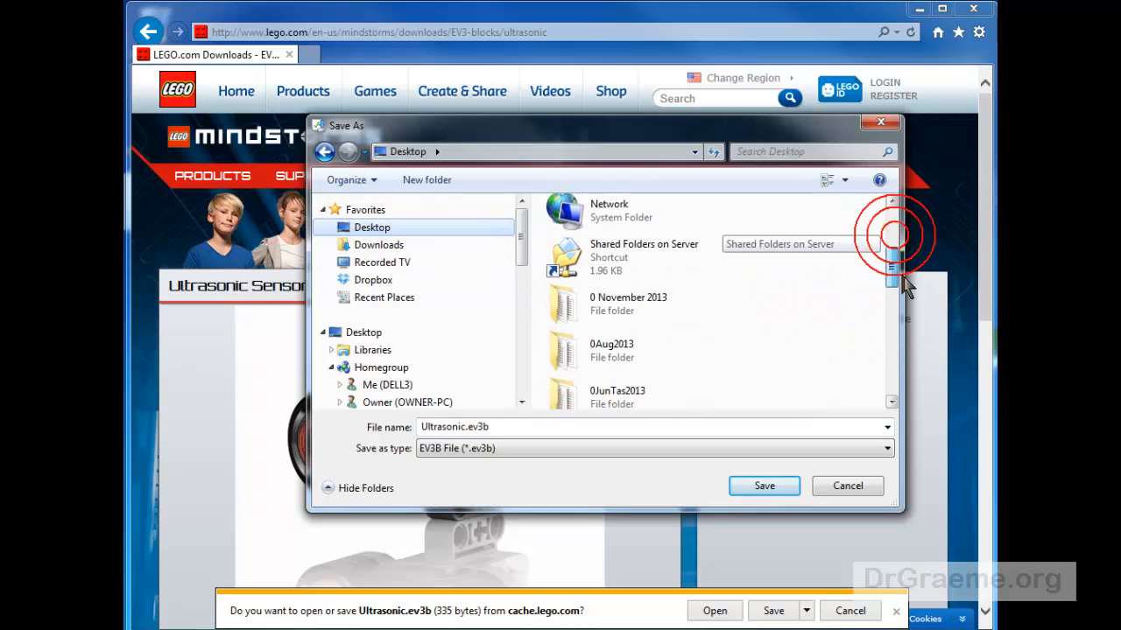
pyautogui.scroll(-3)
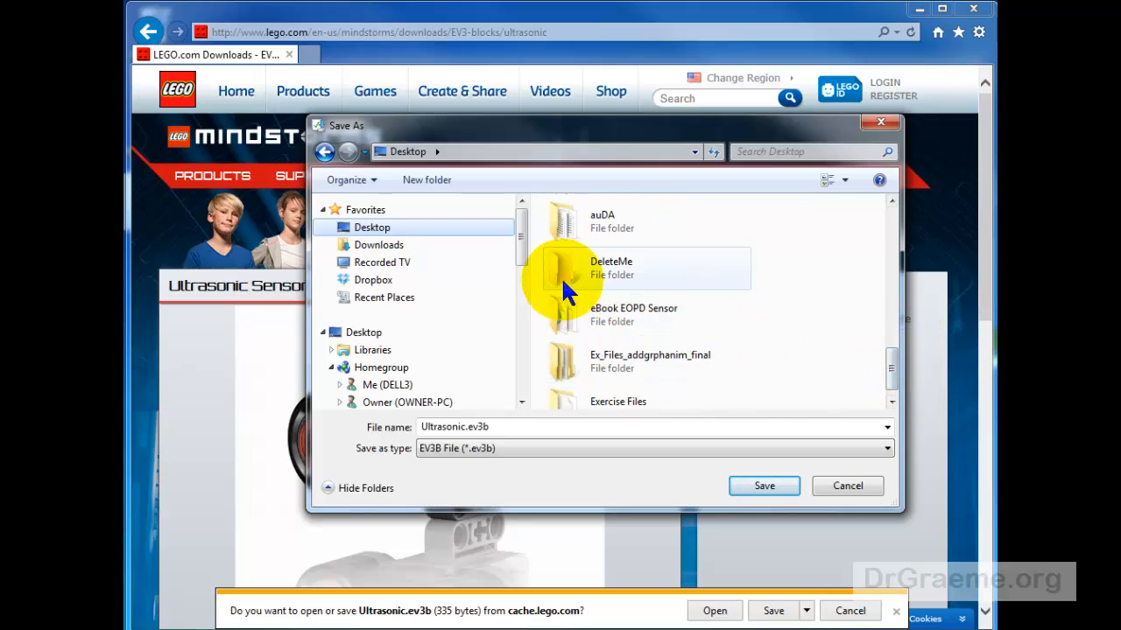
pyautogui.doubleClick(611, 268)
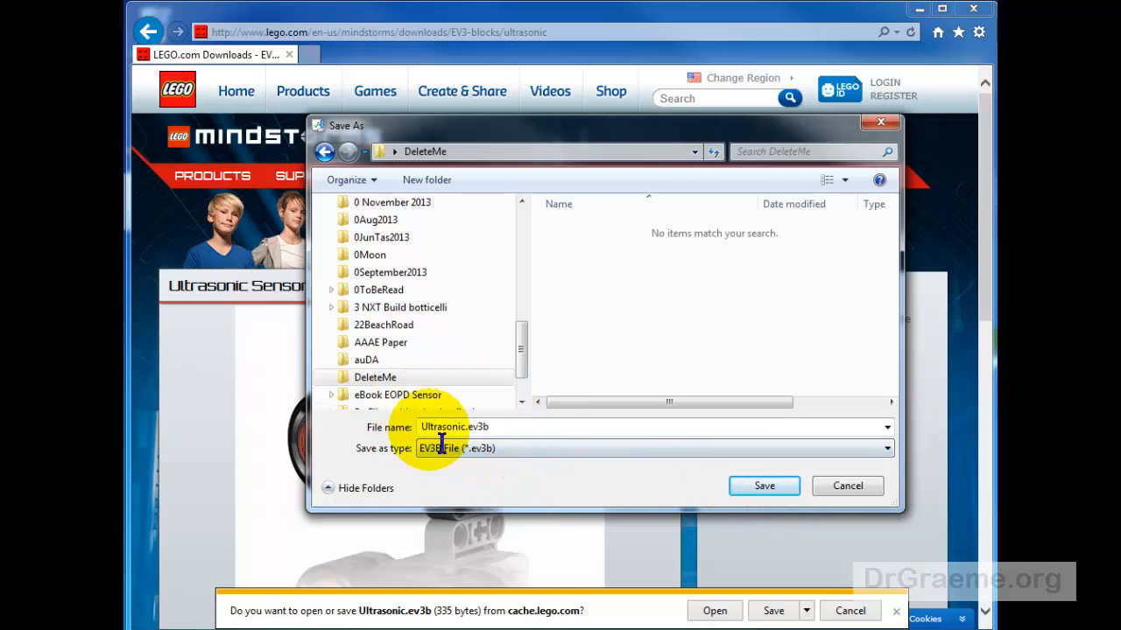
pyautogui.moveTo(764, 487)
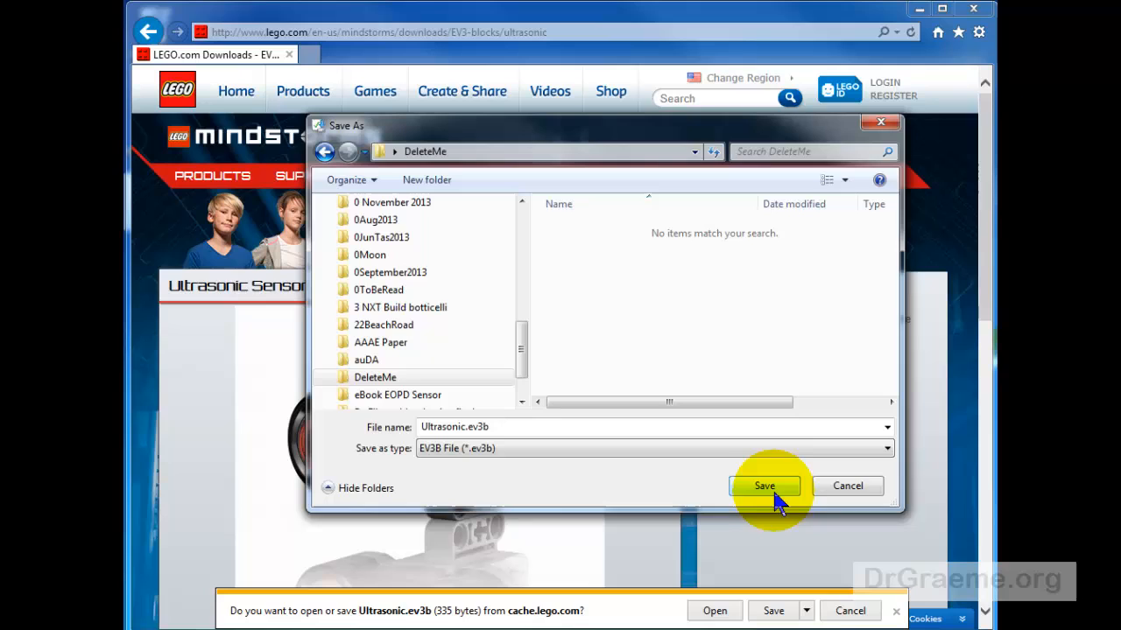
pyautogui.click(763, 487)
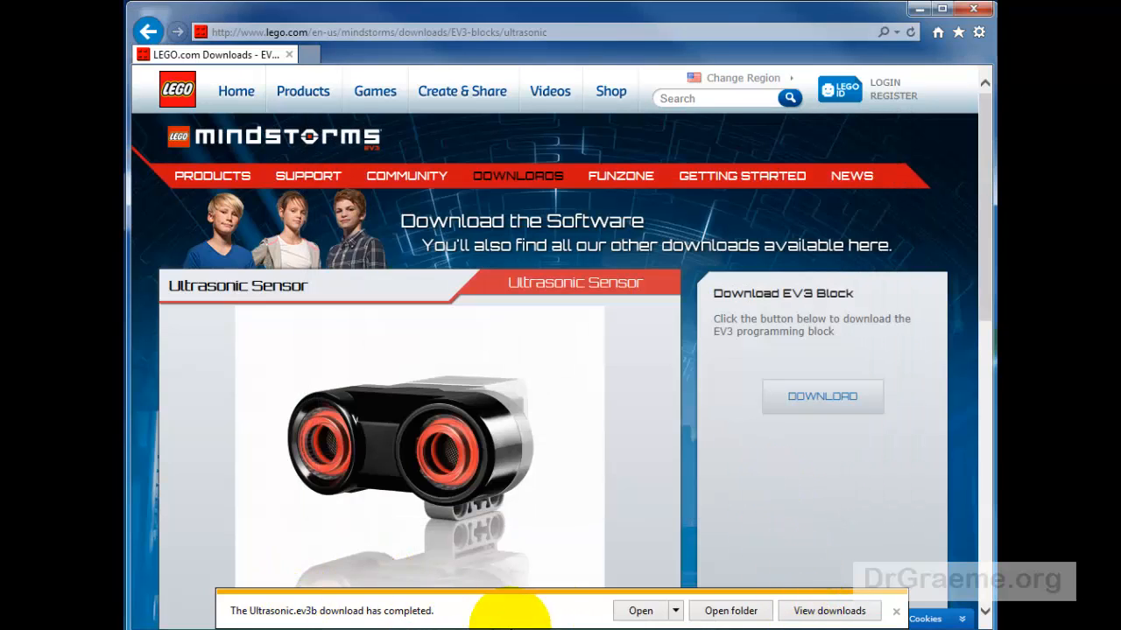
# - Close the download notice and browser, then relaunch LEGO MINDSTORMS from the desktop shortcut
pyautogui.click(895, 611)
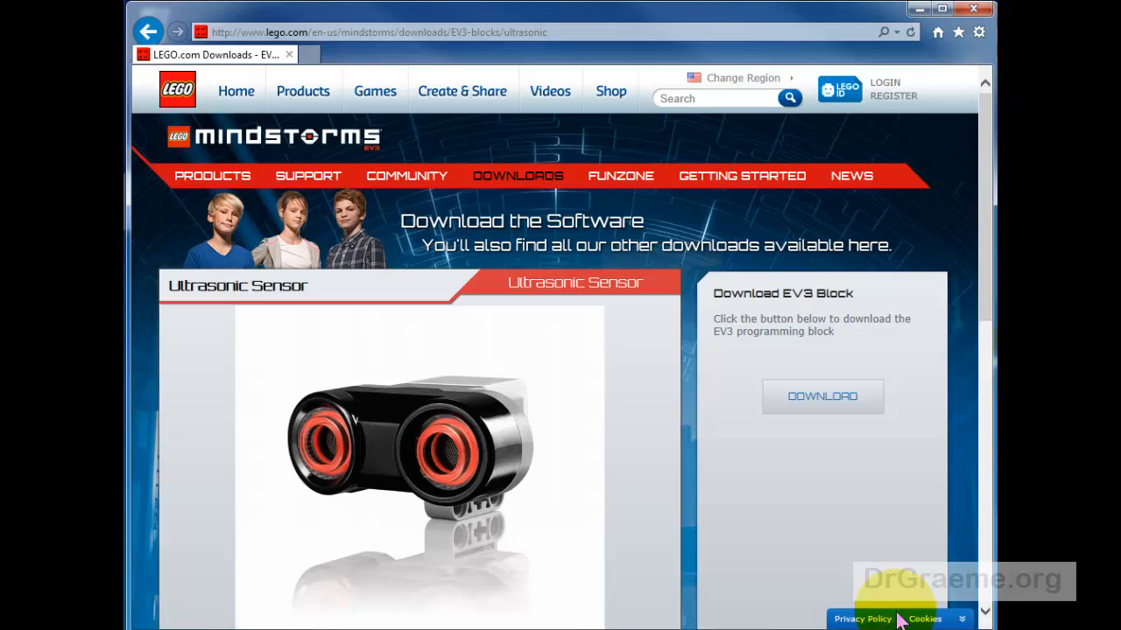
pyautogui.moveTo(971, 26)
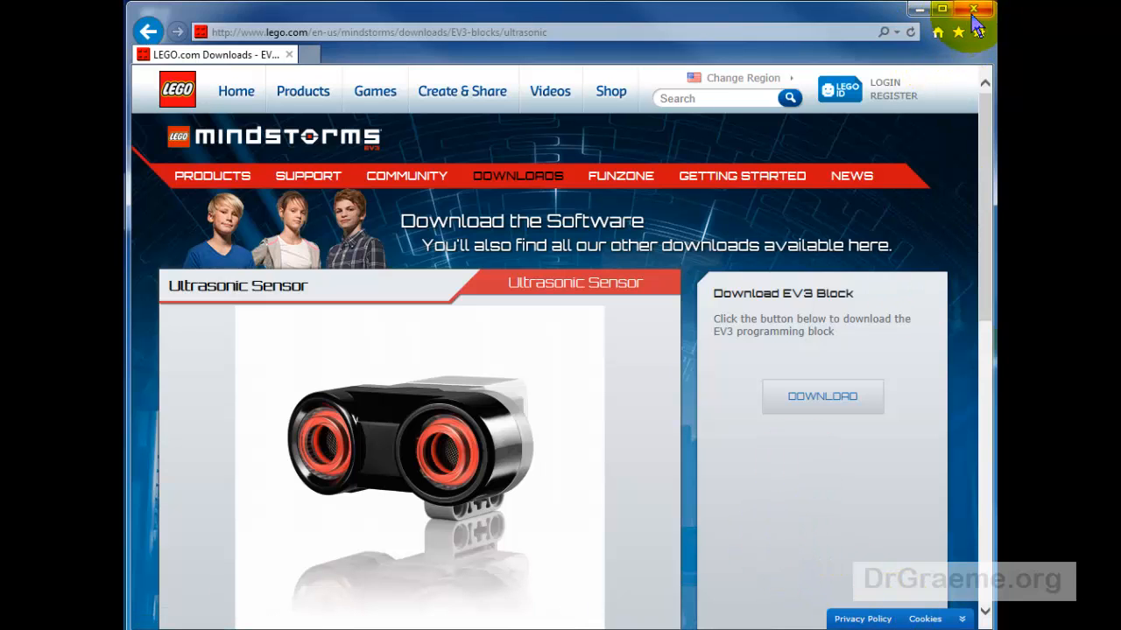
pyautogui.click(970, 11)
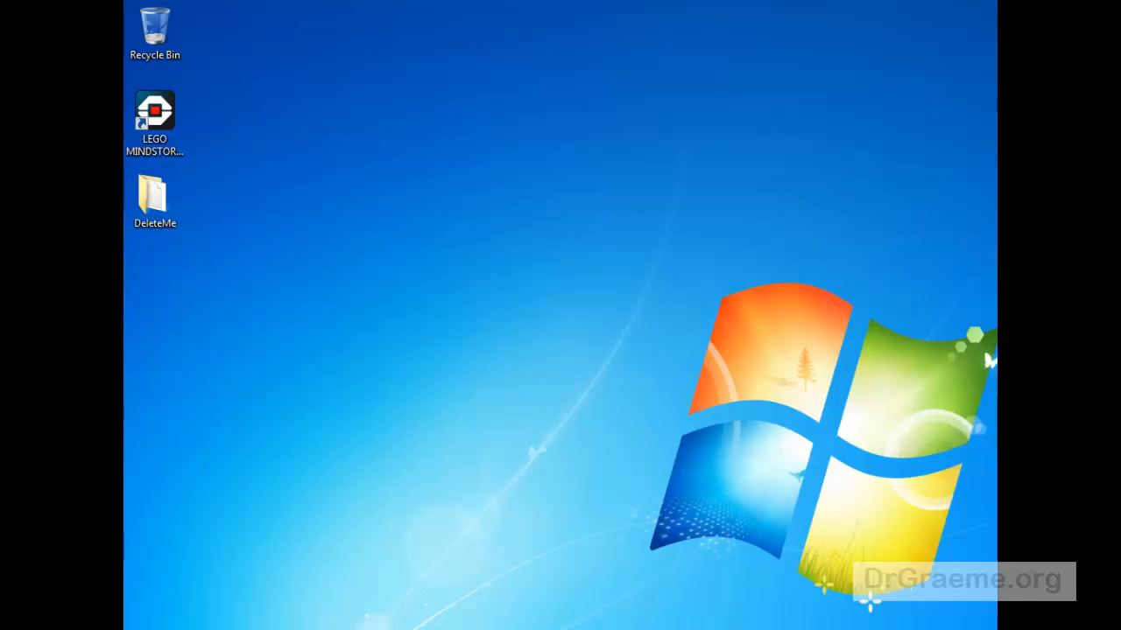
pyautogui.doubleClick(154, 196)
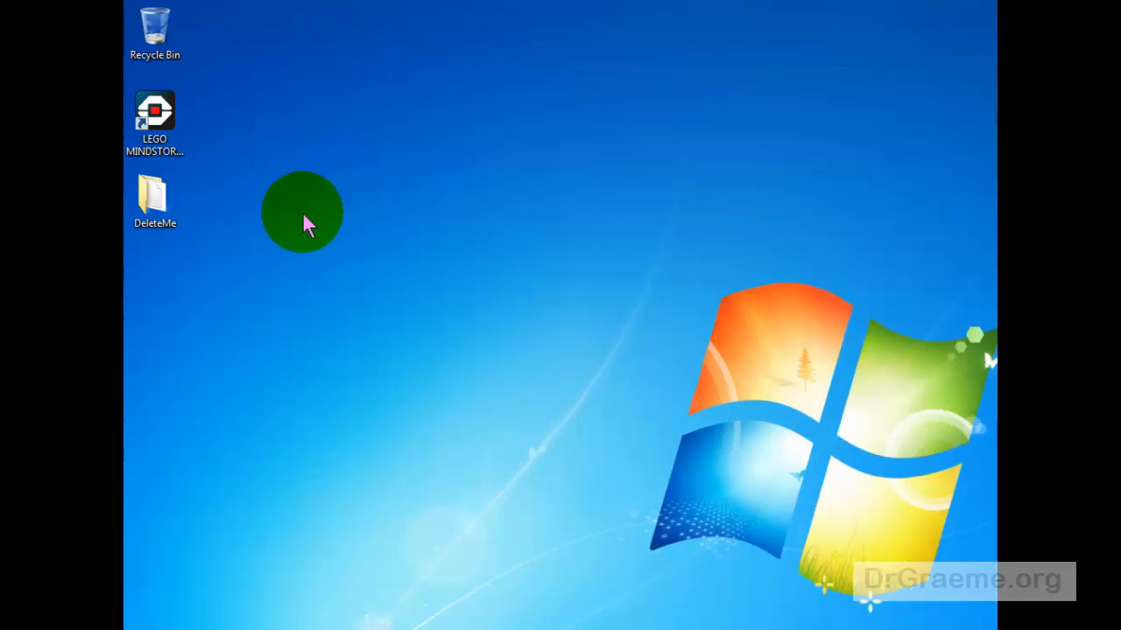
pyautogui.click(154, 112)
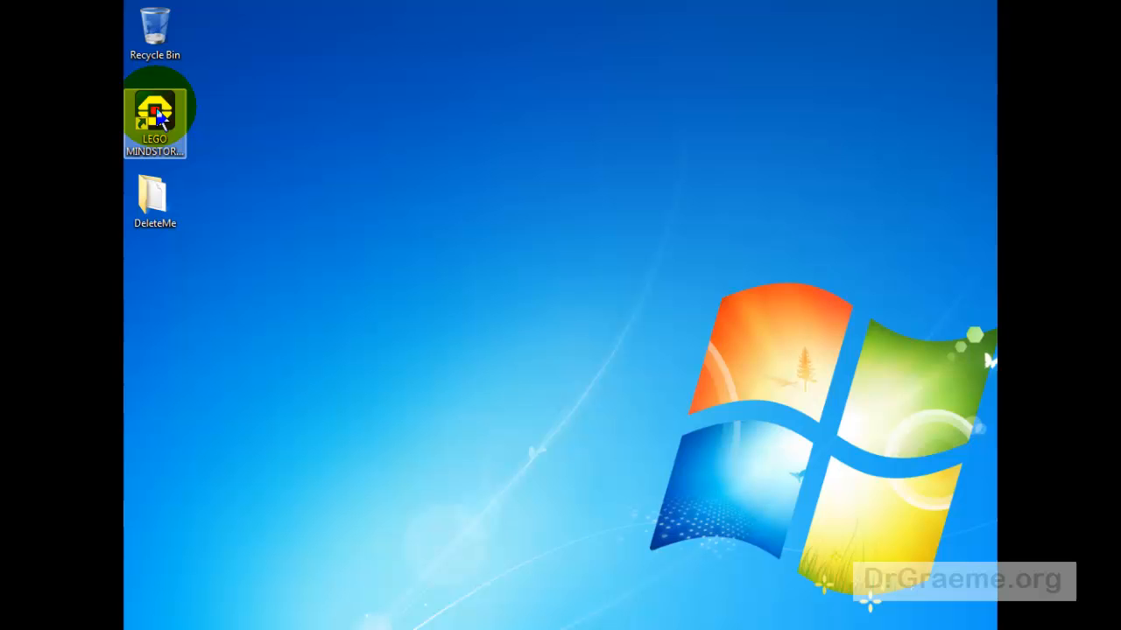
pyautogui.doubleClick(154, 108)
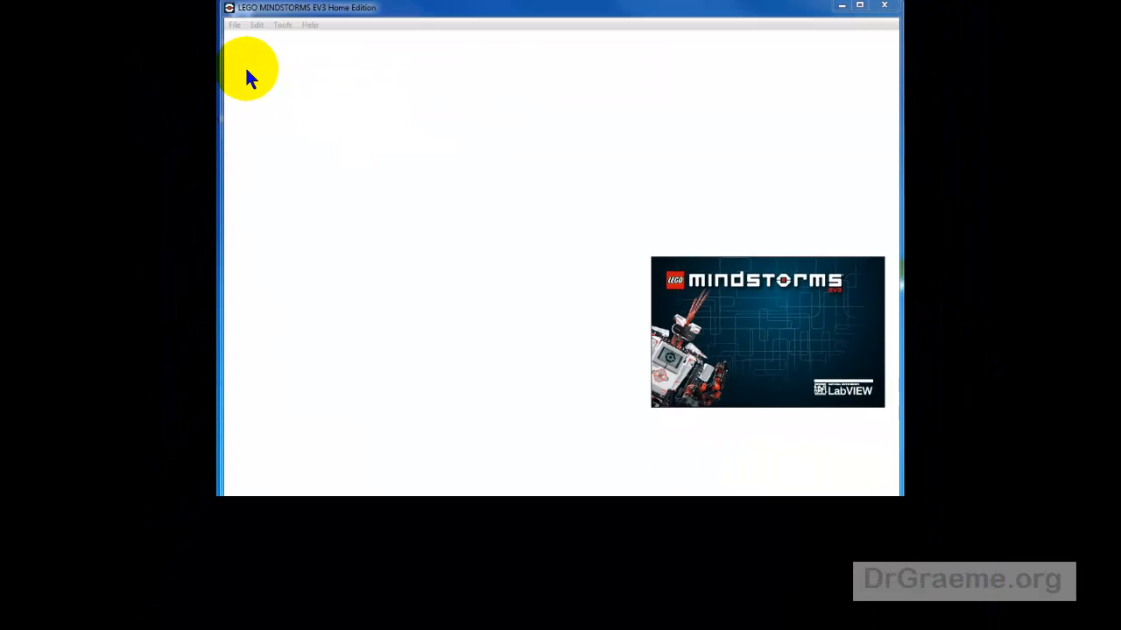
# - Start a new project and show the editor's Tools list
pyautogui.click(234, 25)
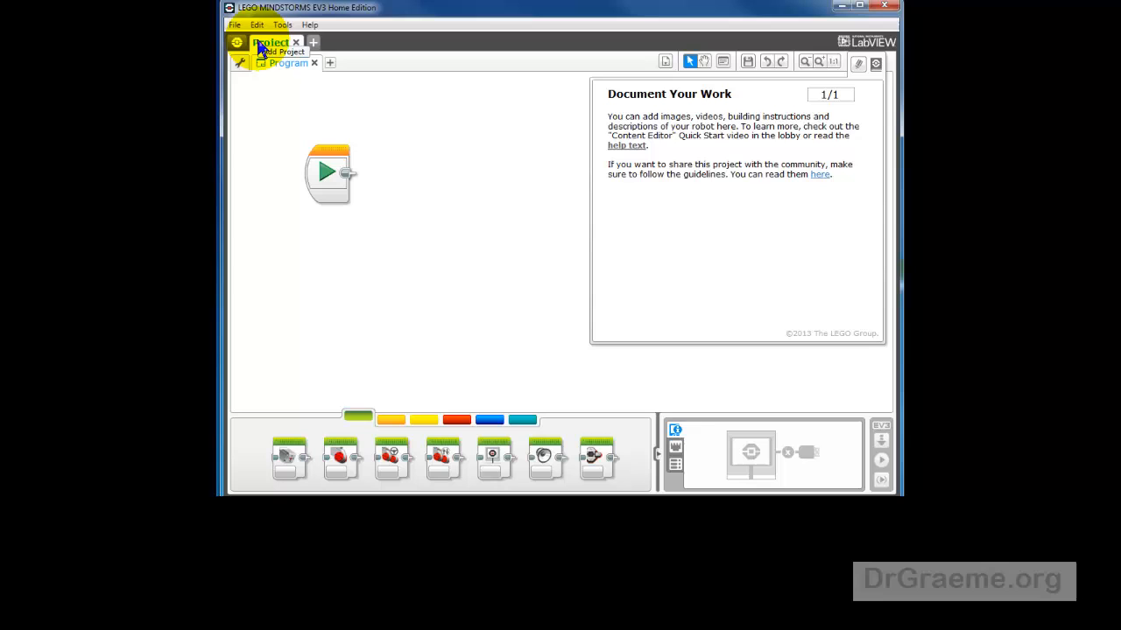
pyautogui.click(281, 25)
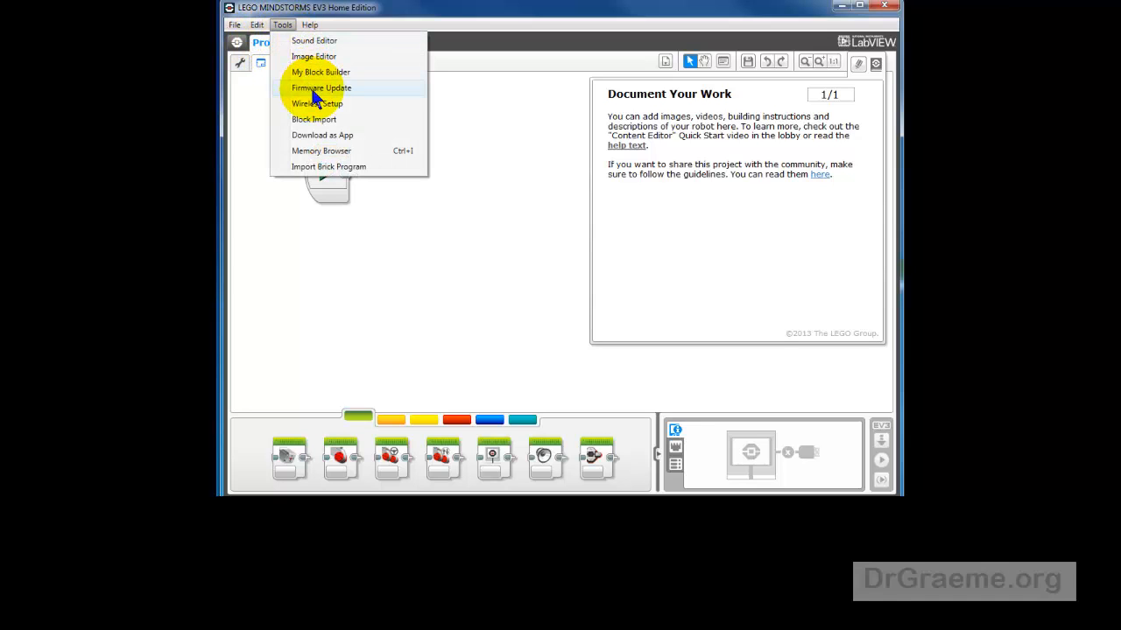
pyautogui.moveTo(322, 125)
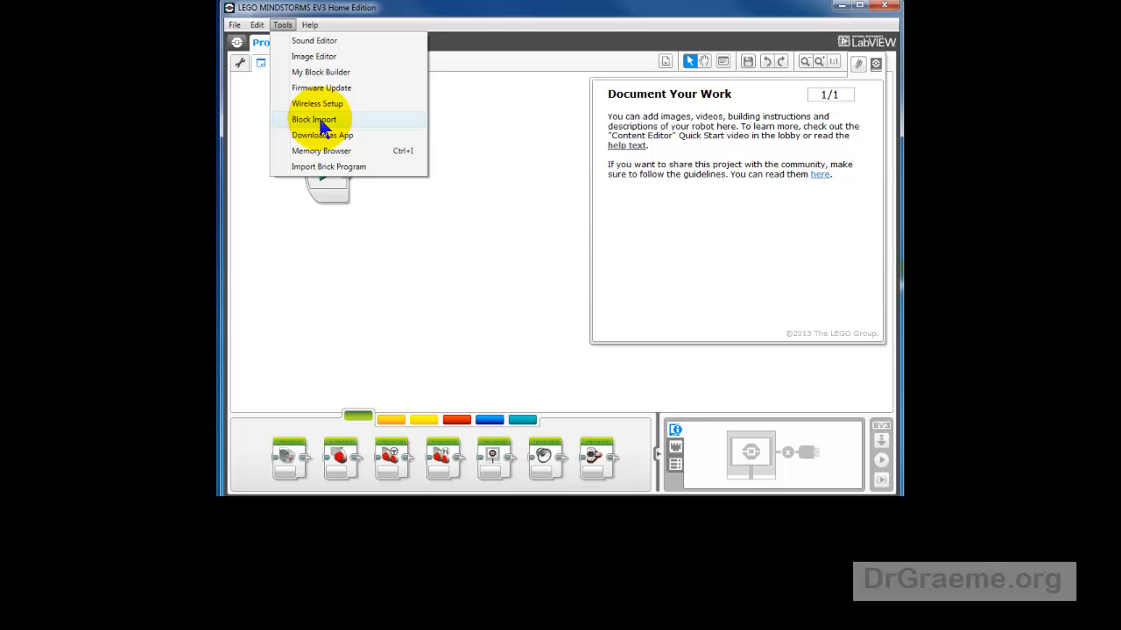
# - In Block Import, browse to DeleteMe and load Ultrasonic.ev3b for import
pyautogui.click(313, 119)
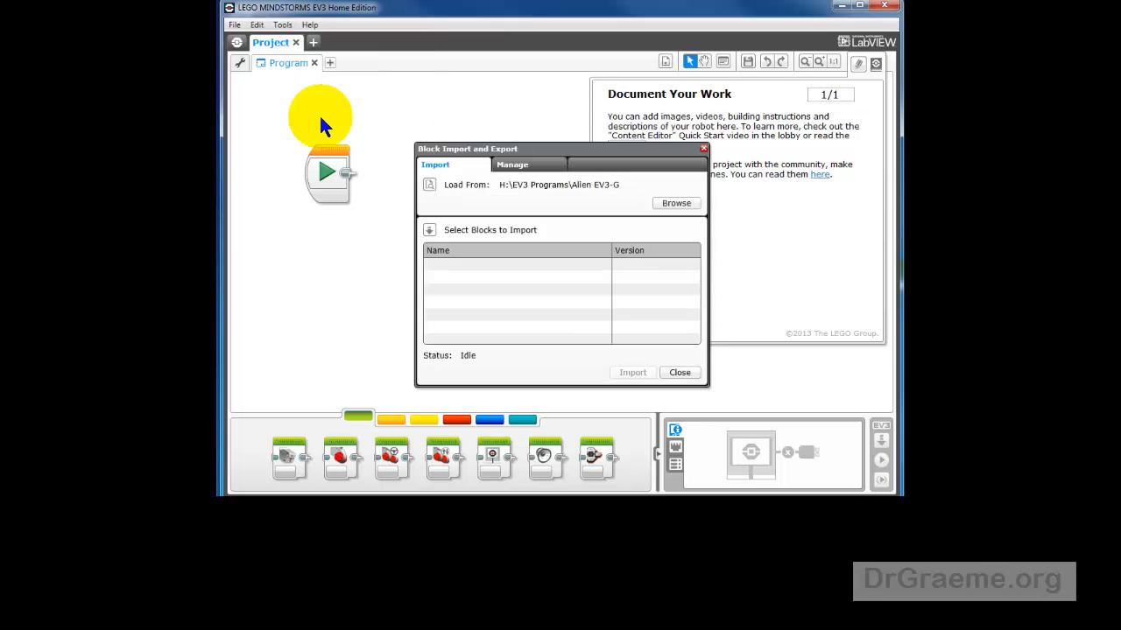
pyautogui.moveTo(637, 190)
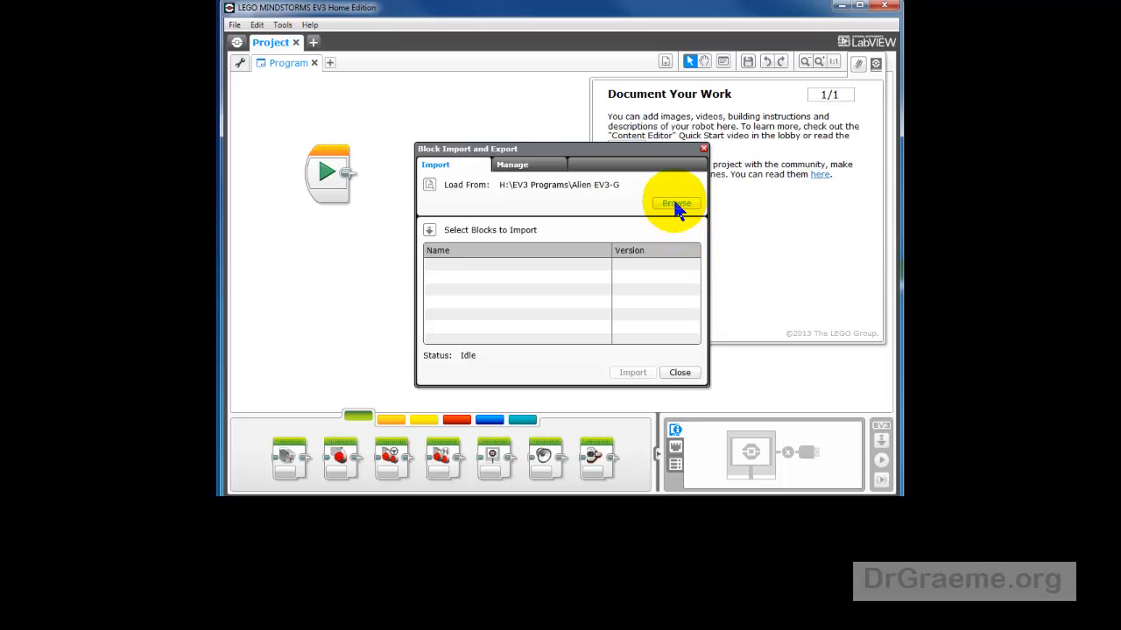
pyautogui.click(676, 203)
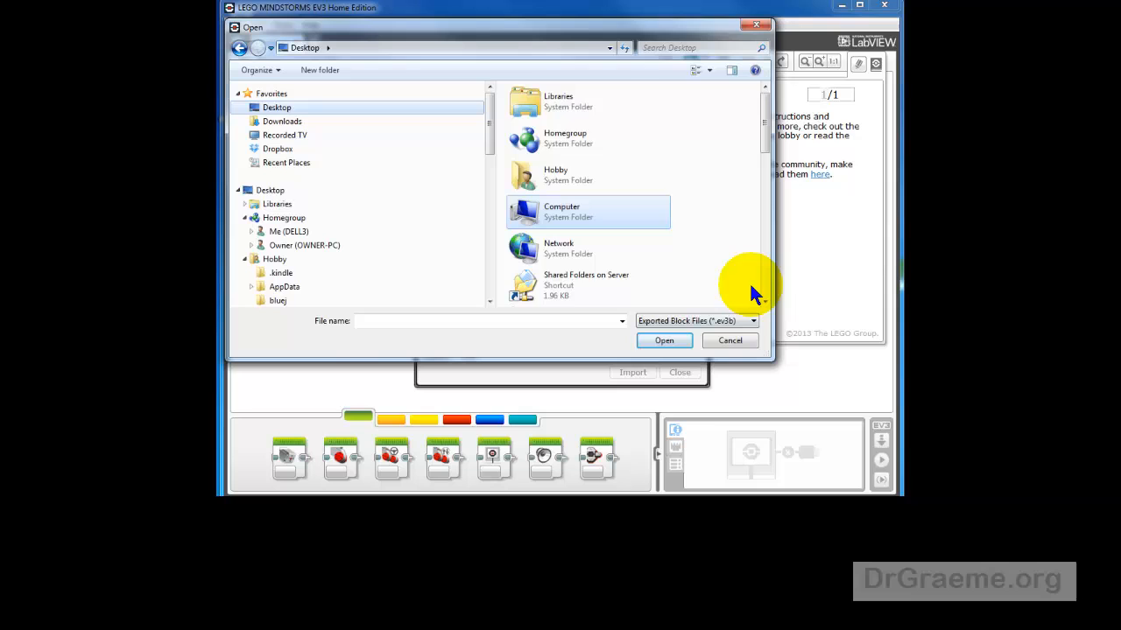
pyautogui.scroll(-3)
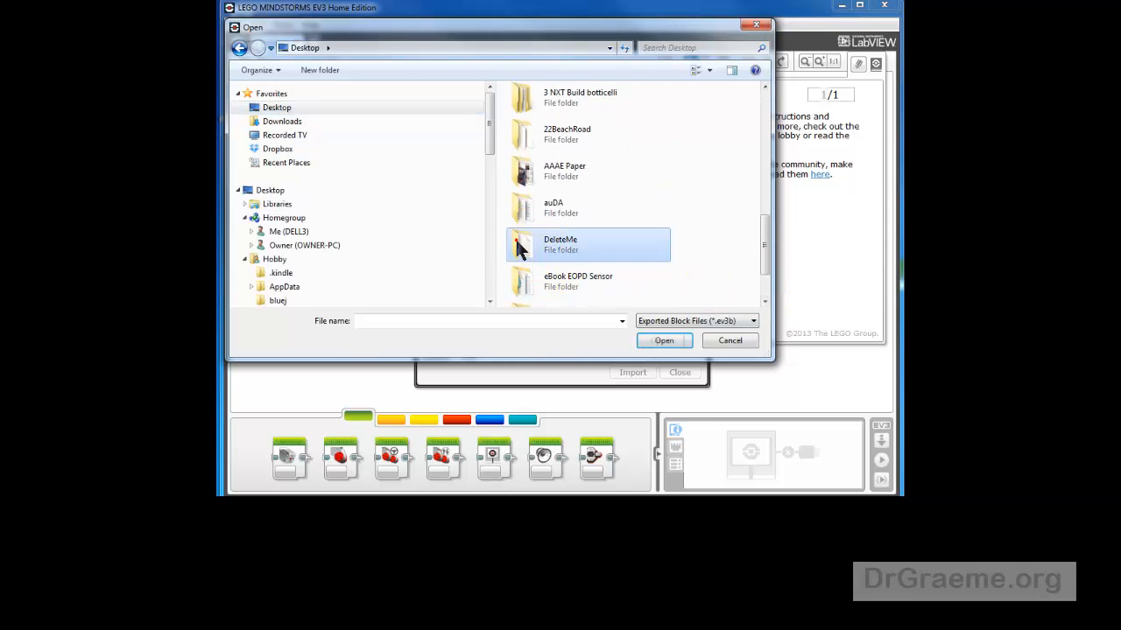
pyautogui.doubleClick(561, 245)
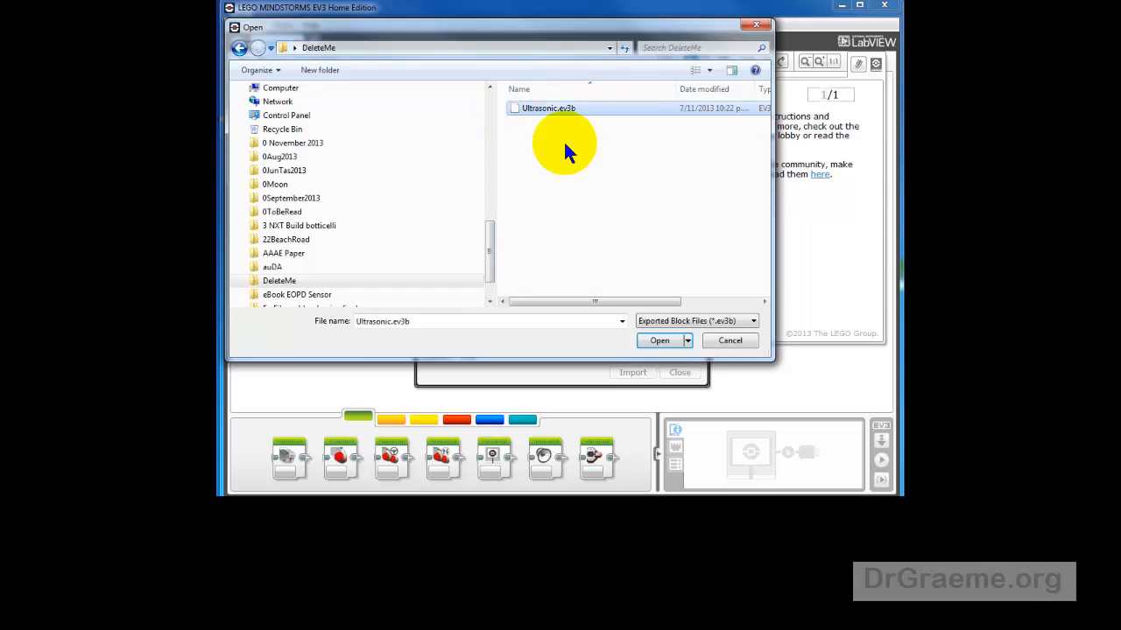
pyautogui.moveTo(587, 136)
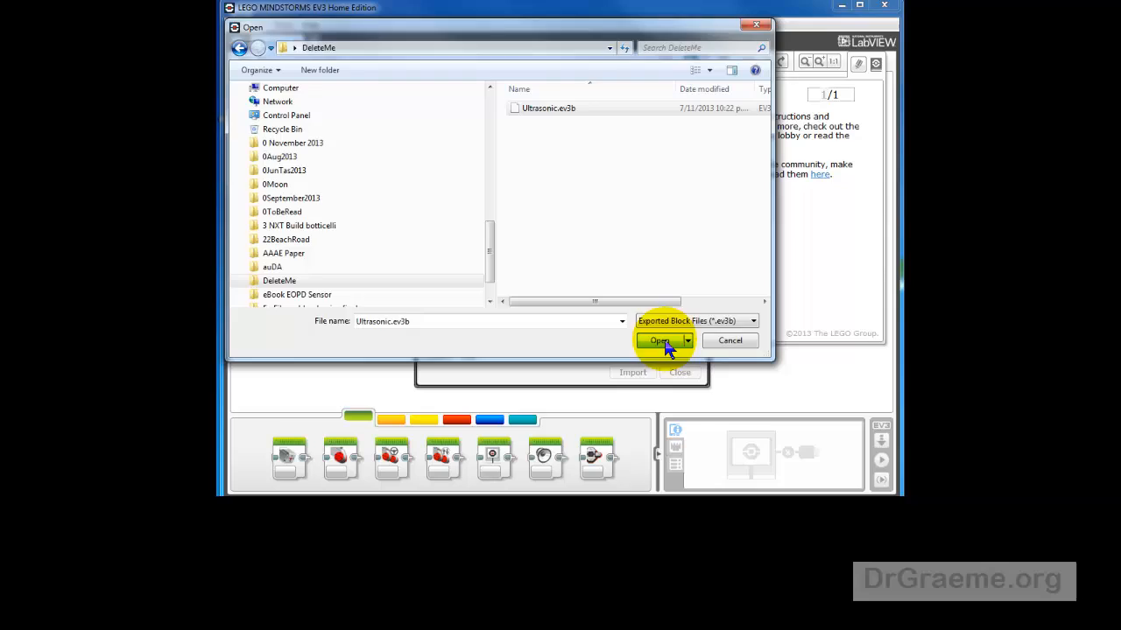
pyautogui.click(658, 340)
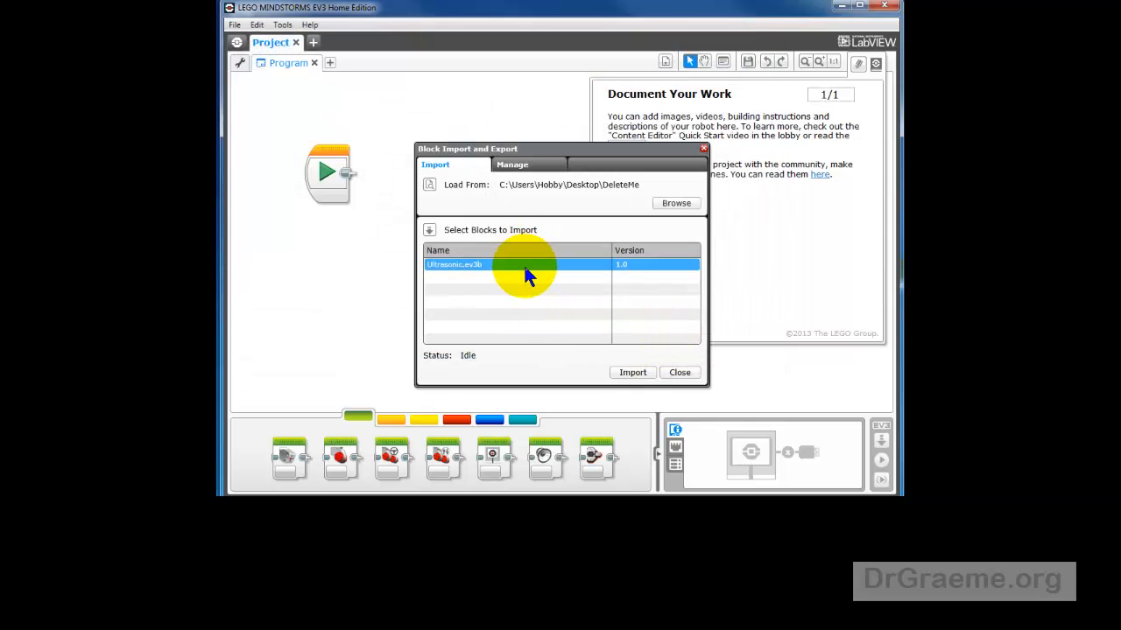
pyautogui.moveTo(490, 284)
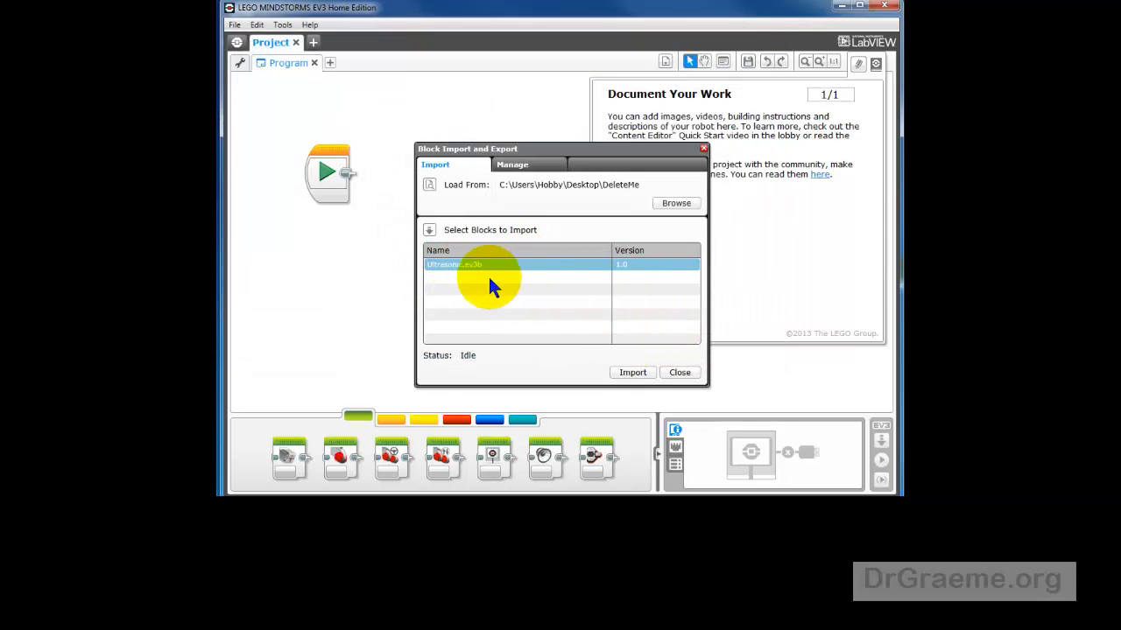
pyautogui.moveTo(627, 278)
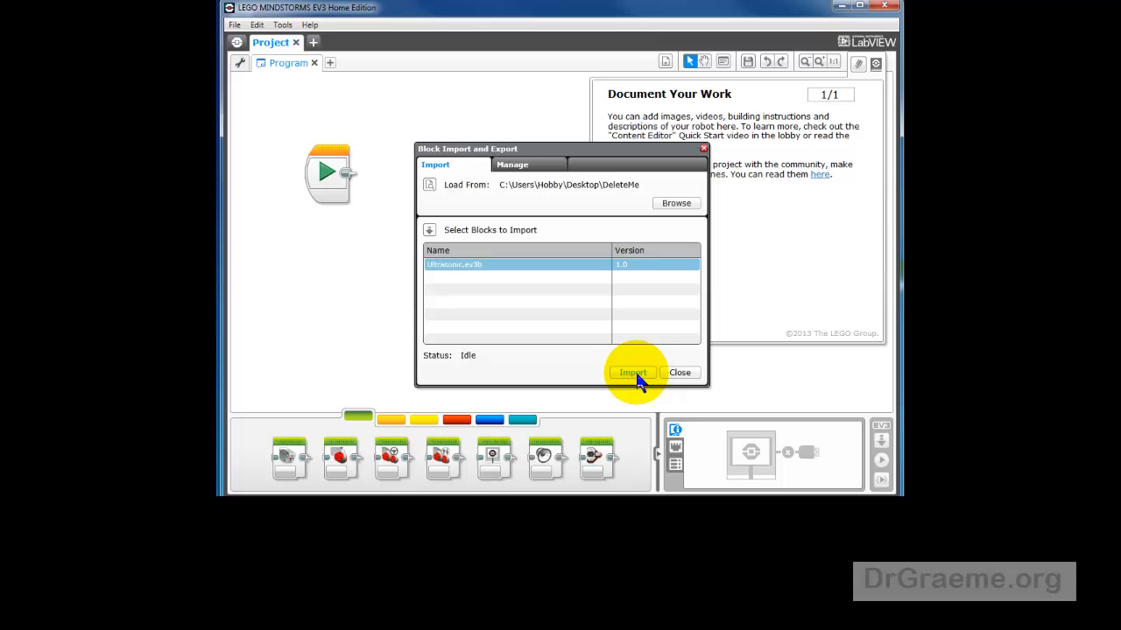
# - Import Ultrasonic.ev3b and acknowledge the editor-restart notice
pyautogui.click(632, 371)
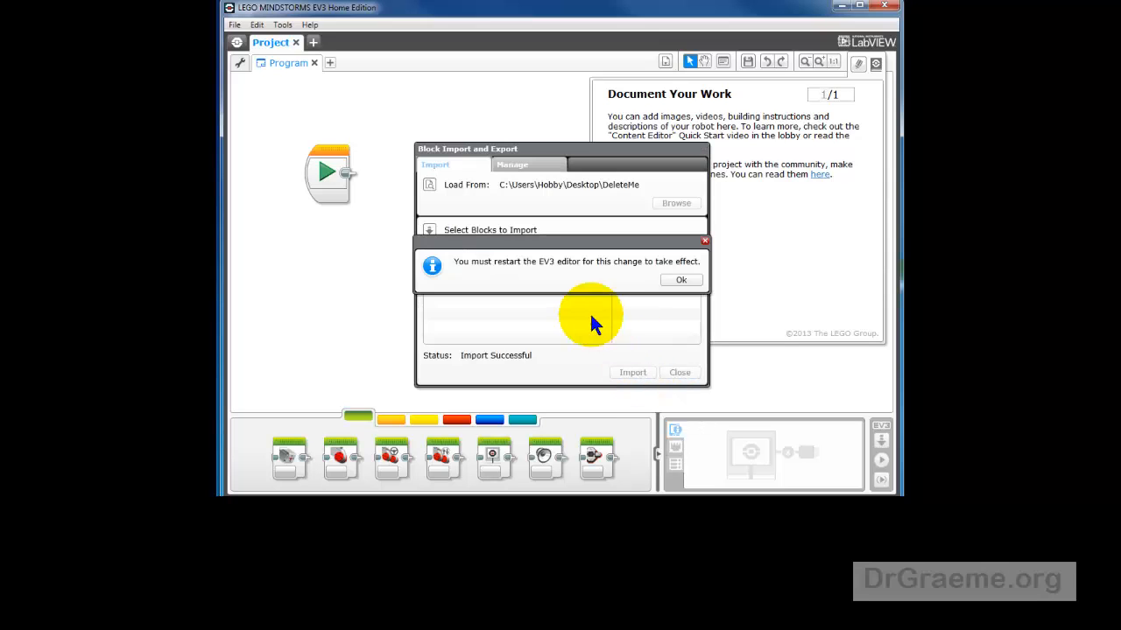
pyautogui.moveTo(630, 280)
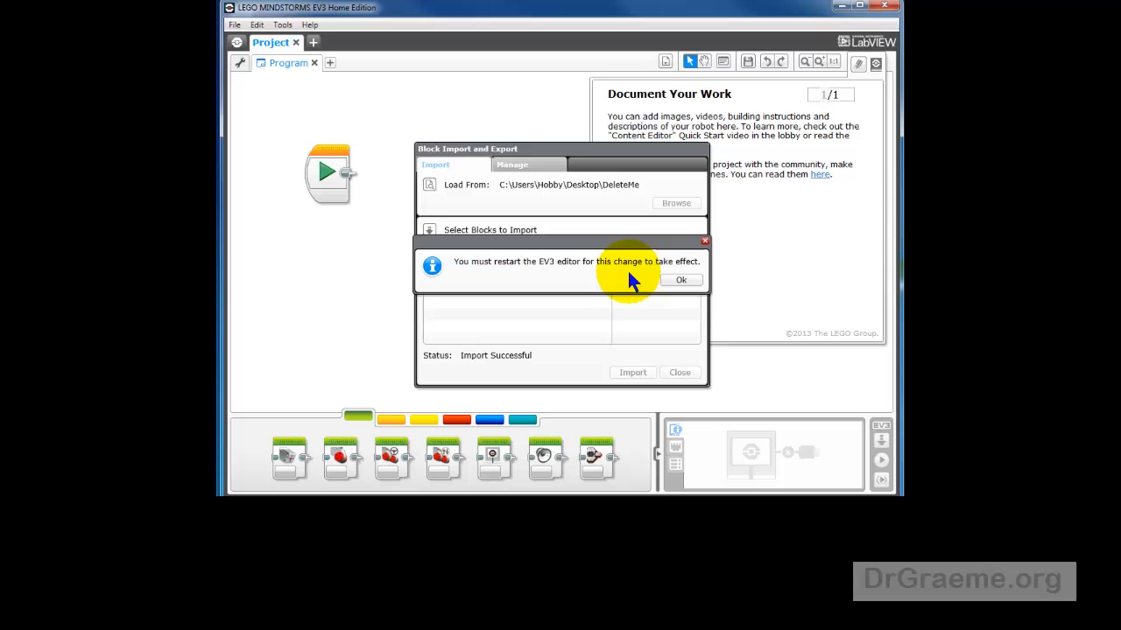
pyautogui.click(681, 280)
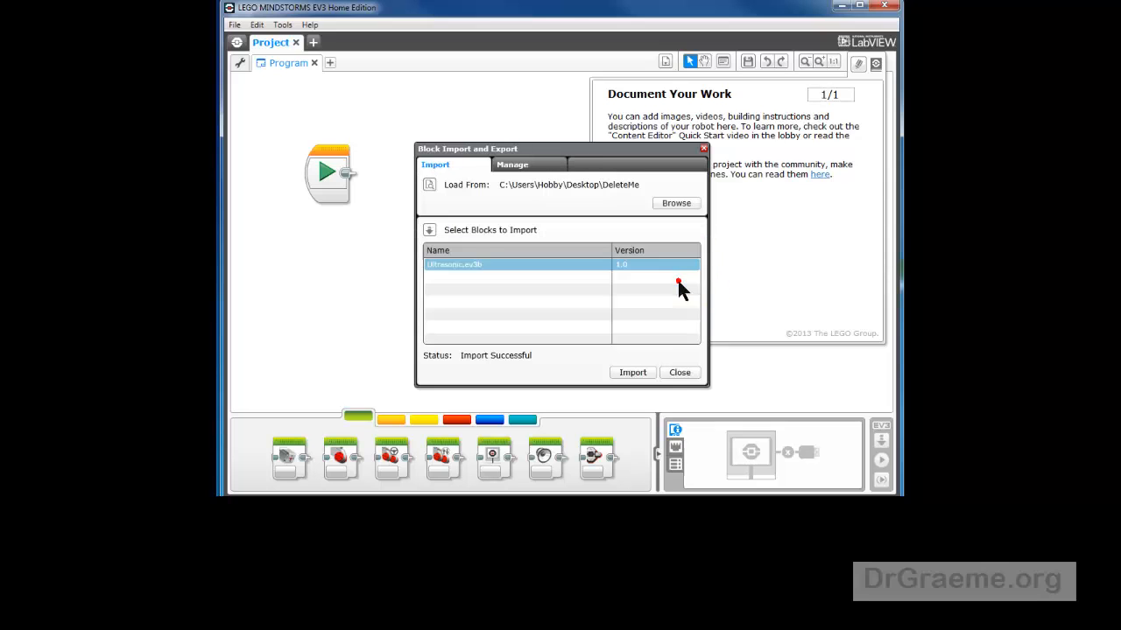
# - Close Block Import, quit EV3 and relaunch it from the MINDSTORMS desktop shortcut
pyautogui.click(679, 371)
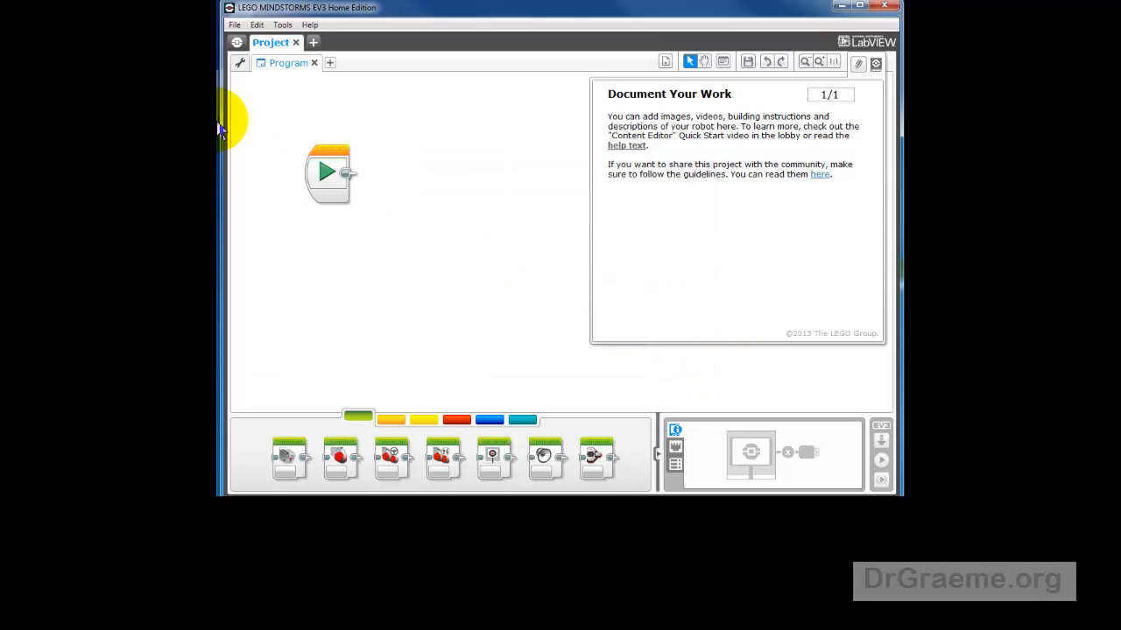
pyautogui.click(235, 24)
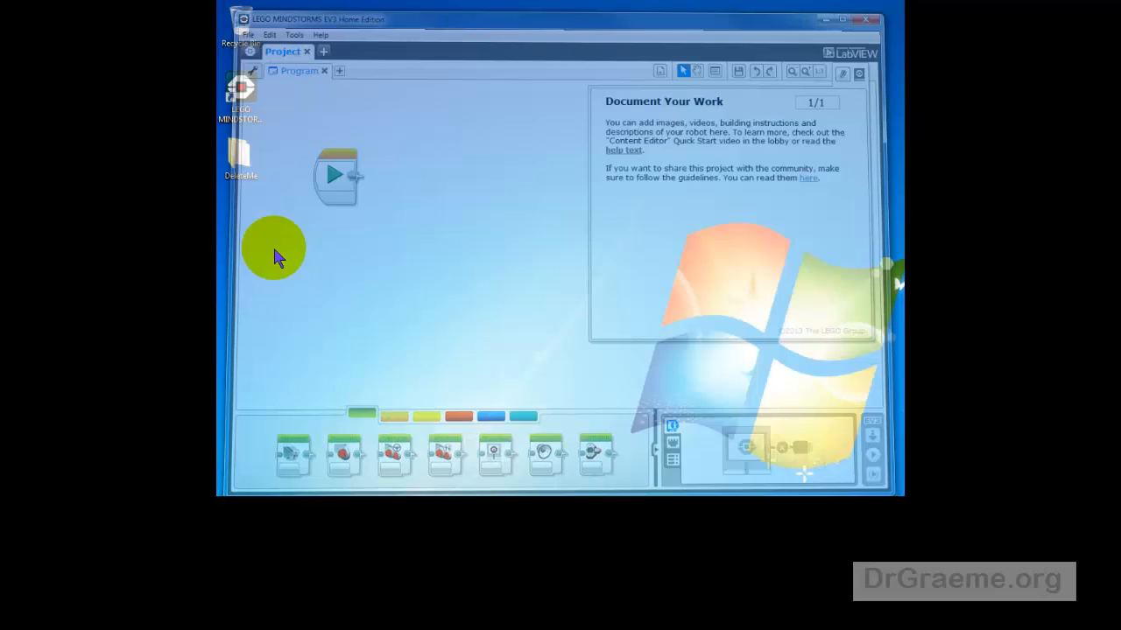
pyautogui.click(865, 20)
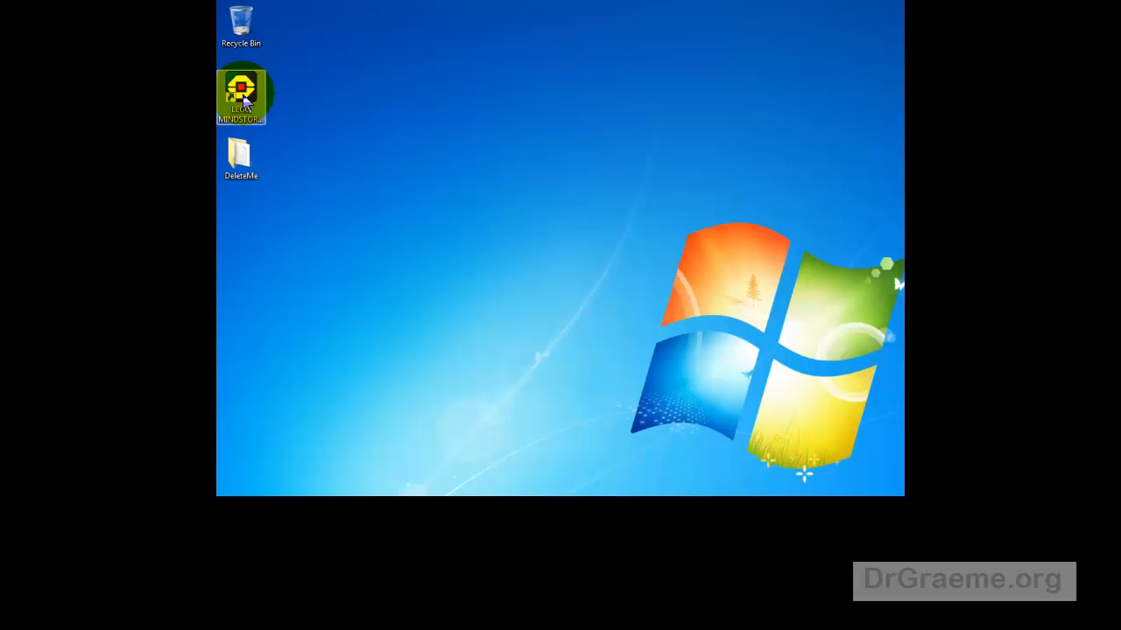
pyautogui.doubleClick(242, 91)
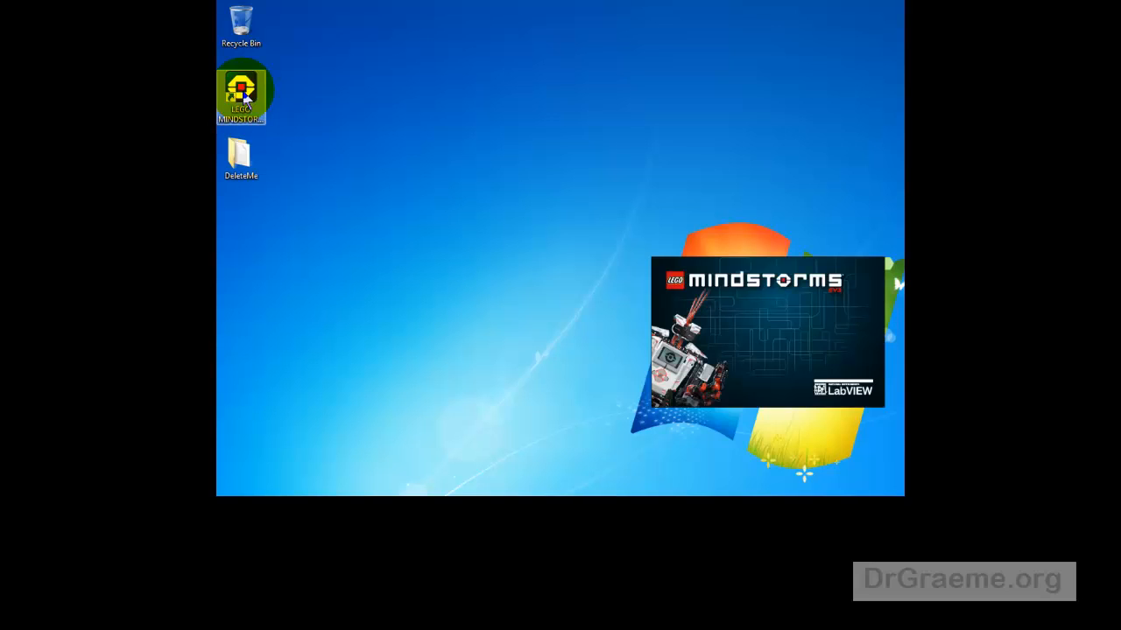
pyautogui.doubleClick(241, 92)
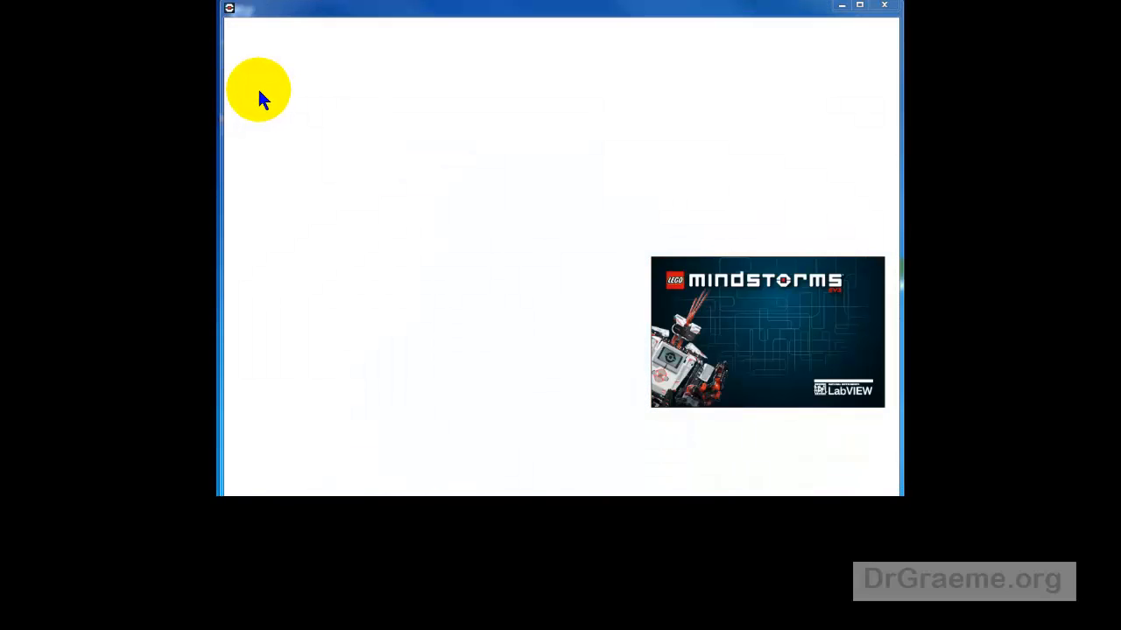
pyautogui.click(234, 25)
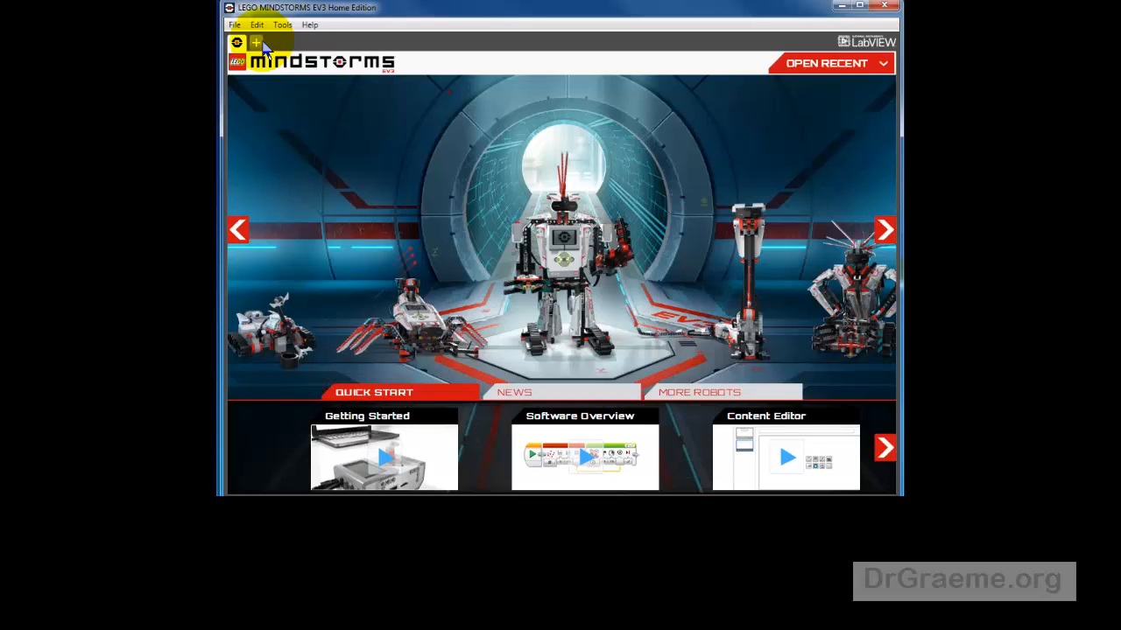
# - Start a new project from the lobby with only a start block
pyautogui.click(254, 42)
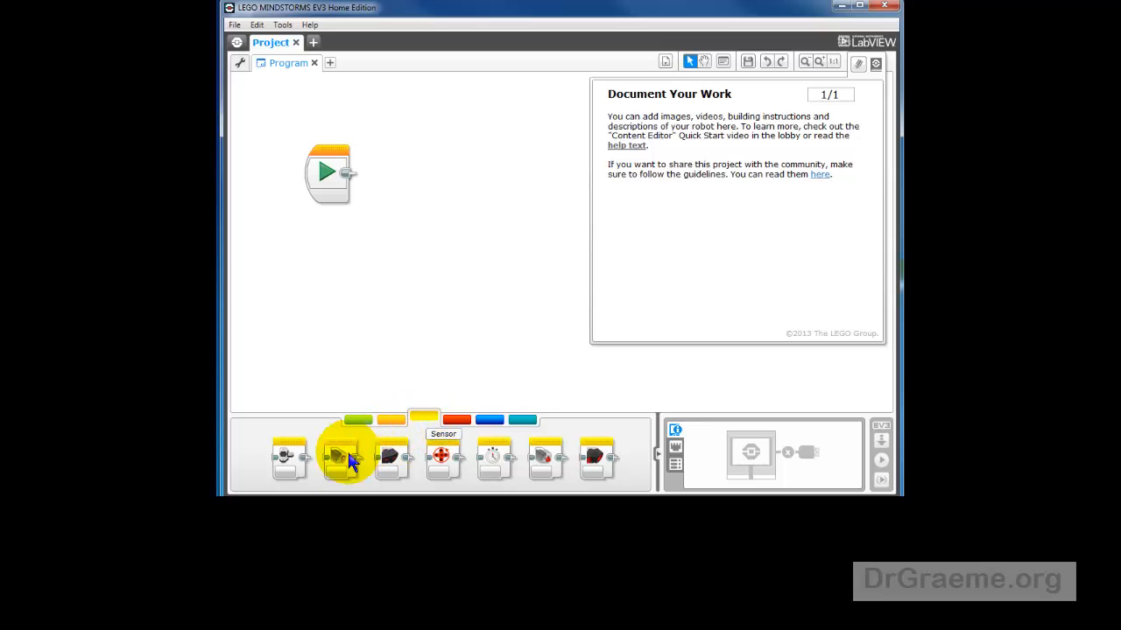
pyautogui.moveTo(324, 476)
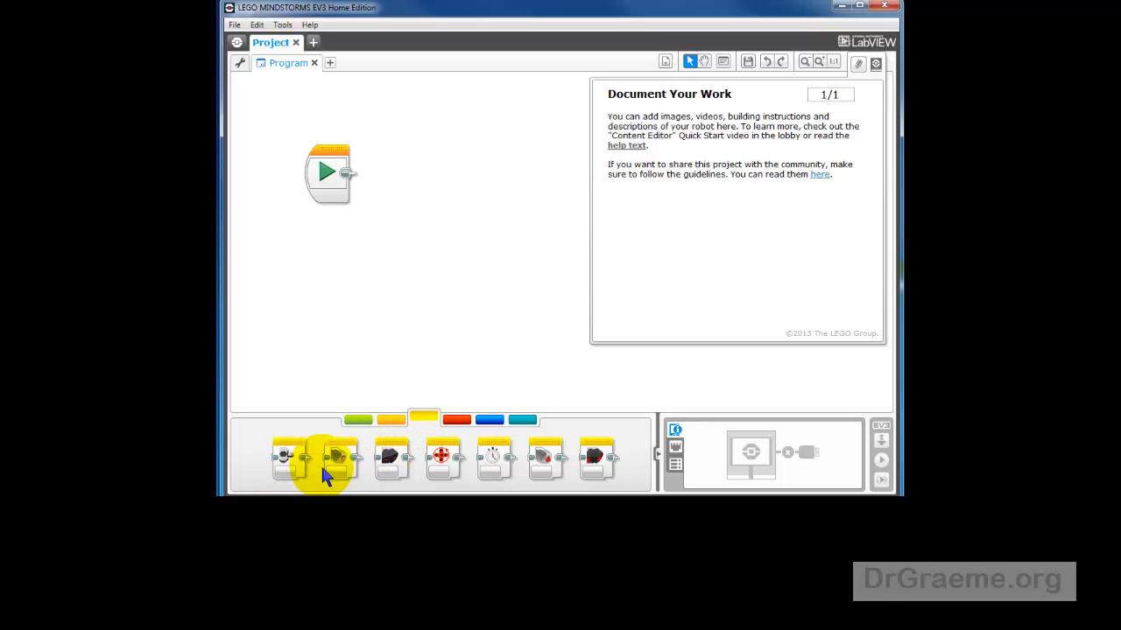
pyautogui.moveTo(392, 458)
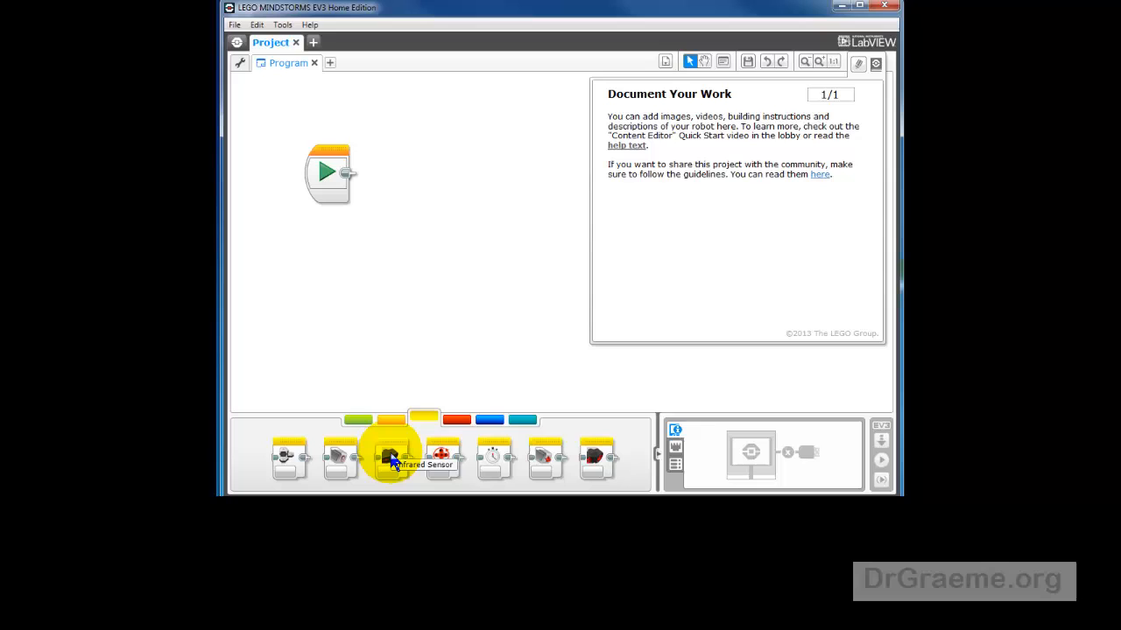
pyautogui.moveTo(445, 455)
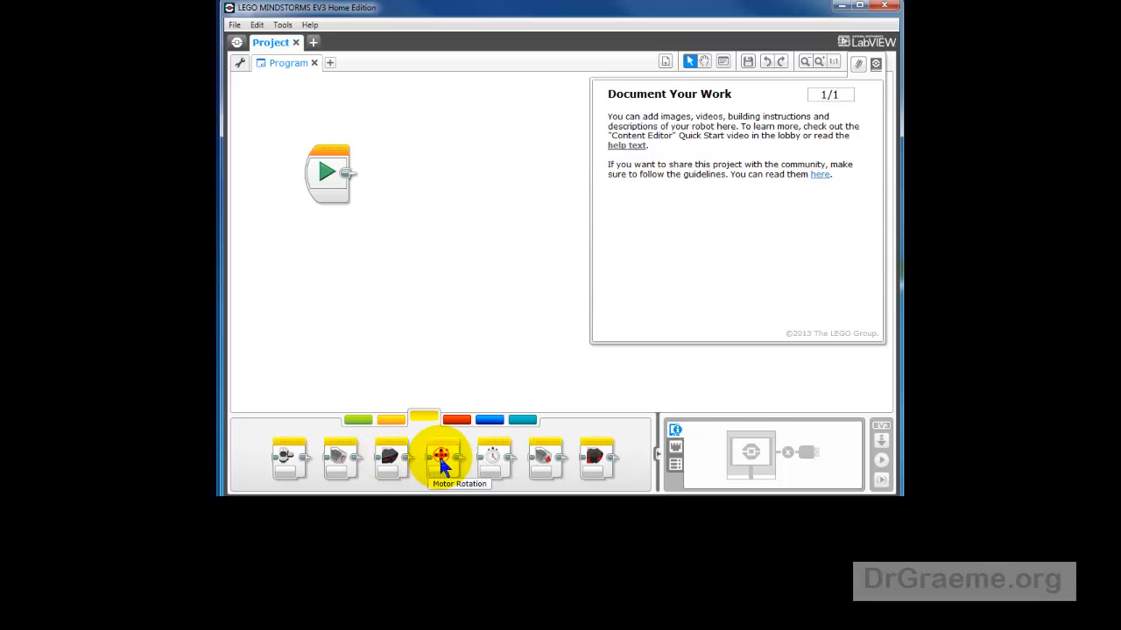
pyautogui.moveTo(539, 457)
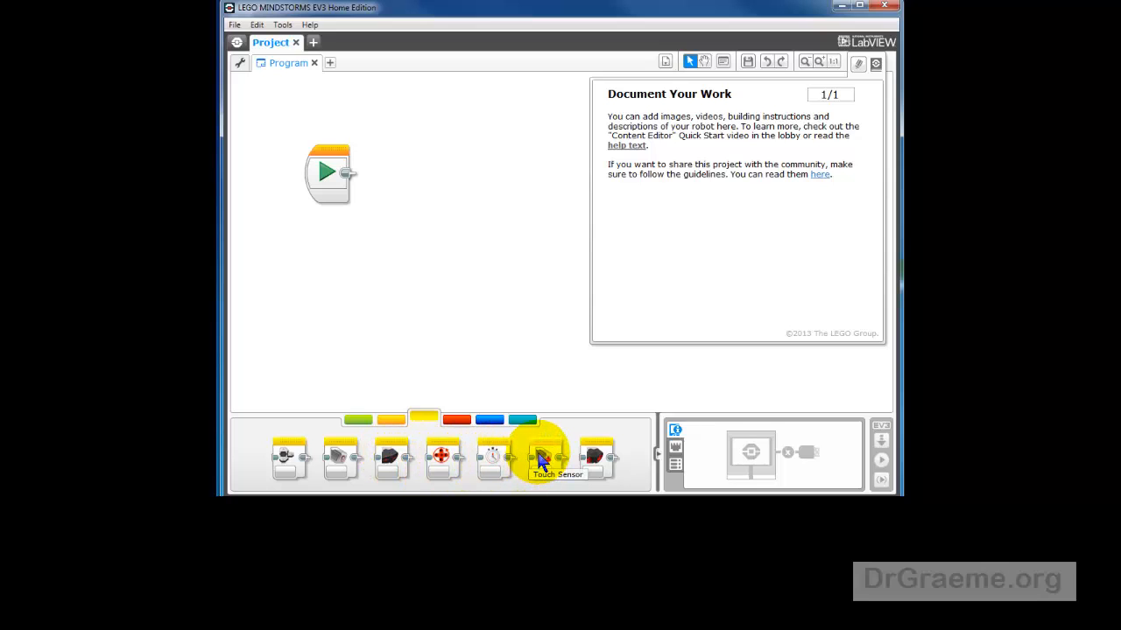
pyautogui.moveTo(609, 455)
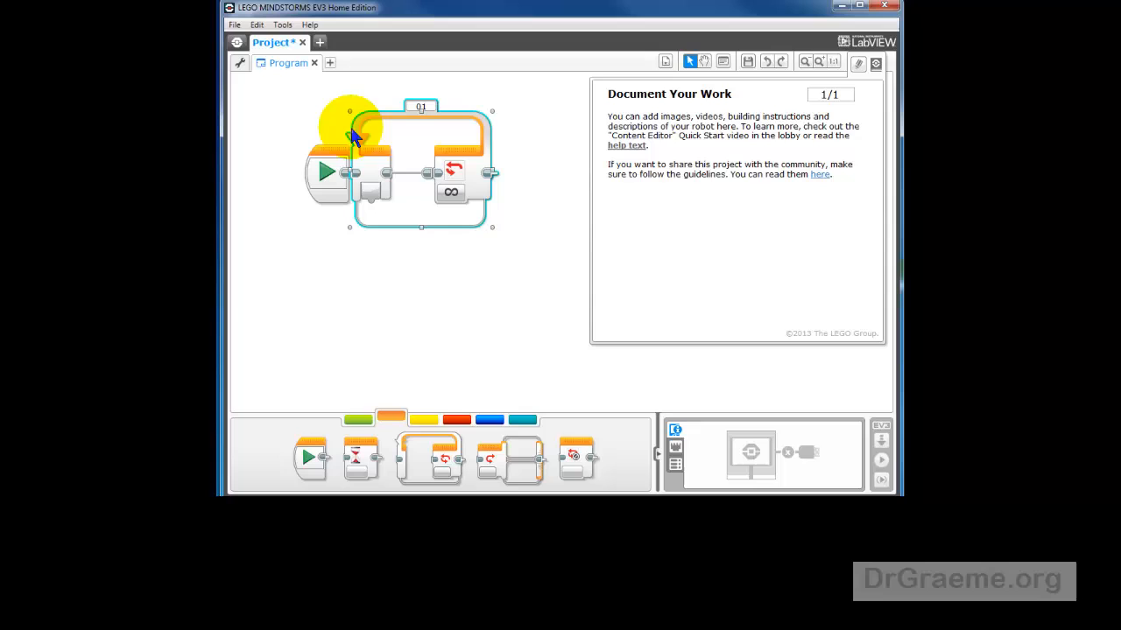
pyautogui.moveTo(451, 194)
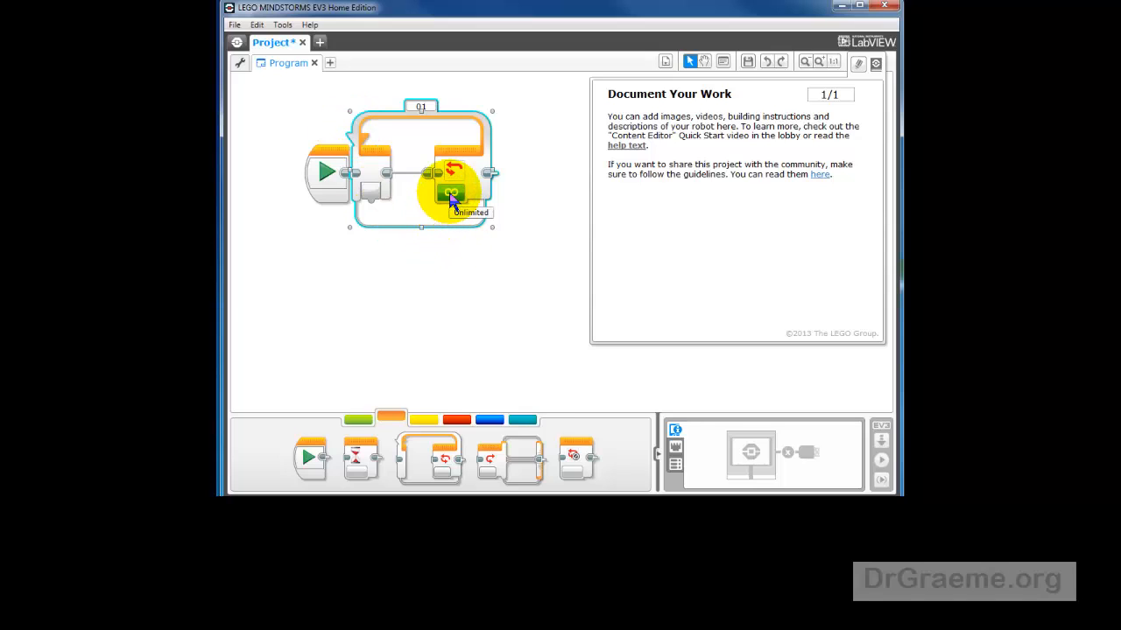
# - Browse the loop's Ultrasonic Sensor exit modes, then delete the test loop
pyautogui.click(452, 191)
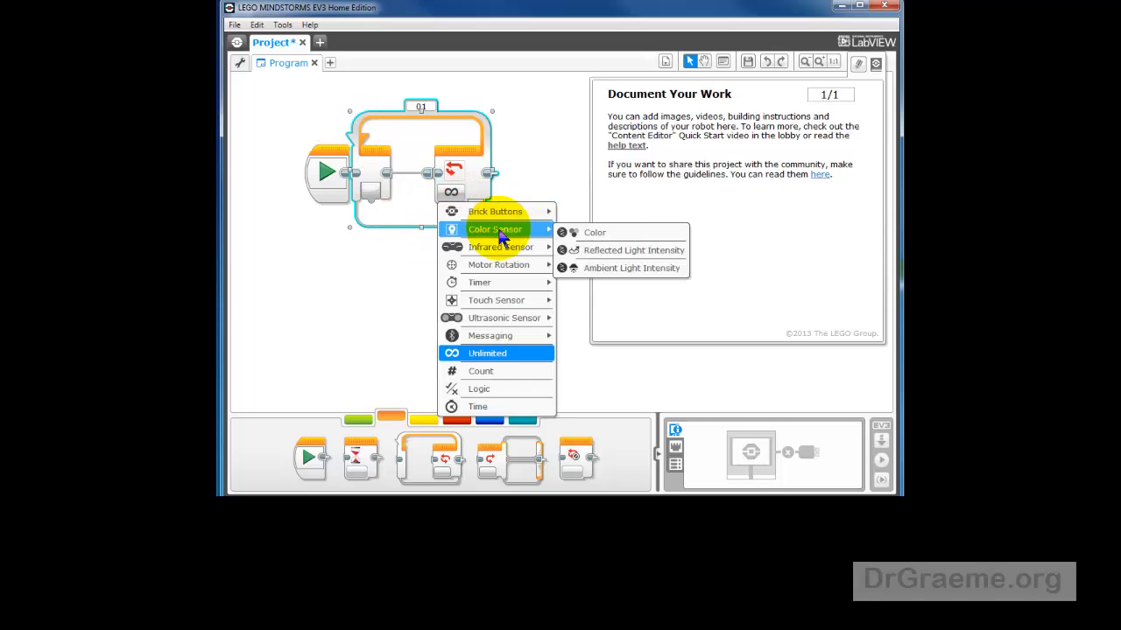
pyautogui.moveTo(496, 301)
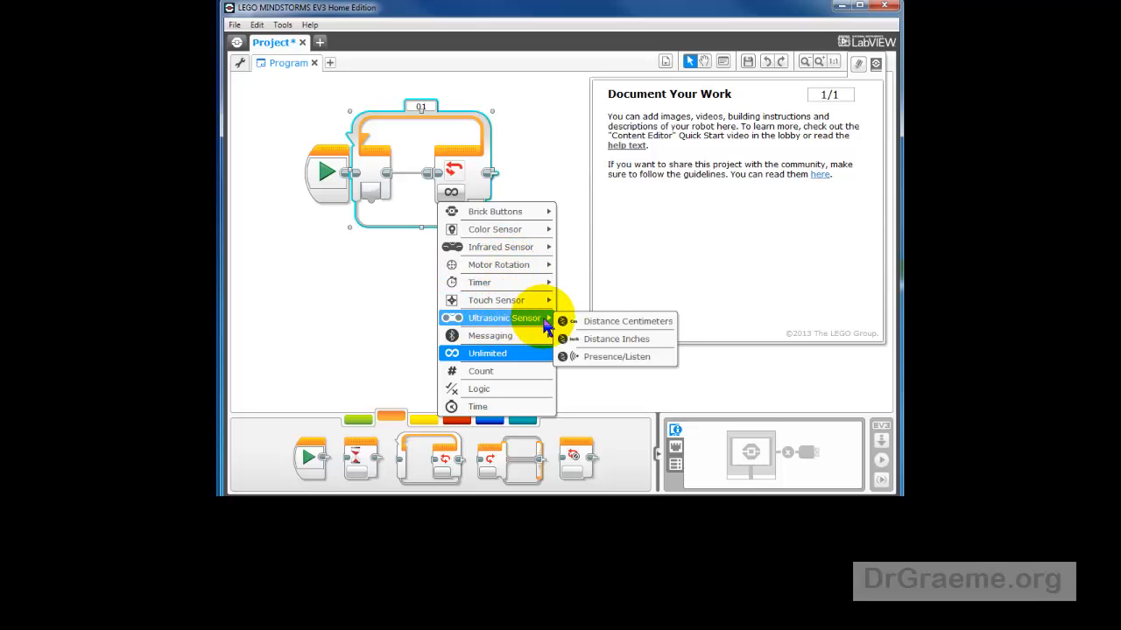
pyautogui.moveTo(613, 322)
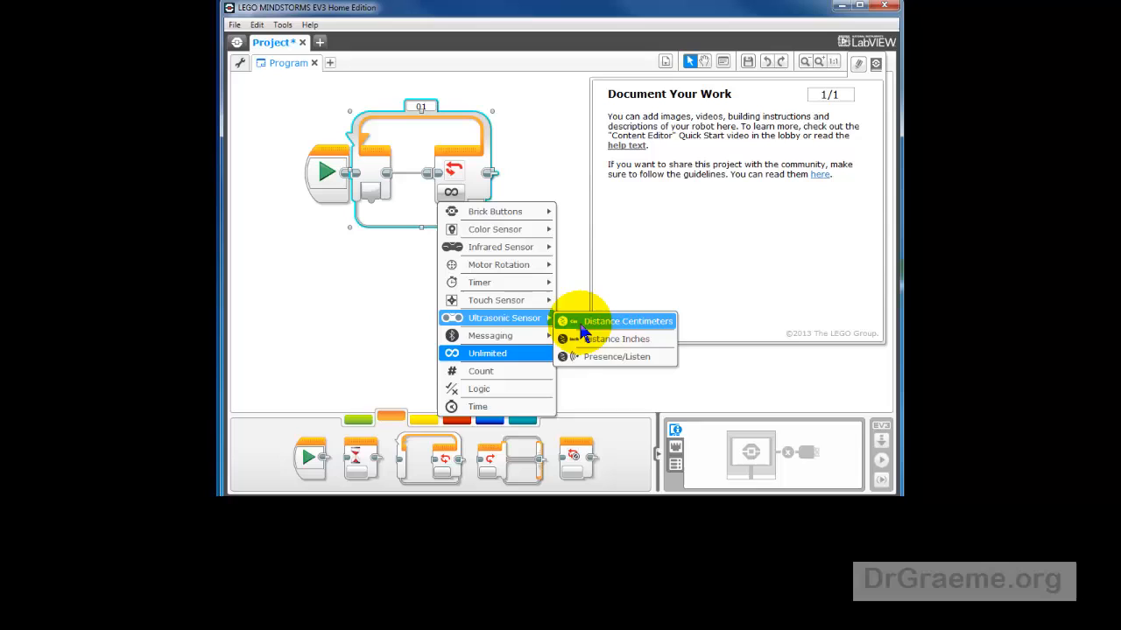
pyautogui.moveTo(418, 326)
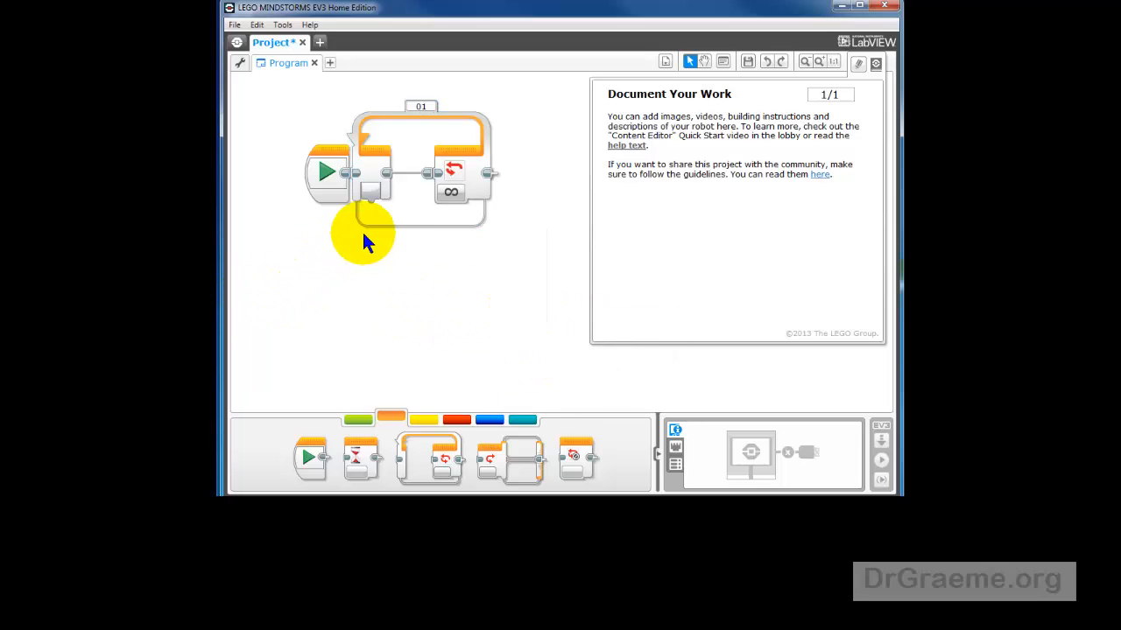
pyautogui.click(473, 166)
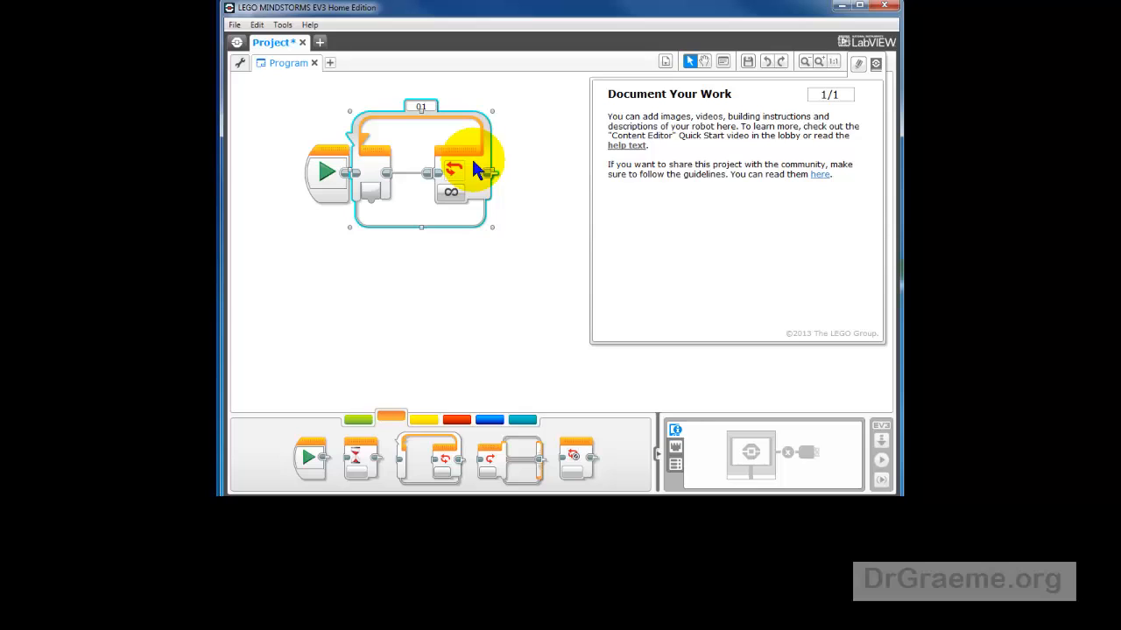
pyautogui.press('Delete')
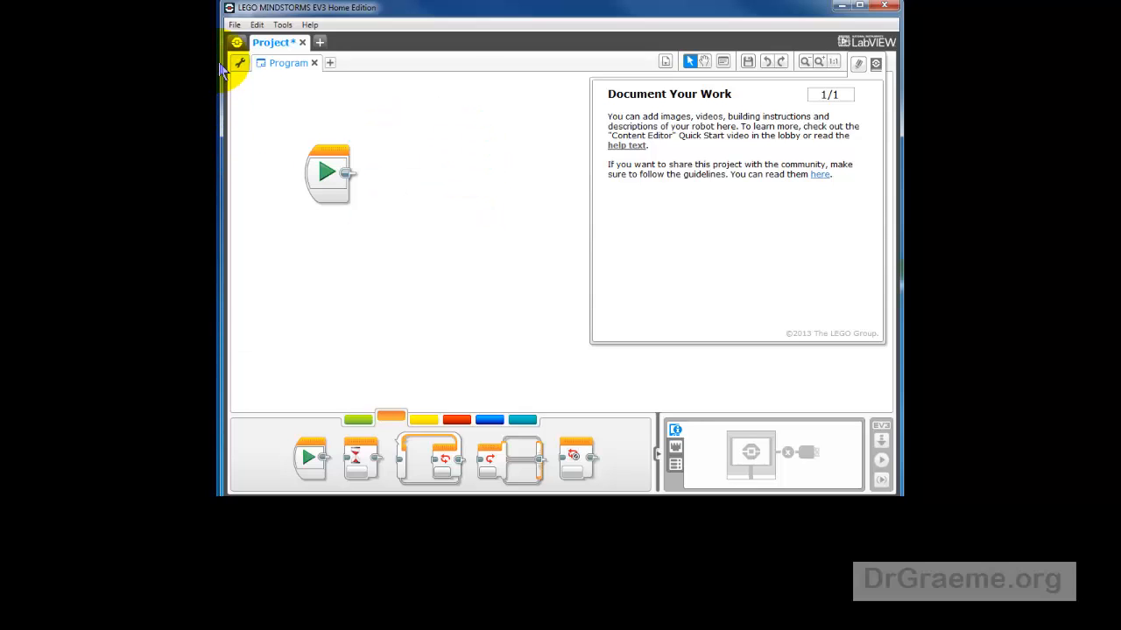
pyautogui.moveTo(235, 27)
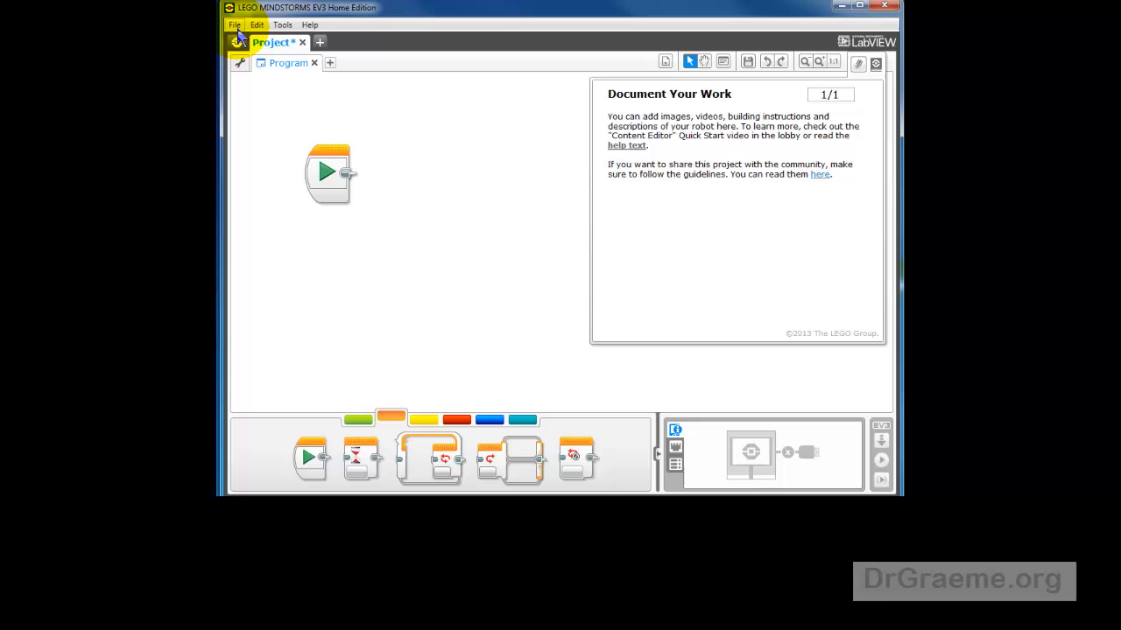
# - Exit EV3 via File > Exit, discarding the unsaved project changes
pyautogui.click(234, 24)
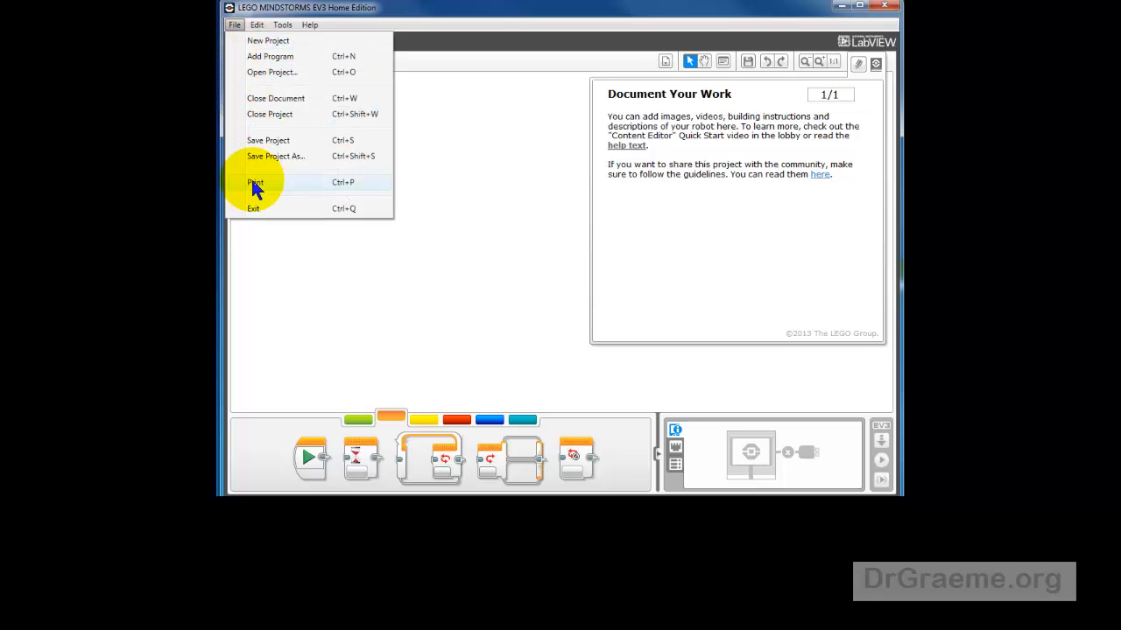
pyautogui.click(268, 40)
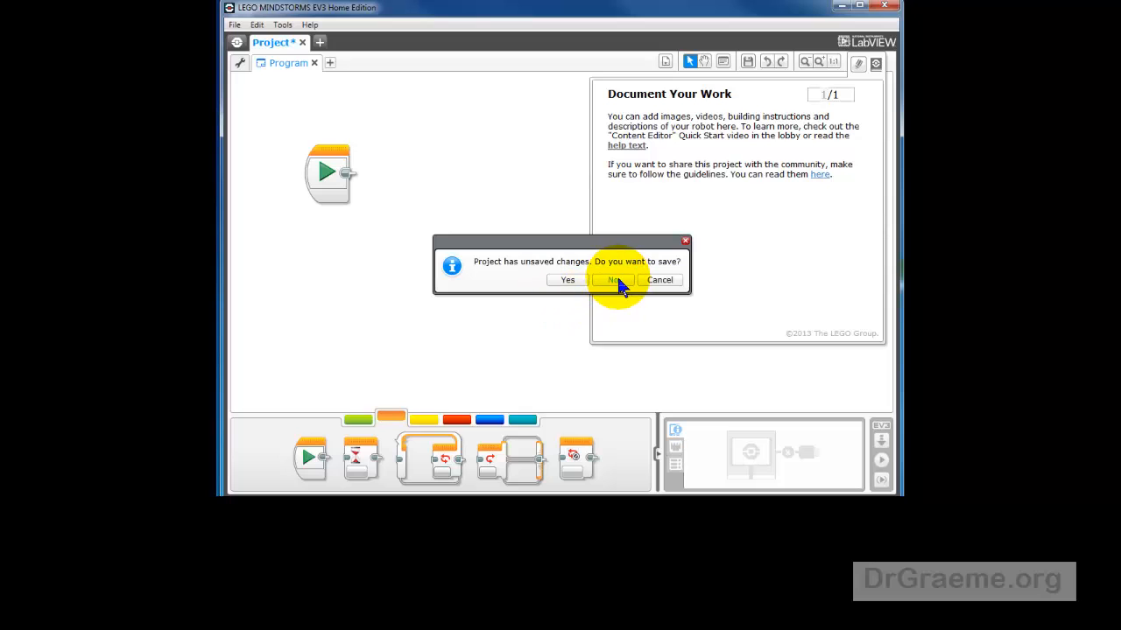
pyautogui.click(613, 280)
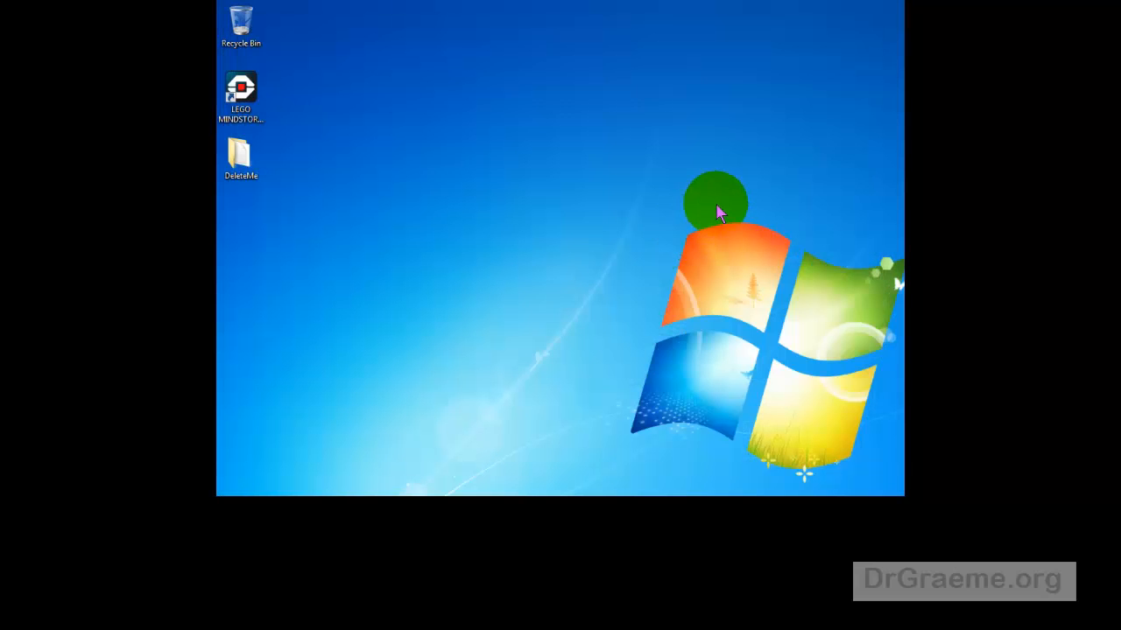
pyautogui.moveTo(718, 218)
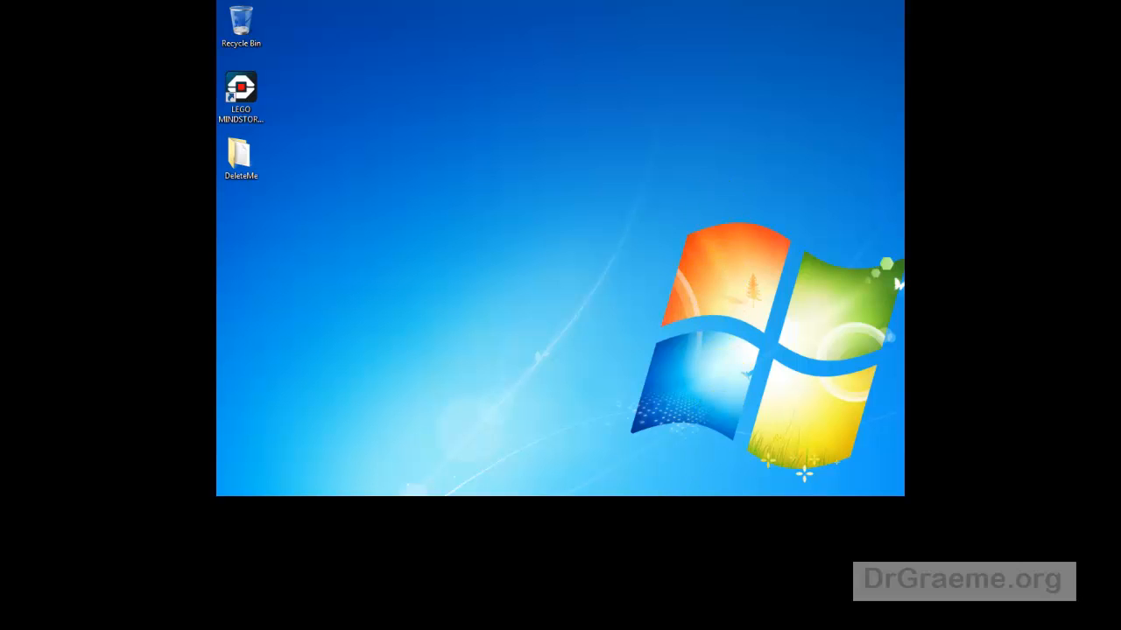
# - Delete the DeleteMe desktop folder and confirm its move to the Recycle Bin
pyautogui.click(242, 156)
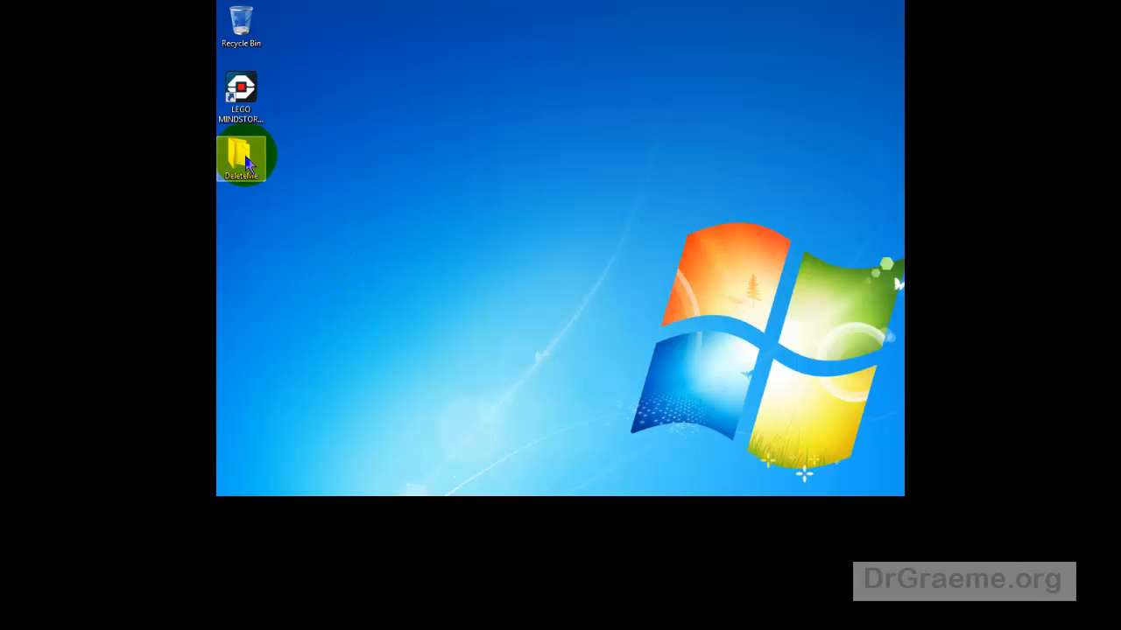
pyautogui.rightClick(244, 155)
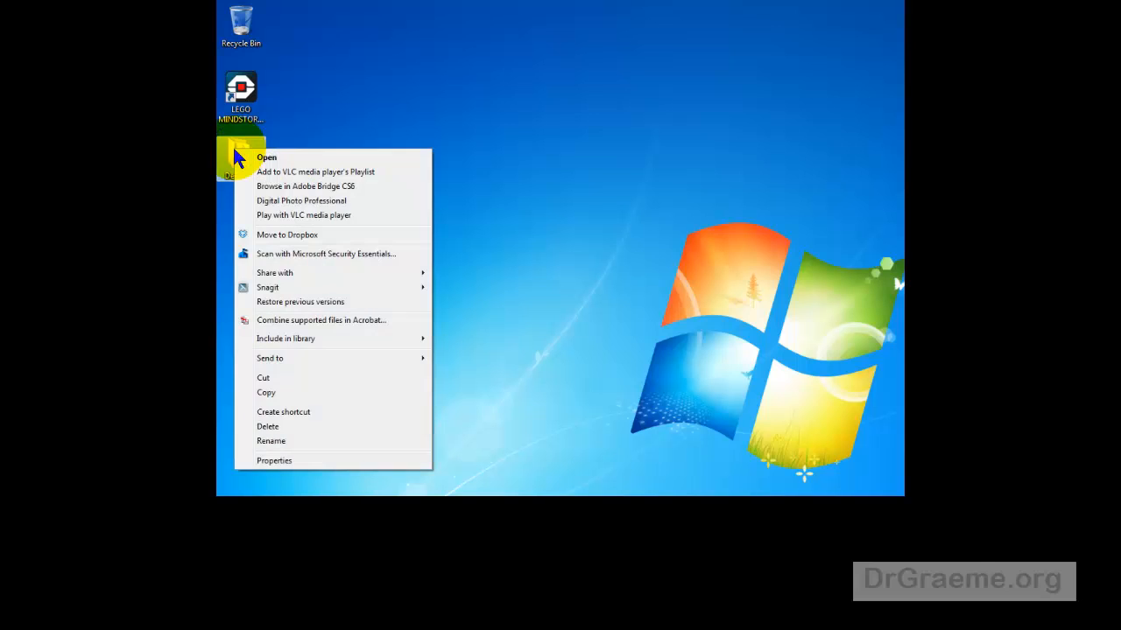
pyautogui.moveTo(283, 427)
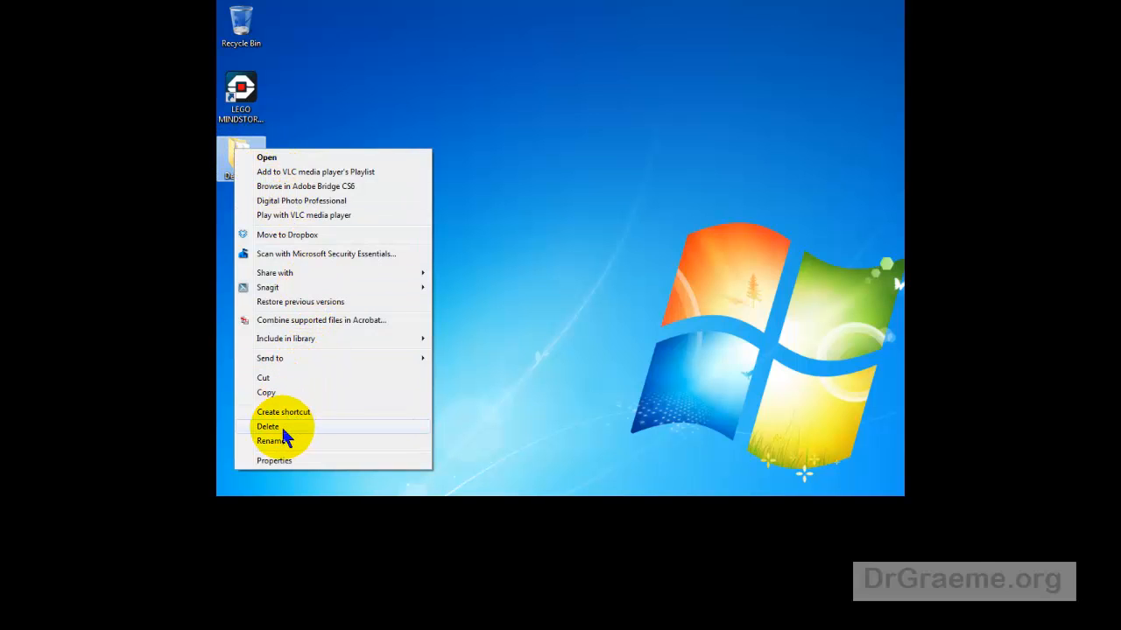
pyautogui.click(268, 427)
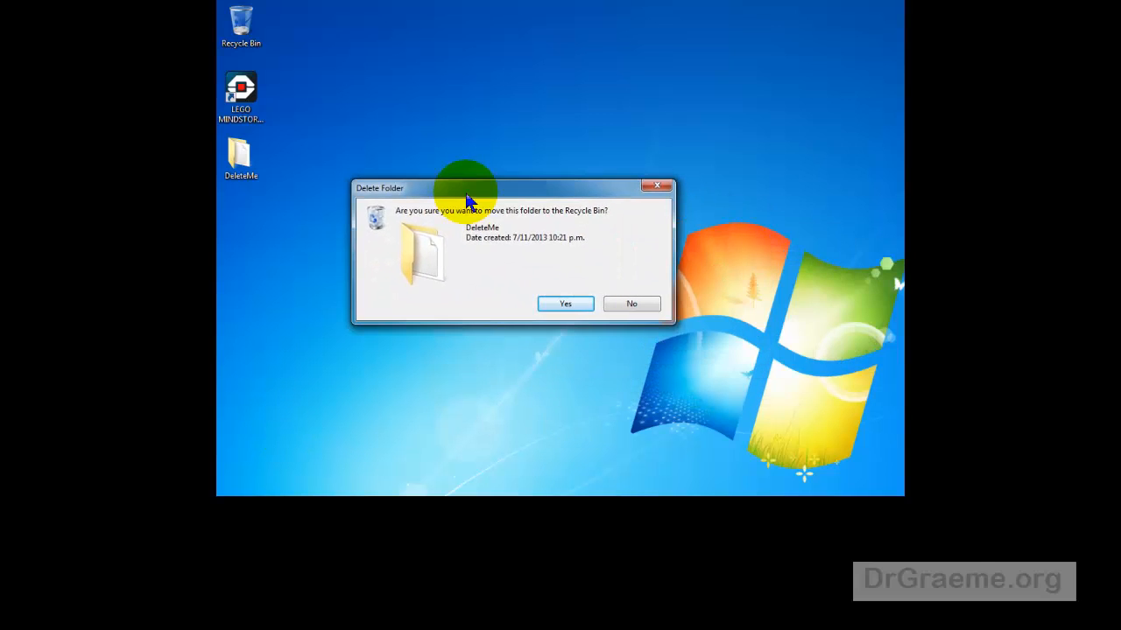
pyautogui.moveTo(564, 304)
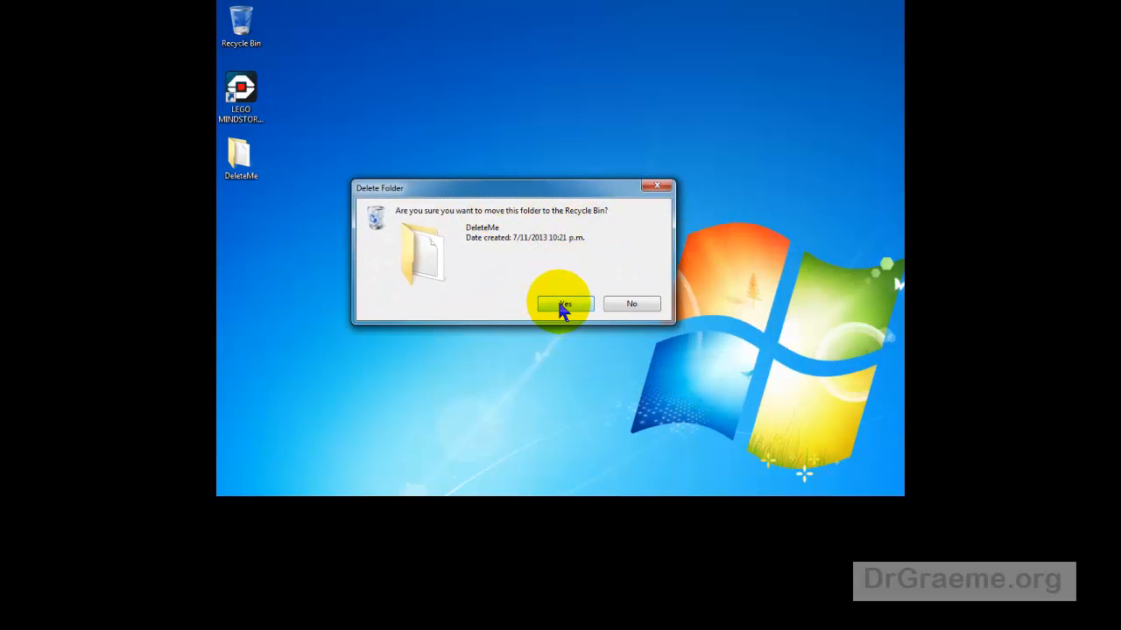
pyautogui.click(560, 305)
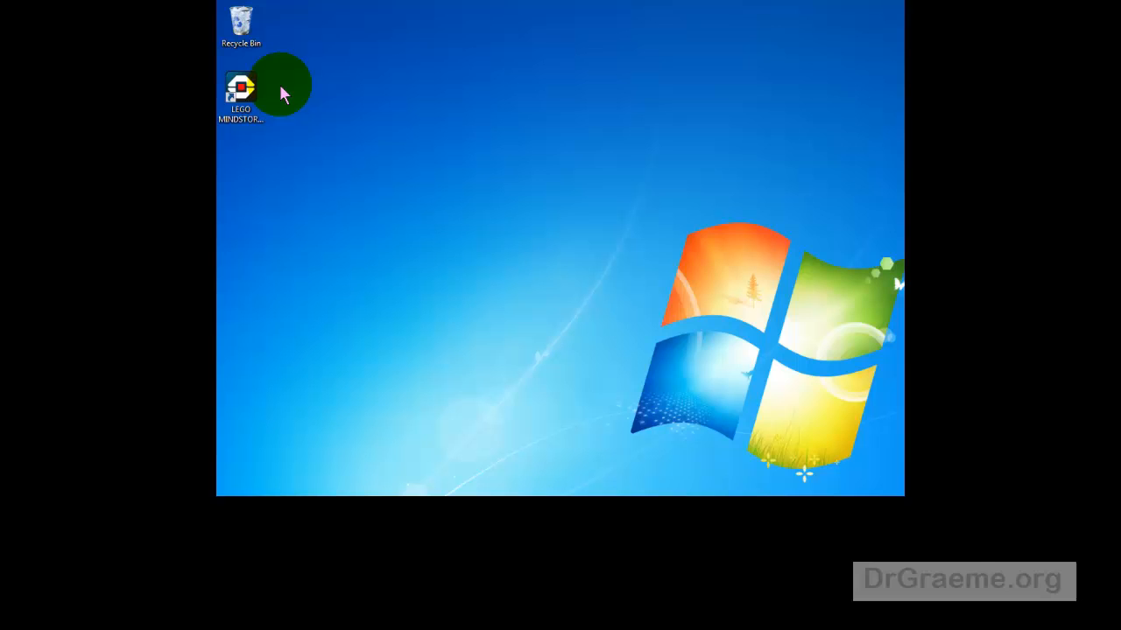
pyautogui.moveTo(755, 411)
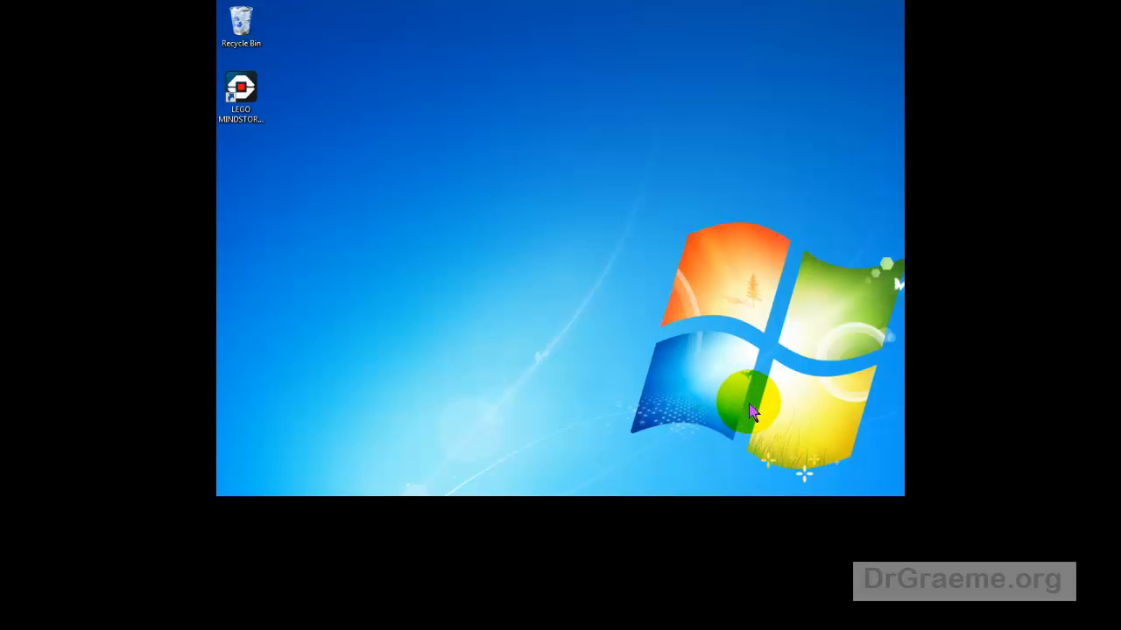